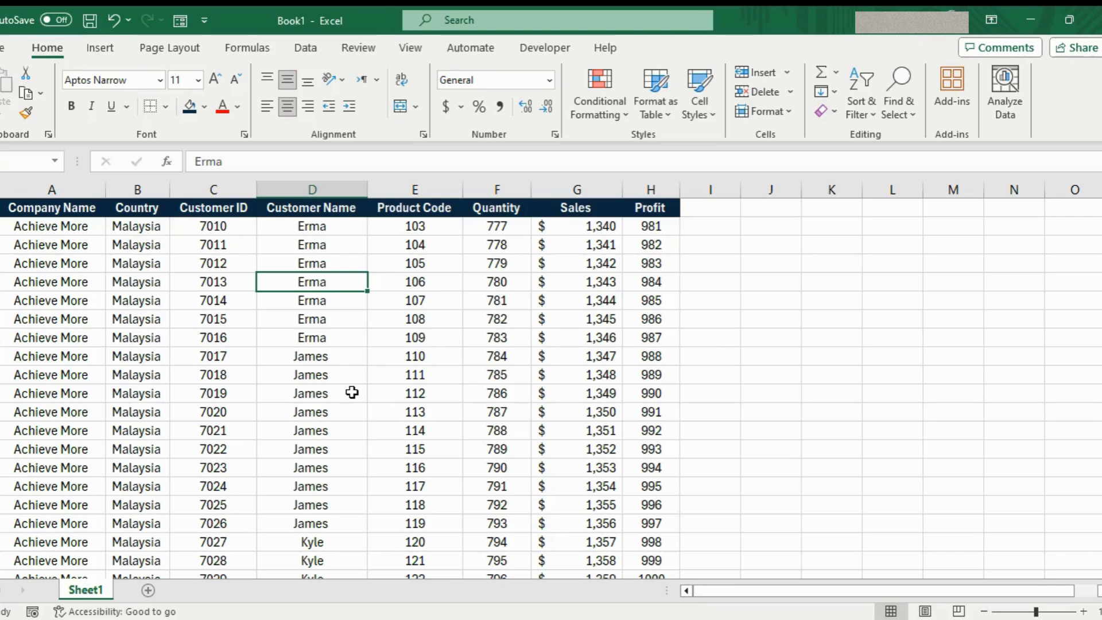
mouse_move(187, 356)
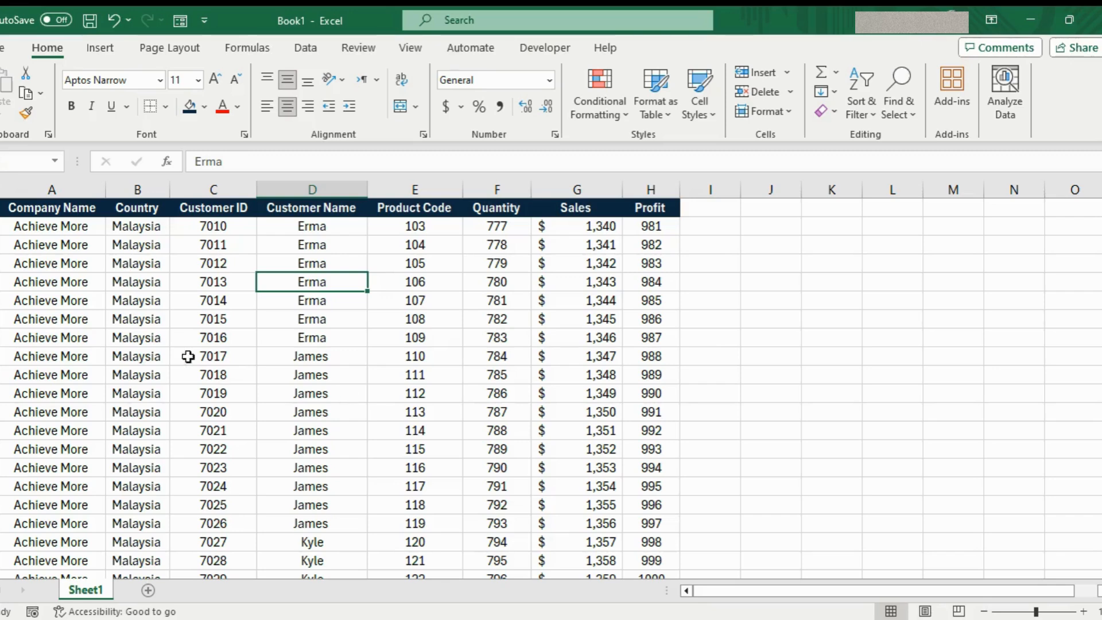
mouse_move(268, 381)
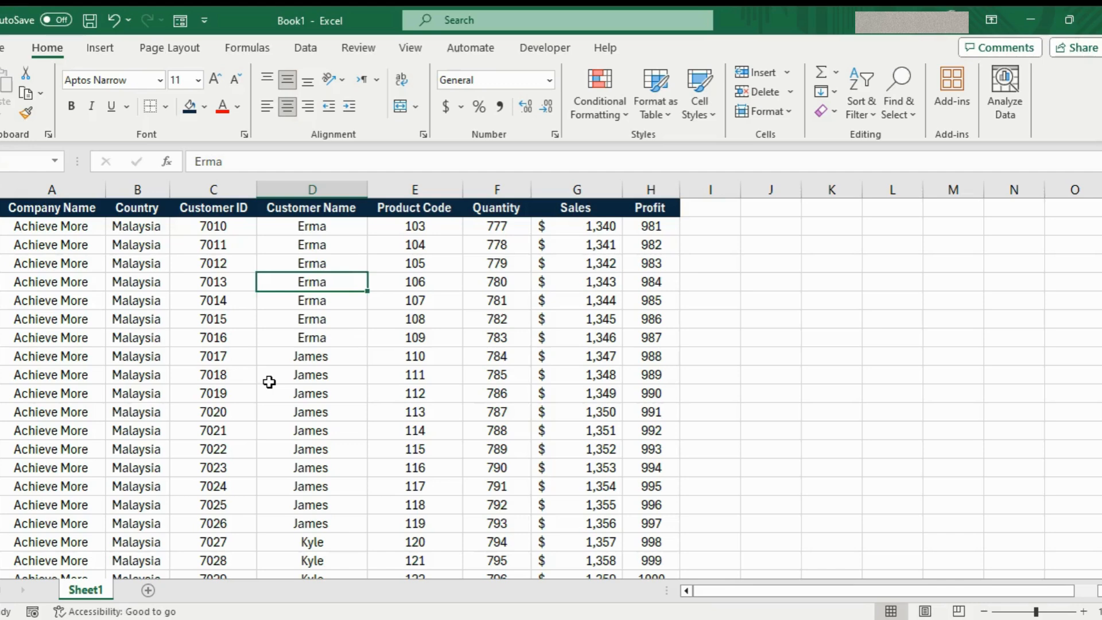
mouse_move(403, 311)
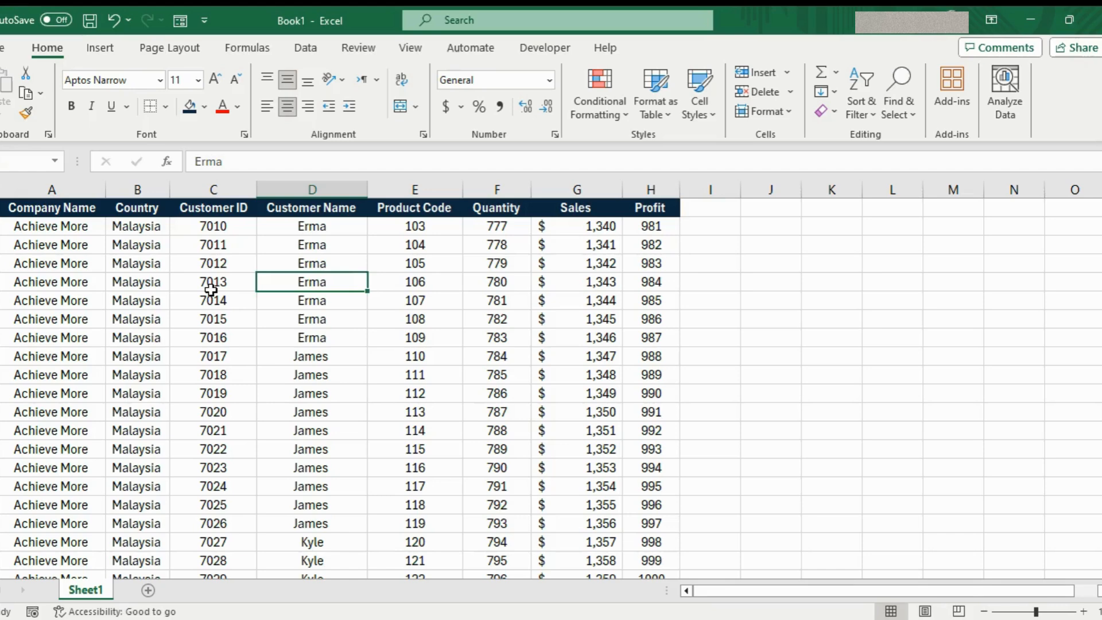
Step: Browse the sales data, selecting a customer ID, a product code and the Company Name header
click(214, 282)
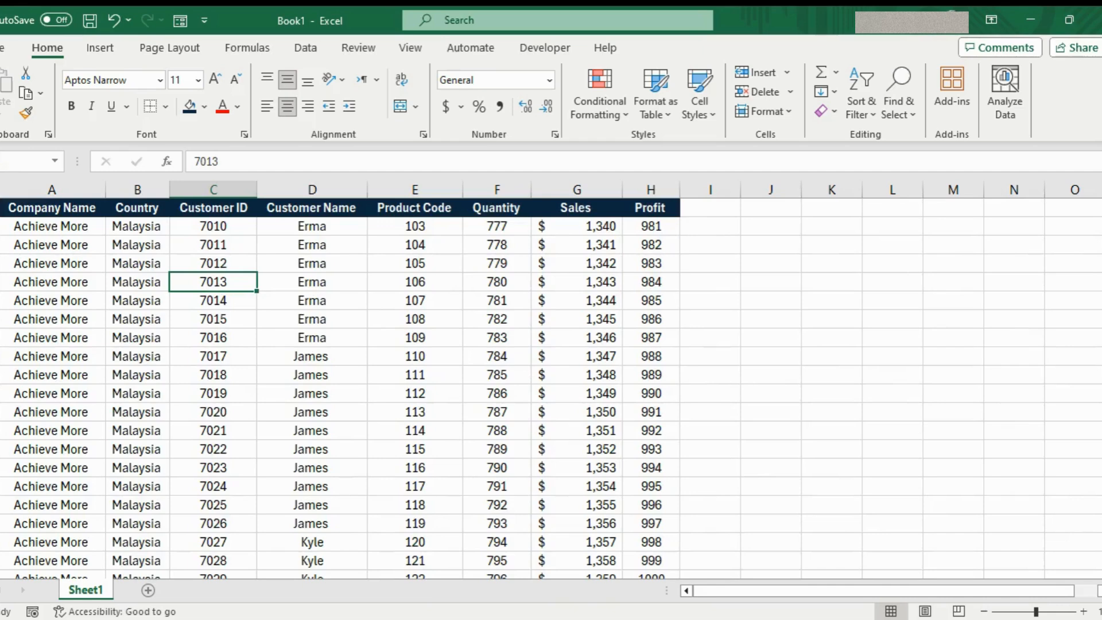
mouse_move(61, 312)
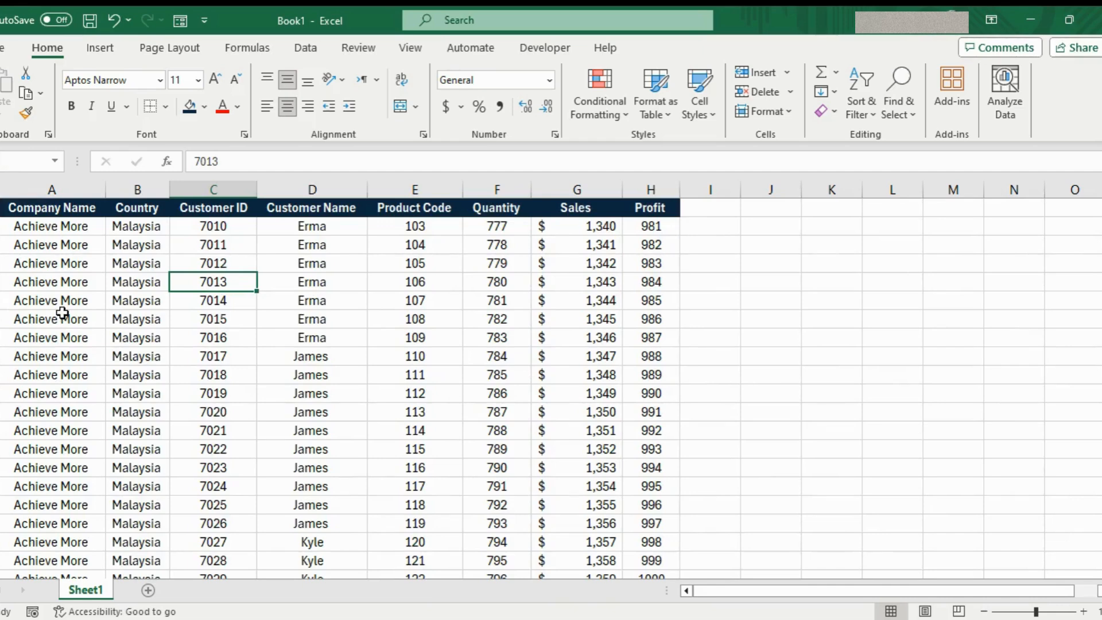
mouse_move(251, 234)
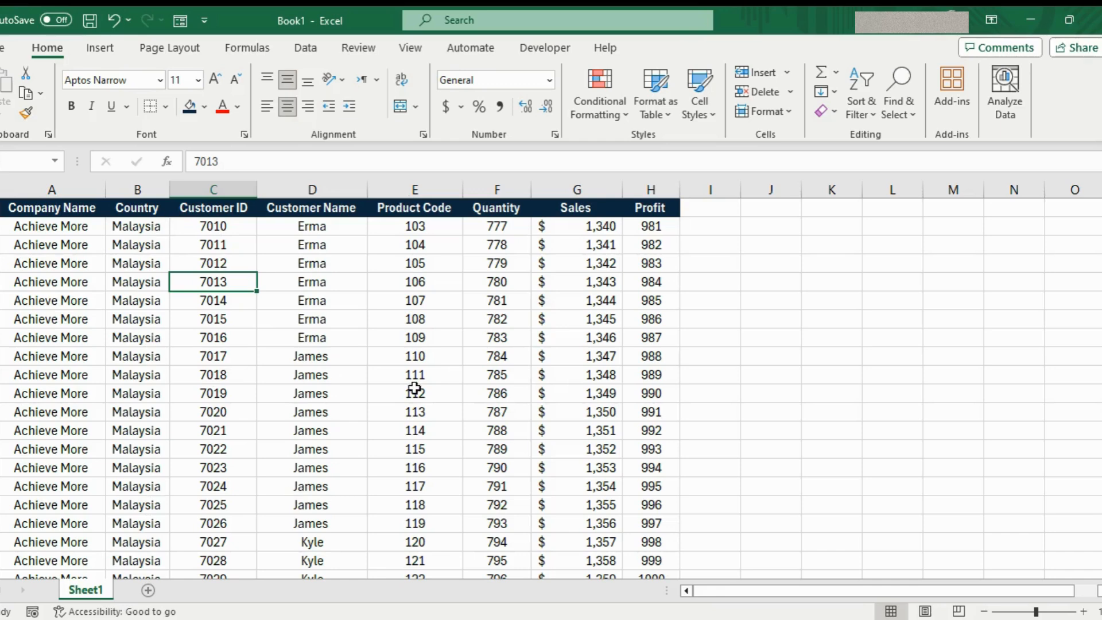
click(414, 392)
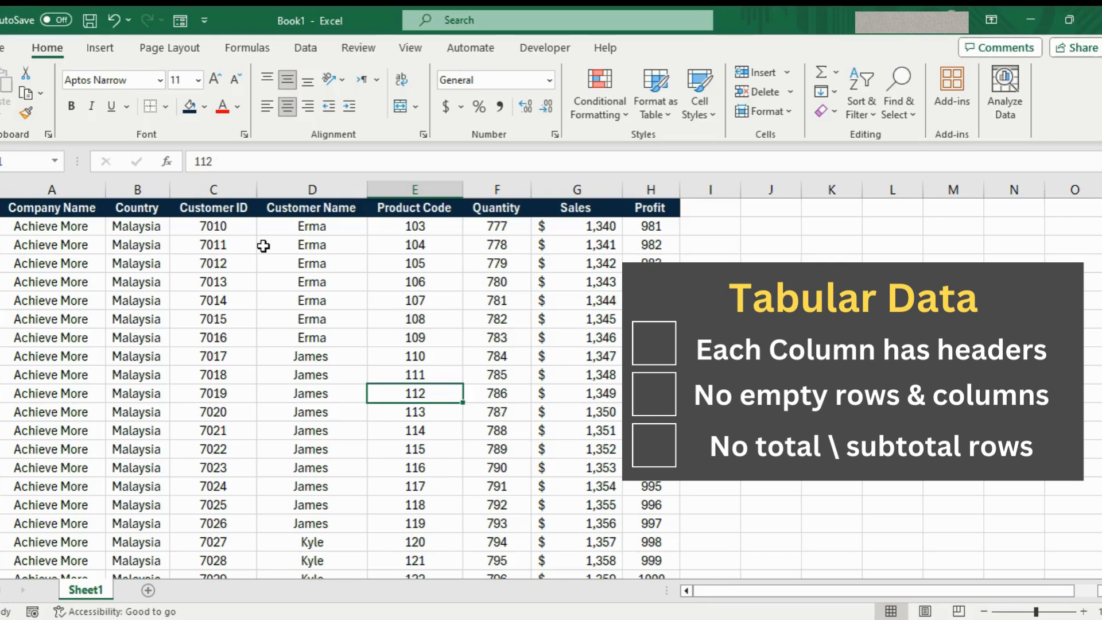
click(52, 208)
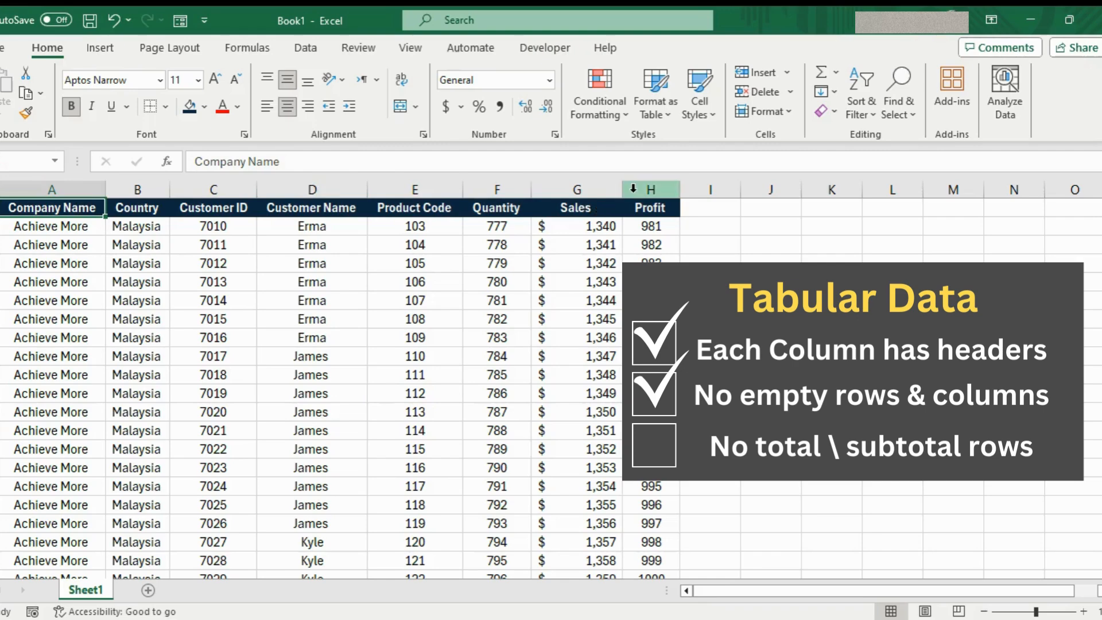
scroll(down, 3)
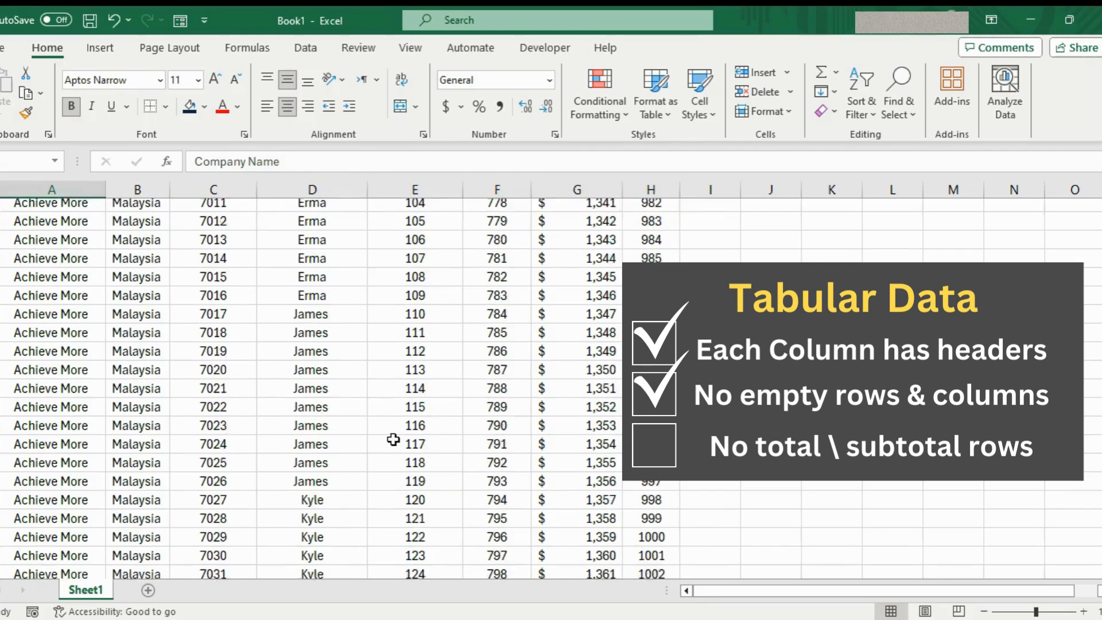
scroll(down, 3)
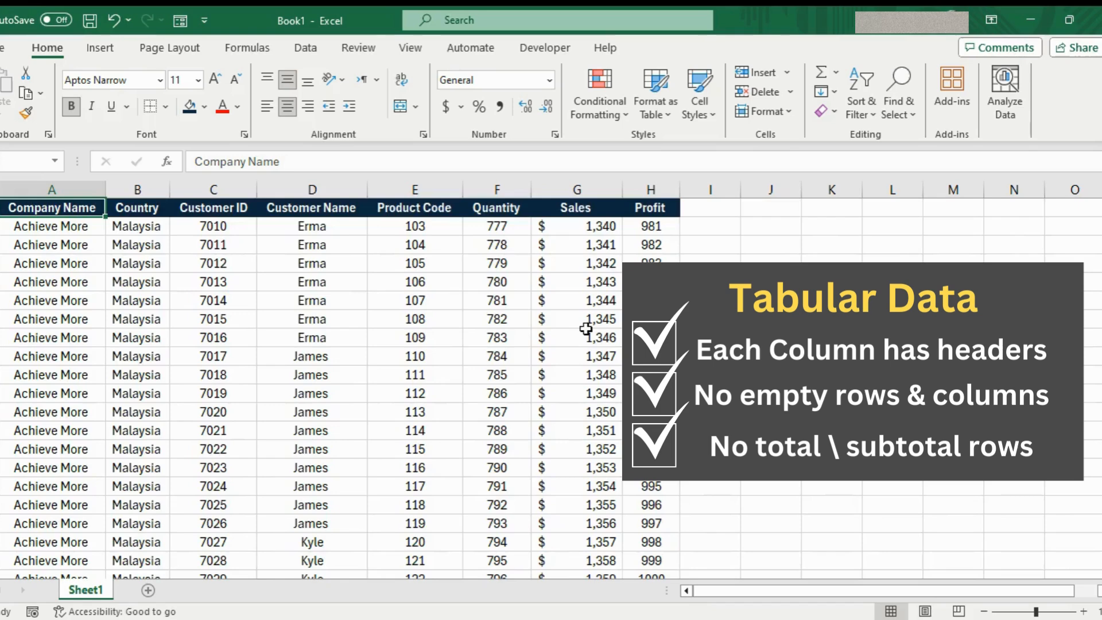
mouse_move(509, 321)
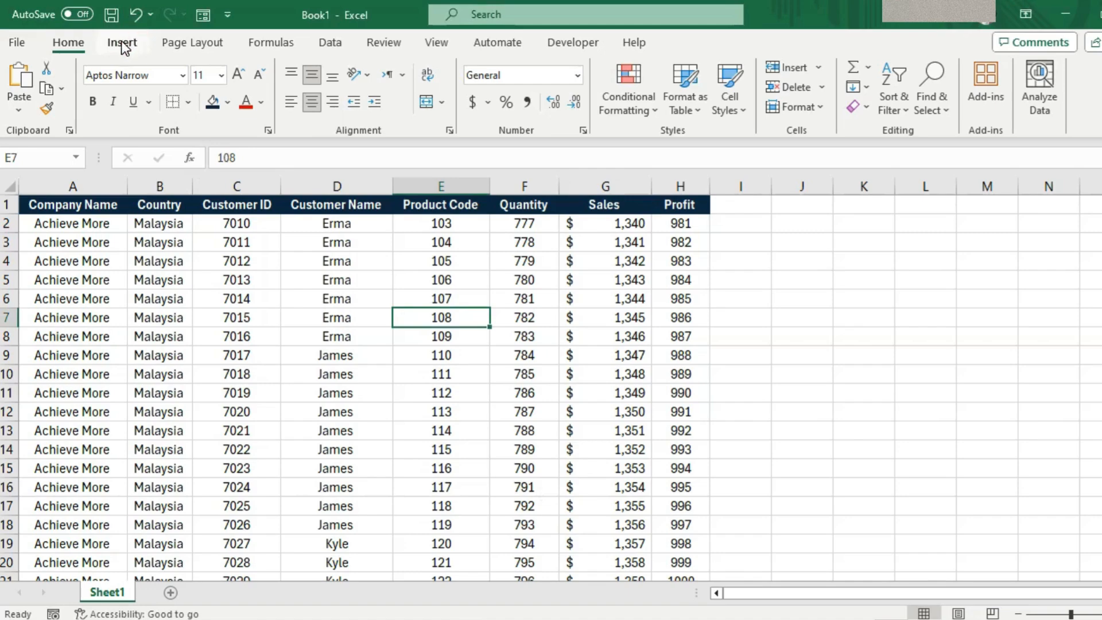
Step: Start a PivotTable from Insert on Sheet1!$A$1:$H$48, then cancel without creating it
click(121, 42)
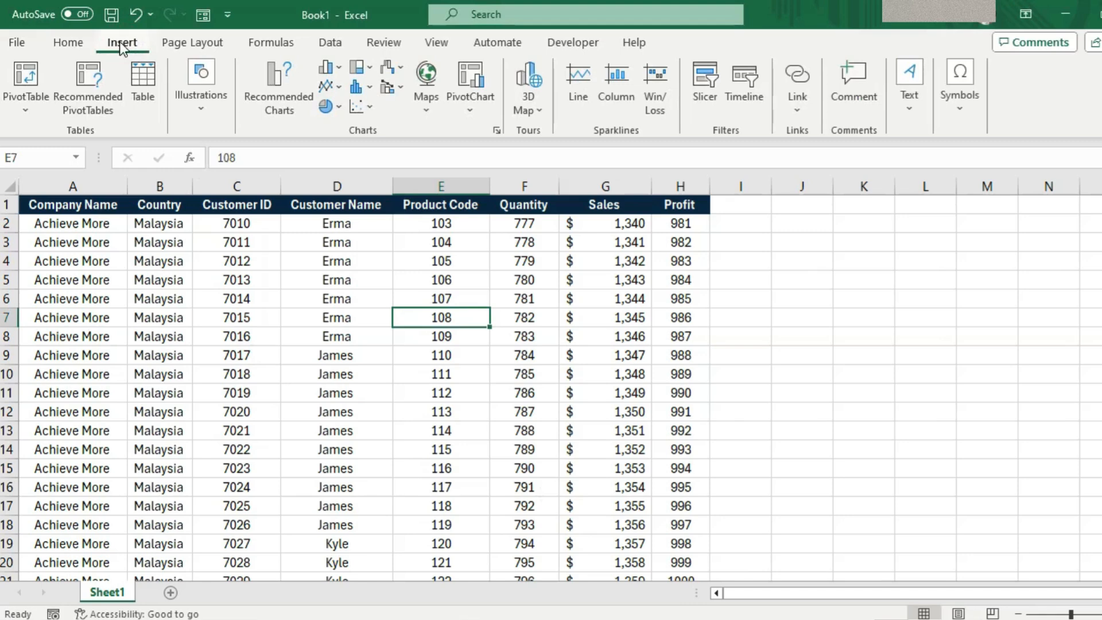
click(26, 83)
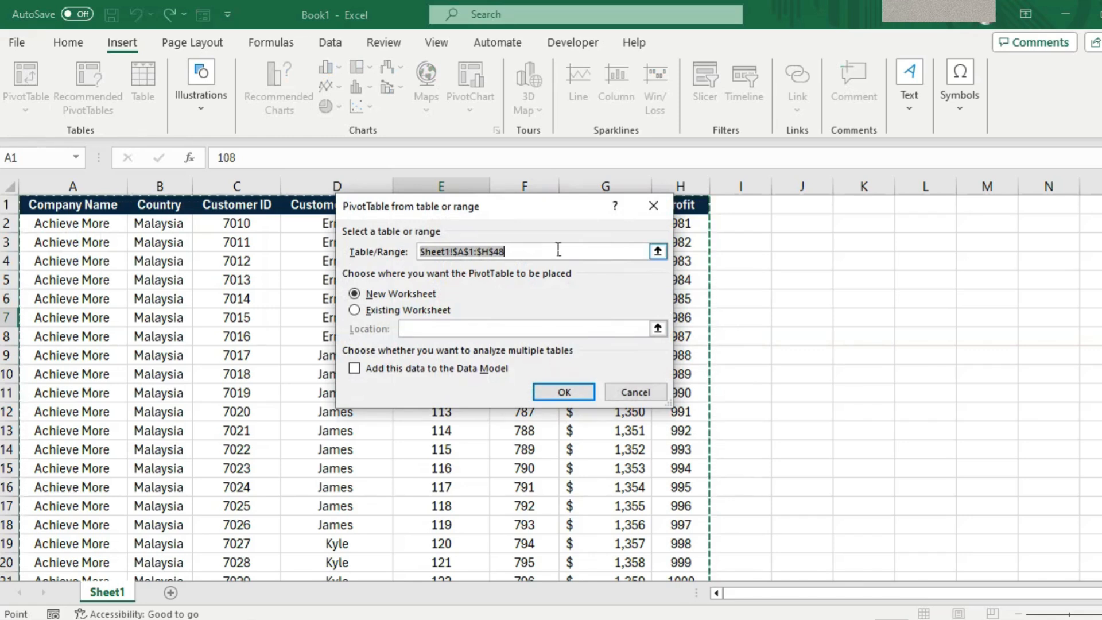
scroll(down, 3)
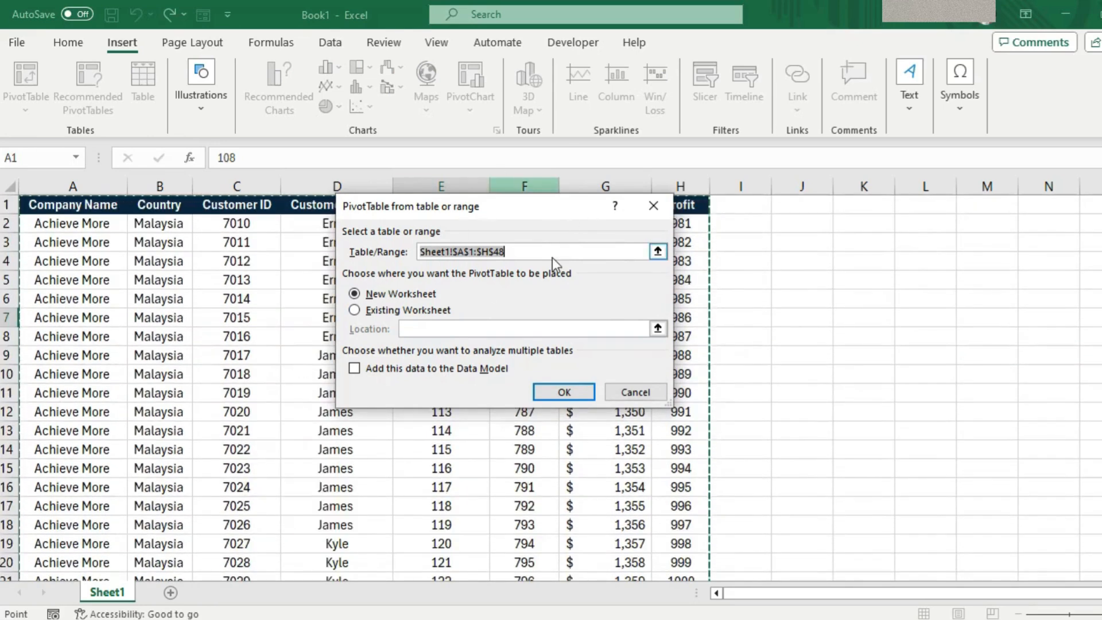
mouse_move(528, 276)
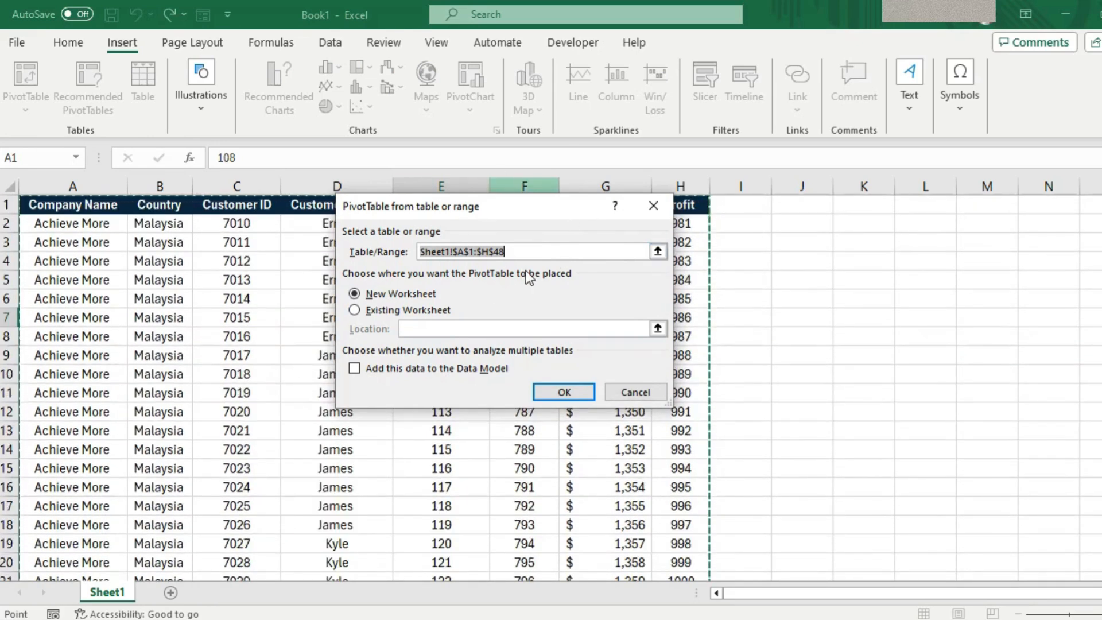
mouse_move(634, 392)
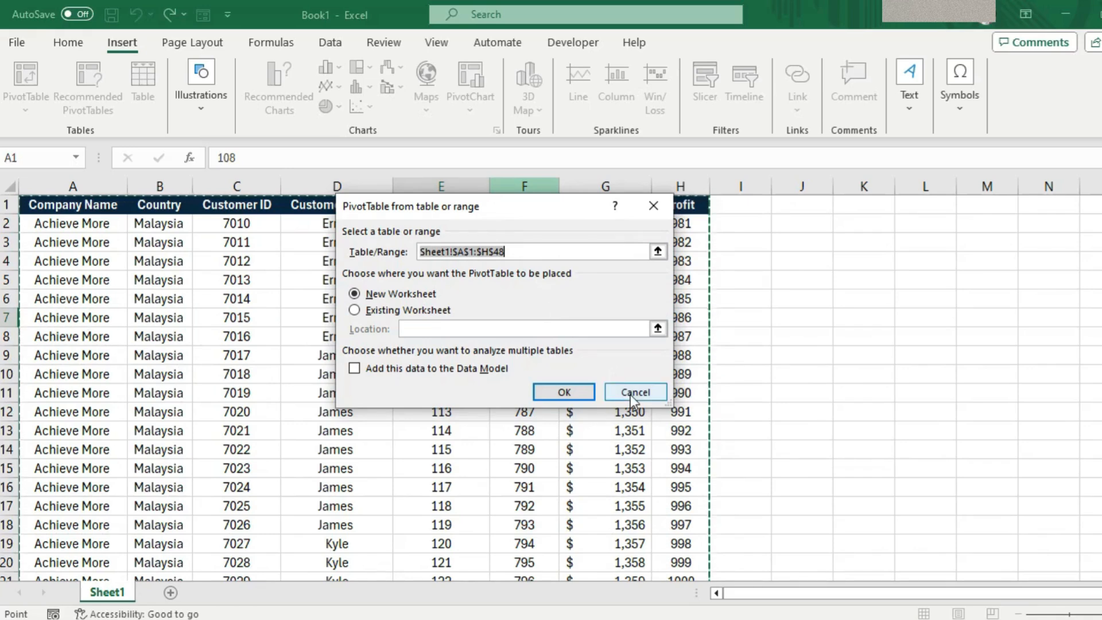
click(633, 391)
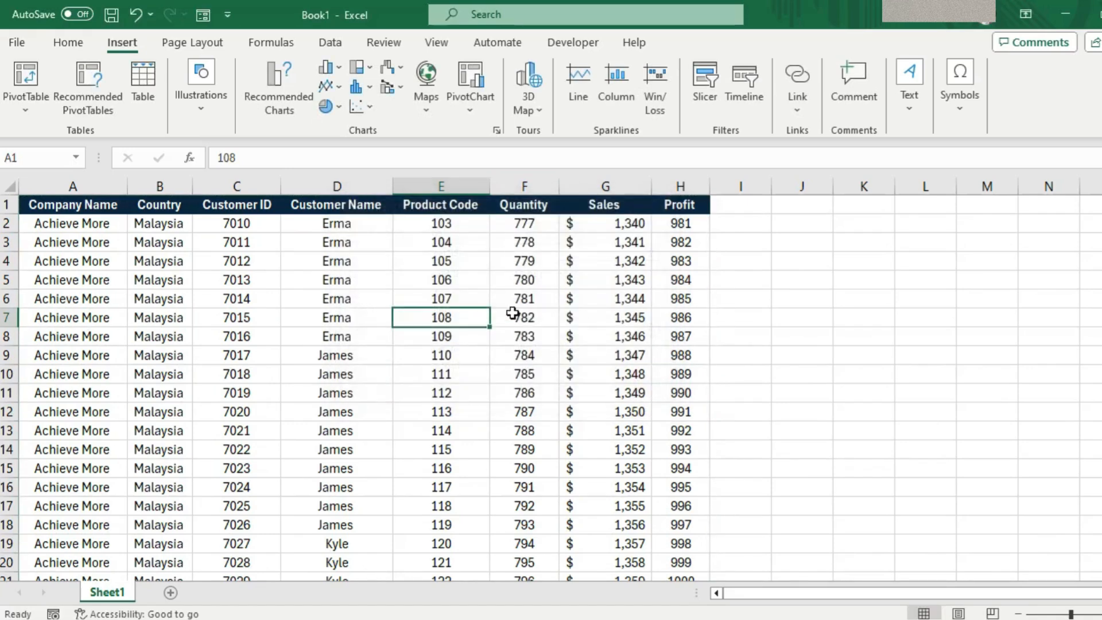
mouse_move(475, 295)
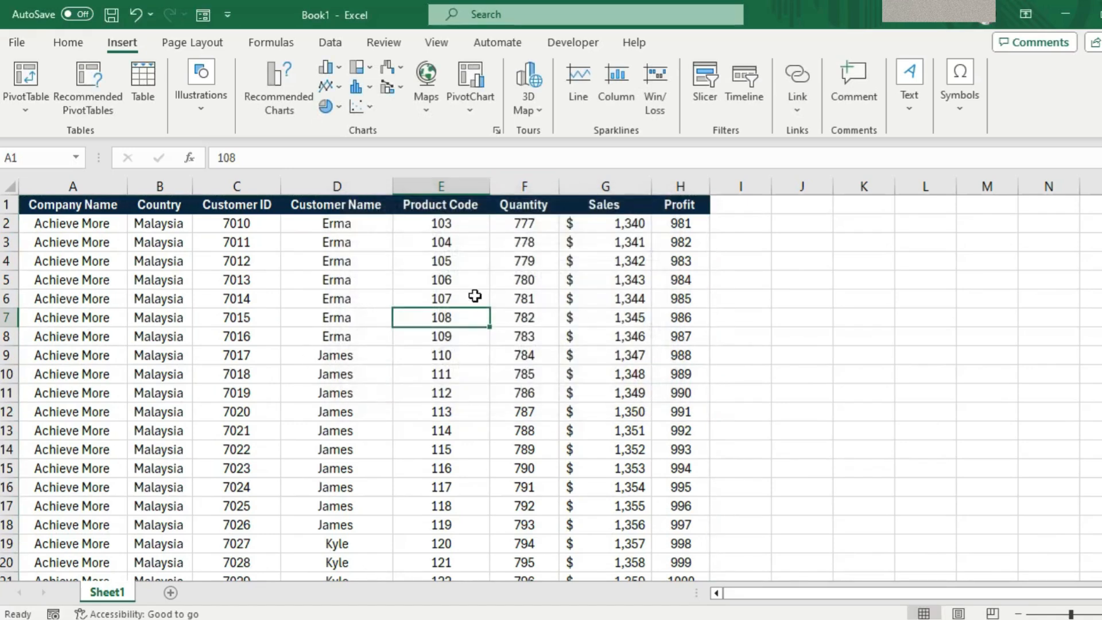
mouse_move(360, 384)
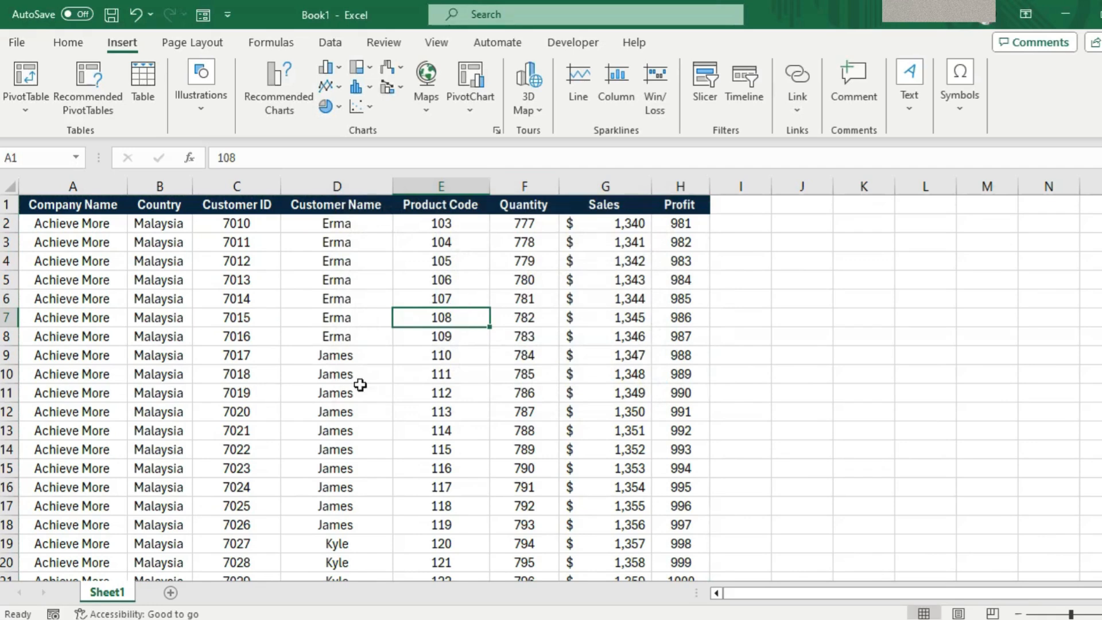
mouse_move(358, 298)
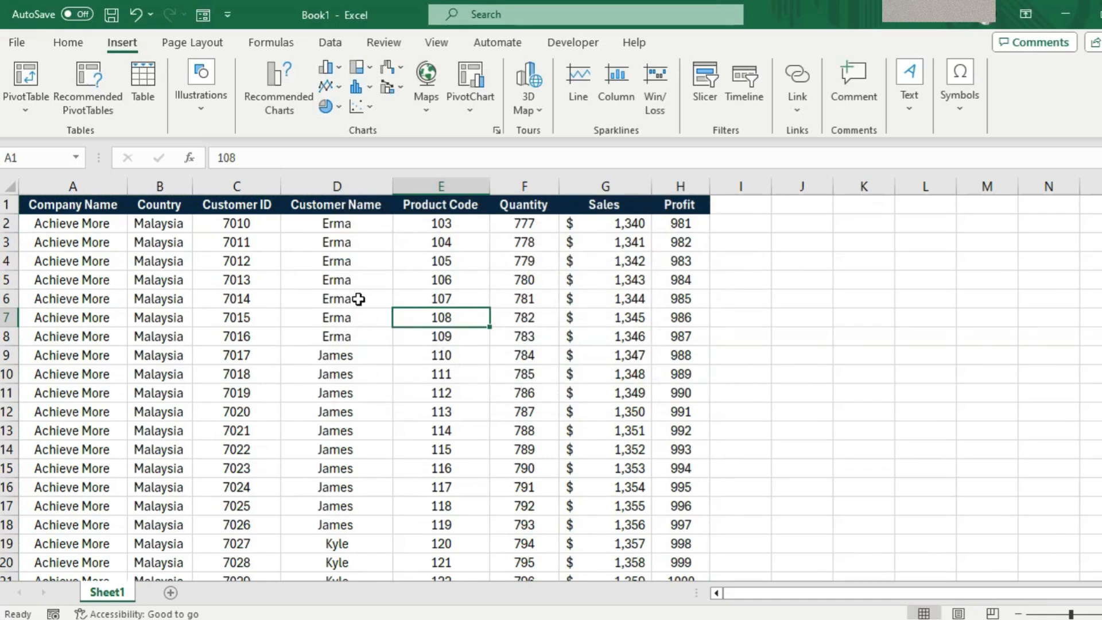
mouse_move(511, 312)
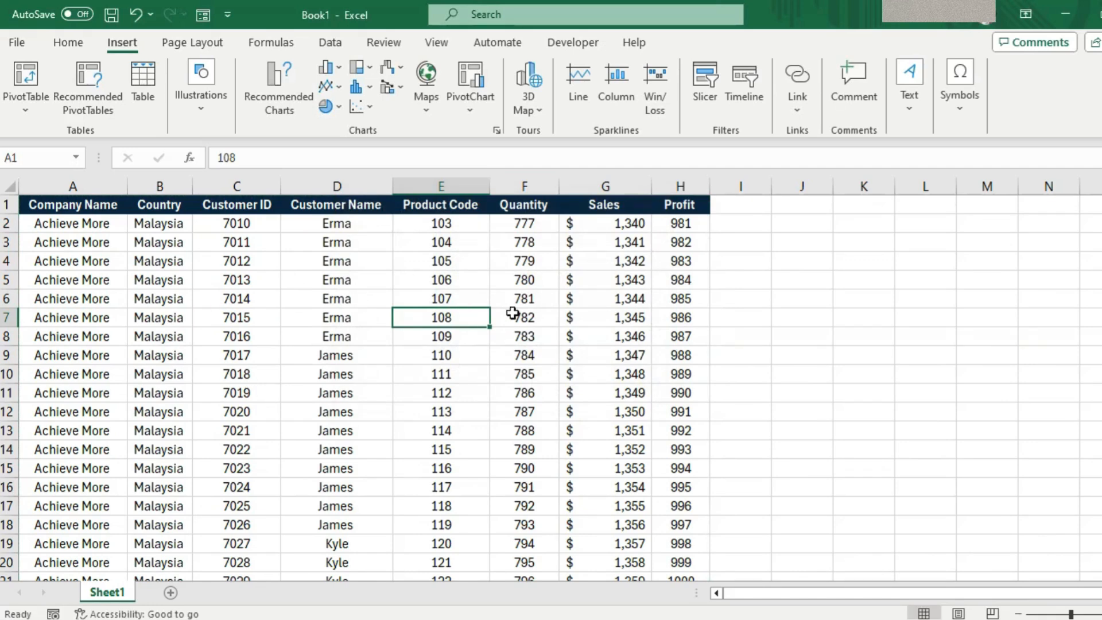
mouse_move(474, 295)
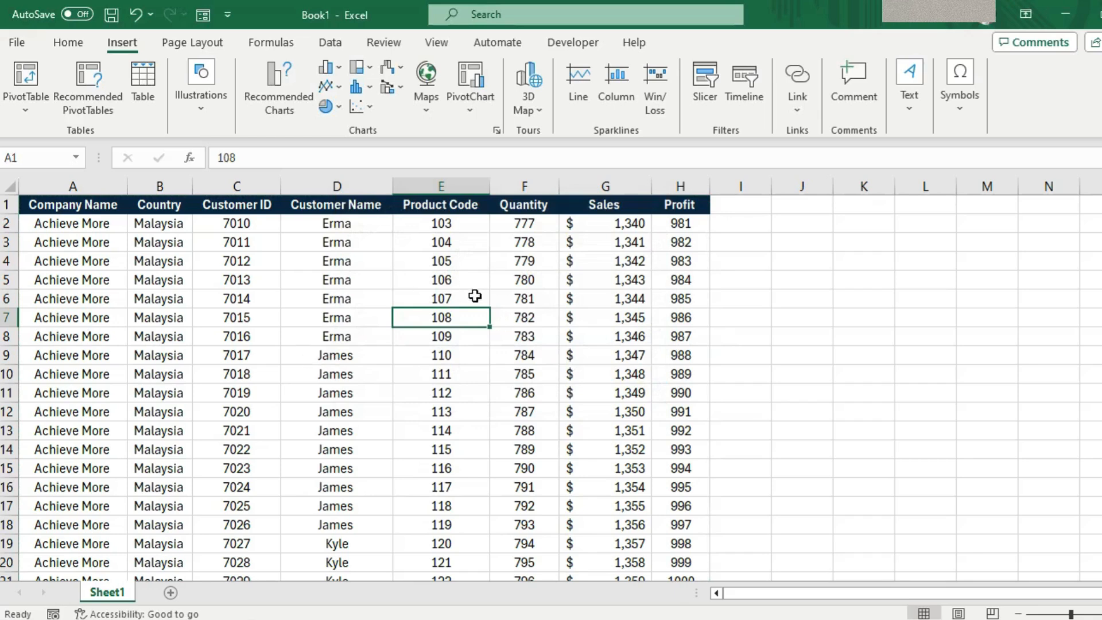
mouse_move(358, 403)
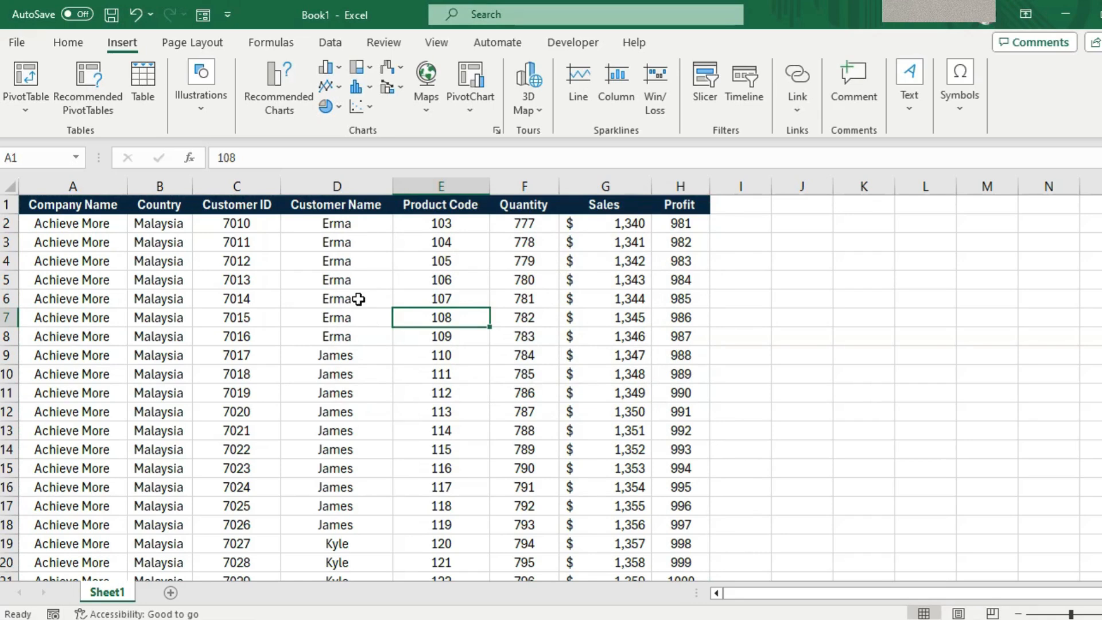
mouse_move(168, 92)
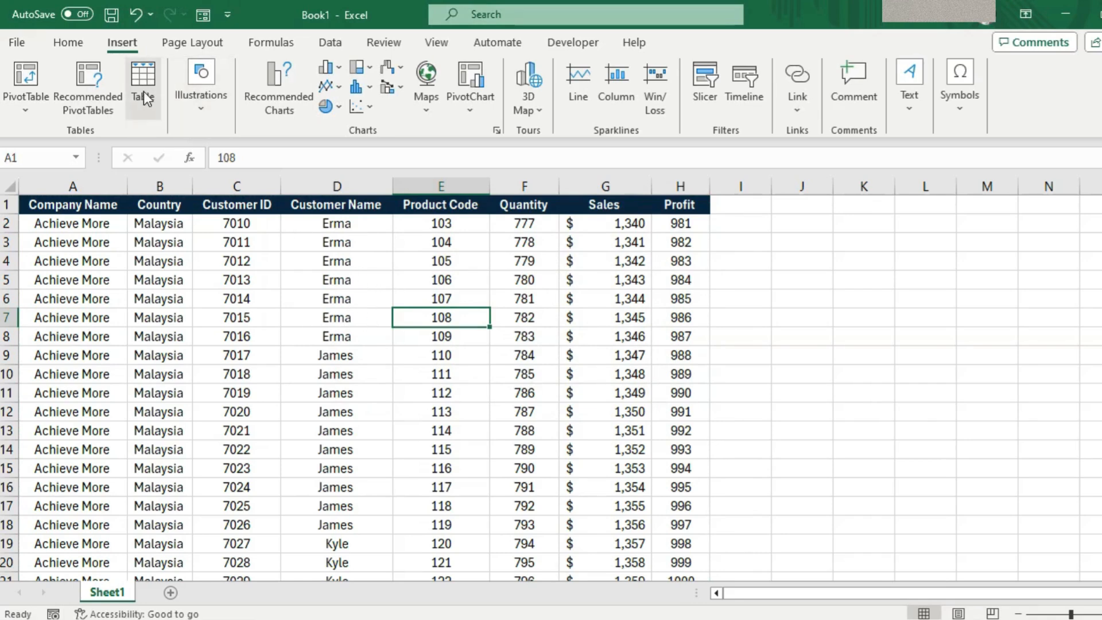
mouse_move(142, 83)
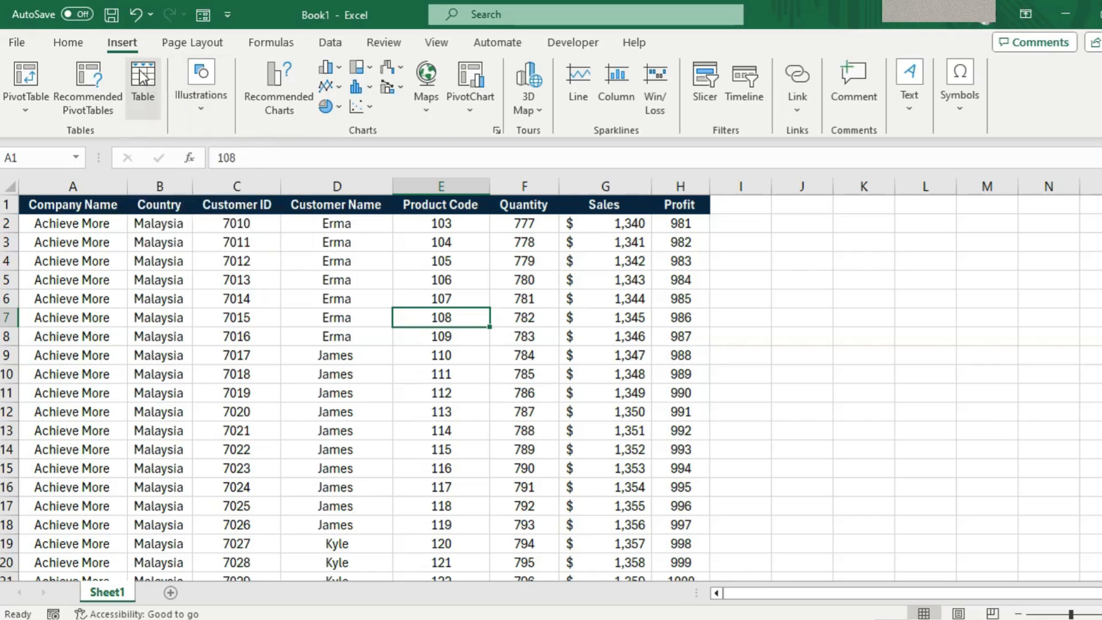
Step: Convert the data range to a table with headers, apply a light blue banded style and name it Sales
click(142, 83)
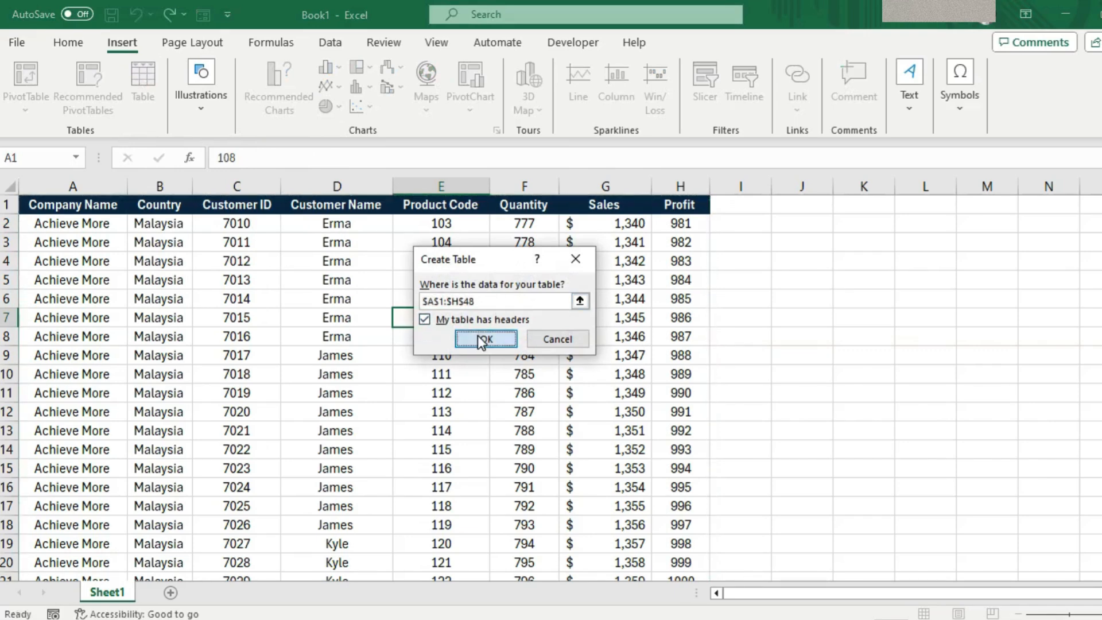
click(485, 339)
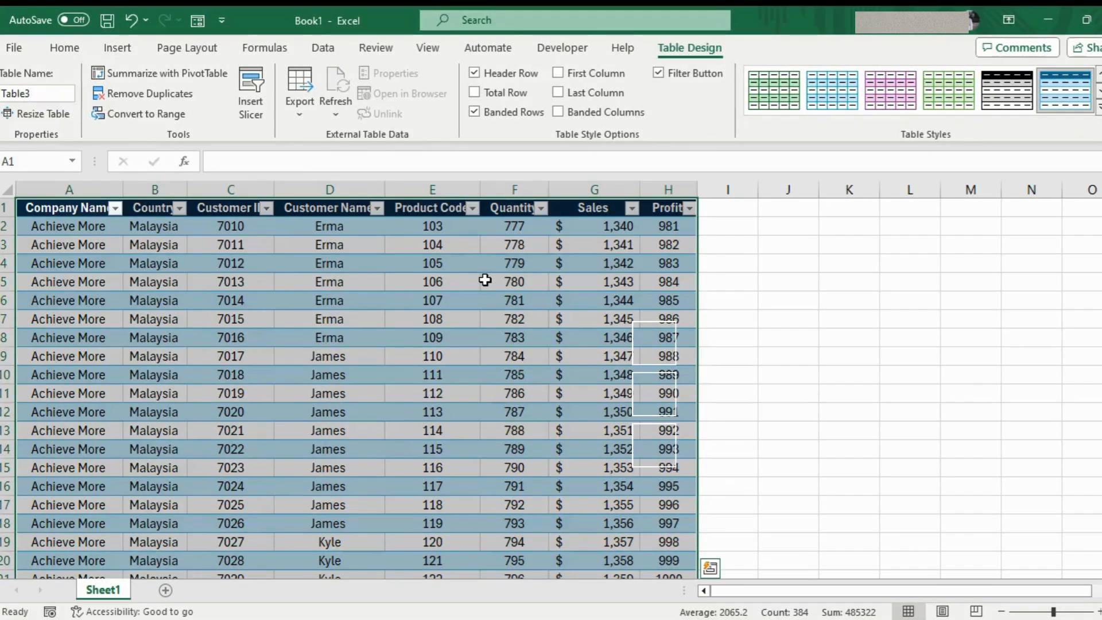
click(514, 282)
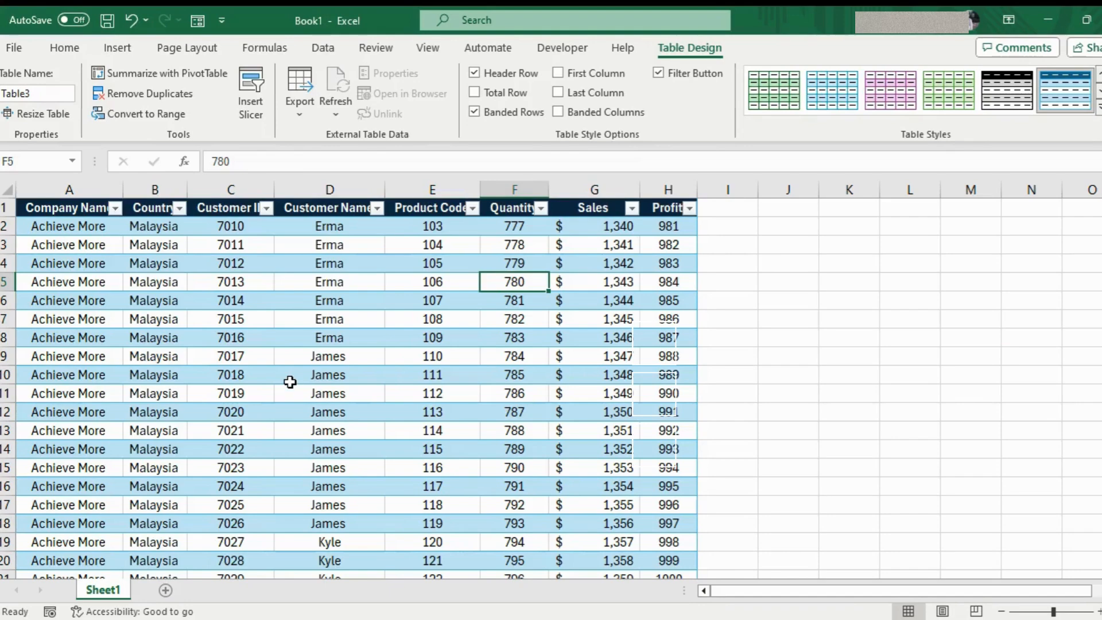
click(37, 93)
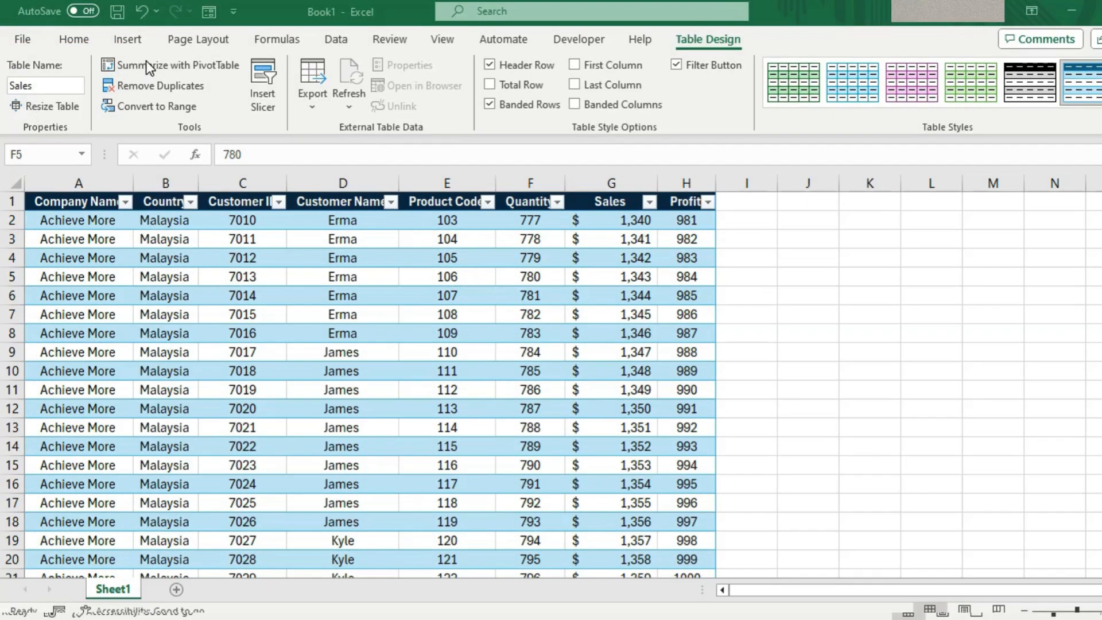
mouse_move(172, 65)
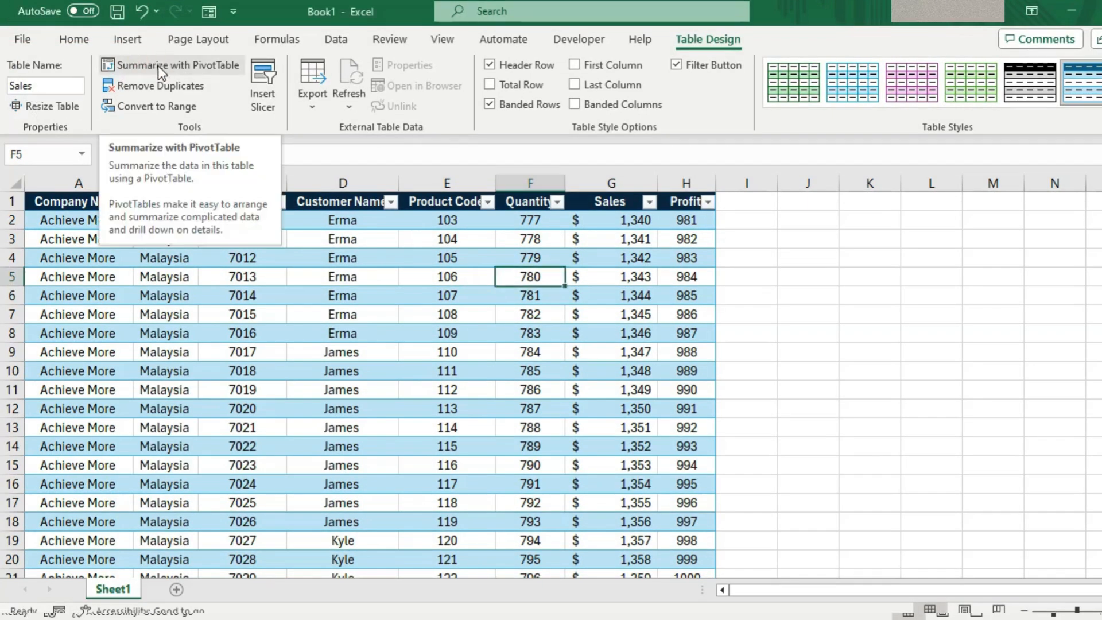
click(127, 39)
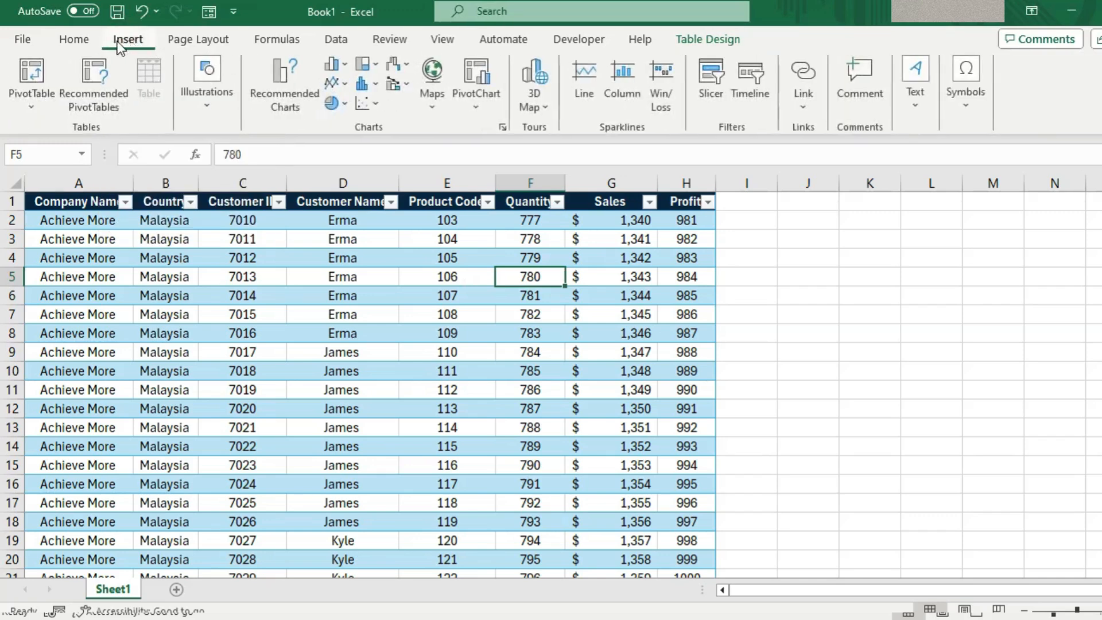
click(30, 81)
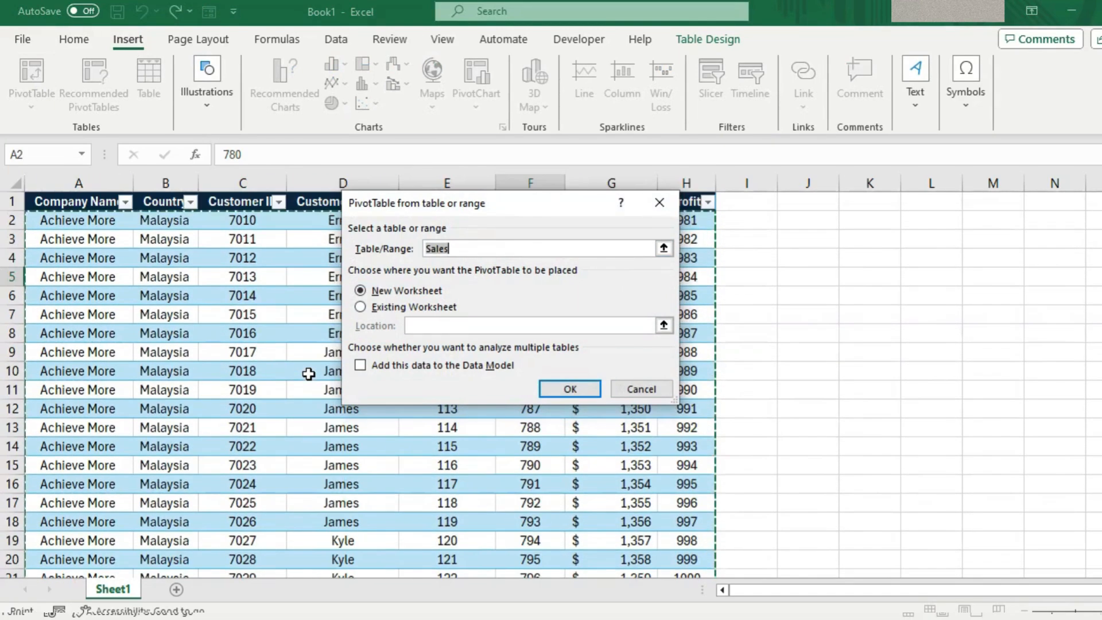
mouse_move(569, 306)
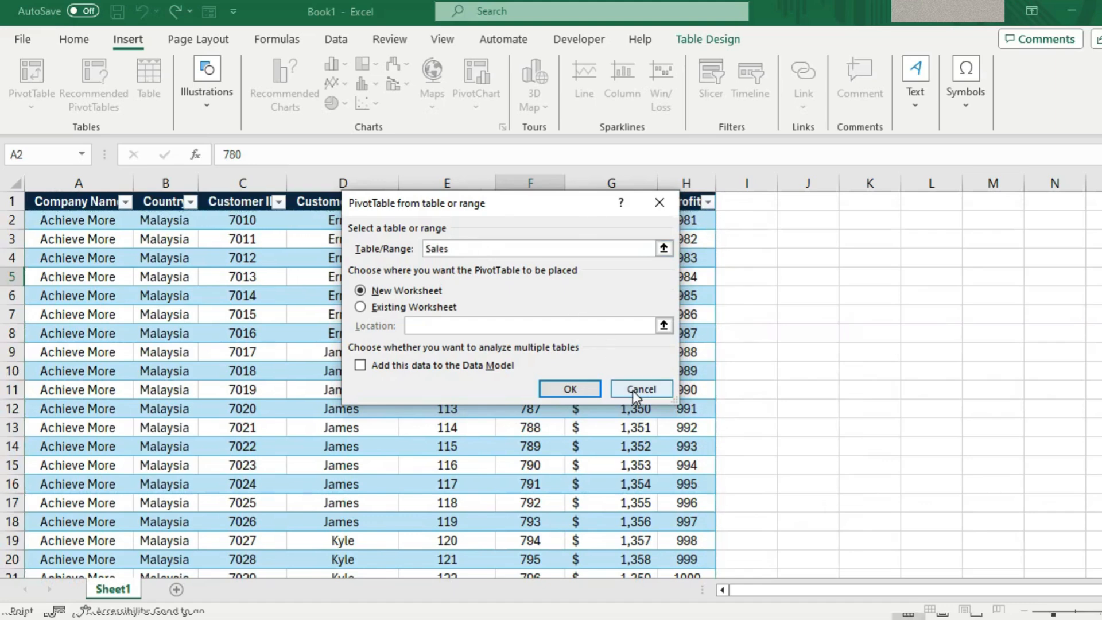
click(640, 389)
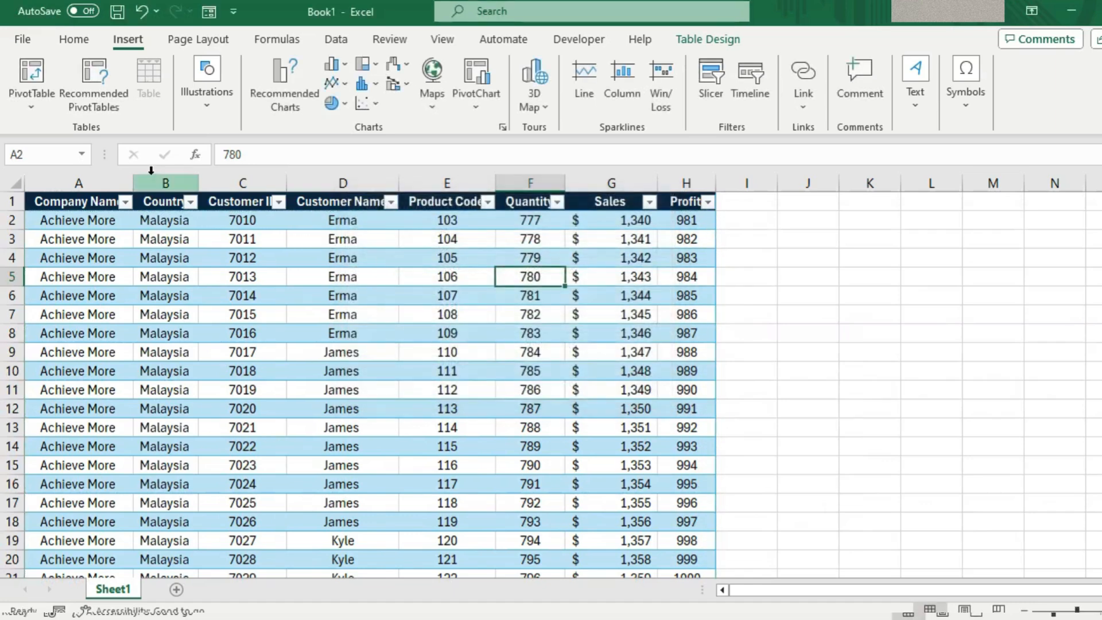
Step: Review the recommended PivotTables and accept Sum of Sales by Customer Name
click(93, 82)
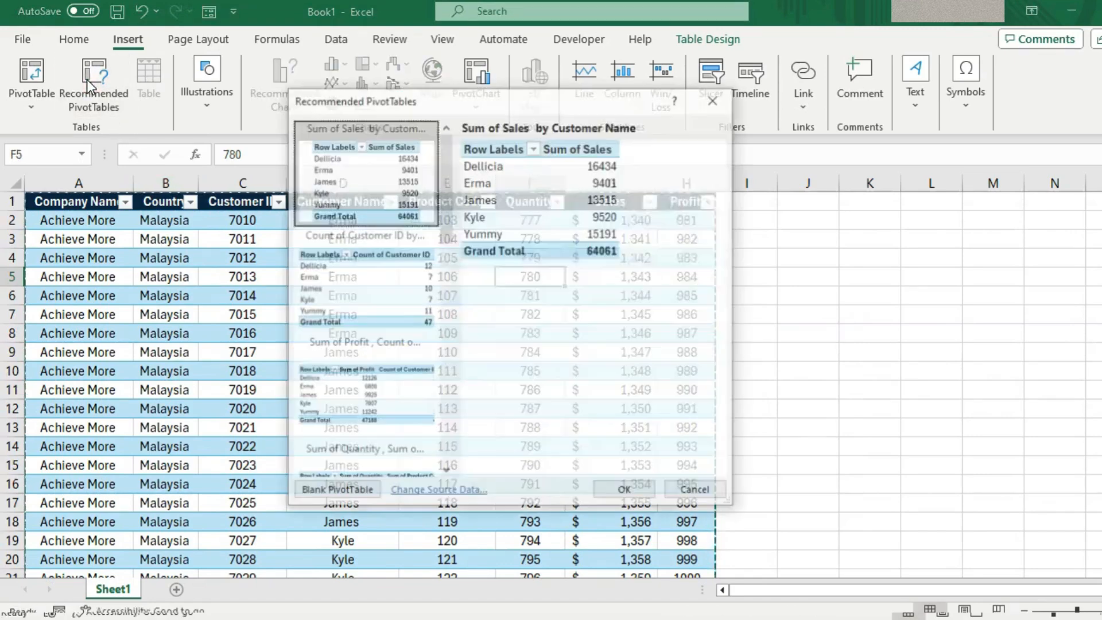
scroll(down, 3)
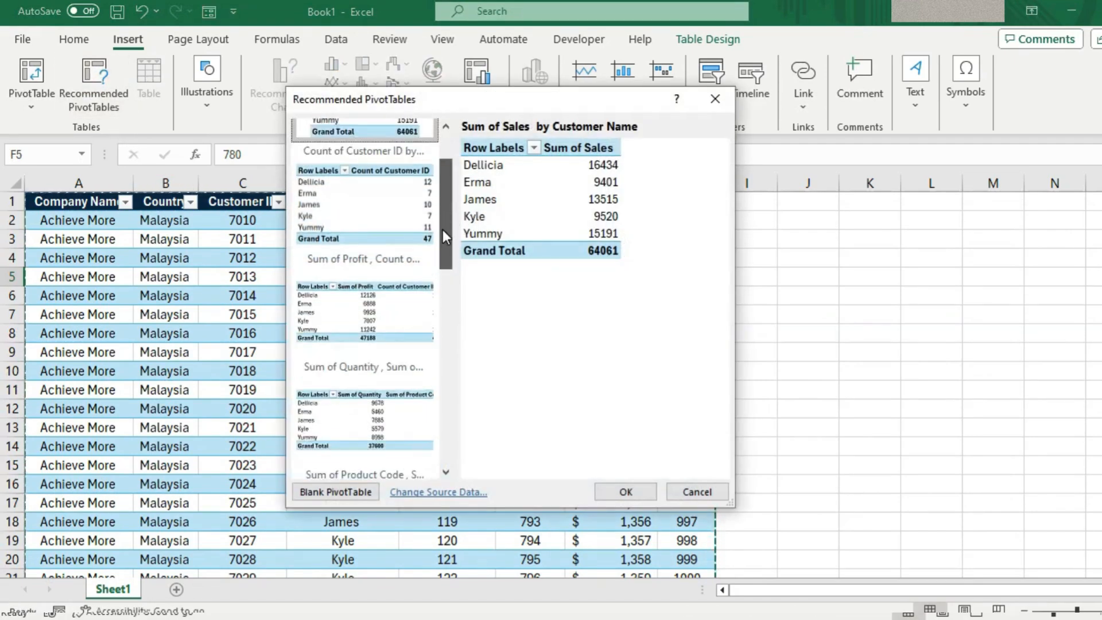
scroll(down, 3)
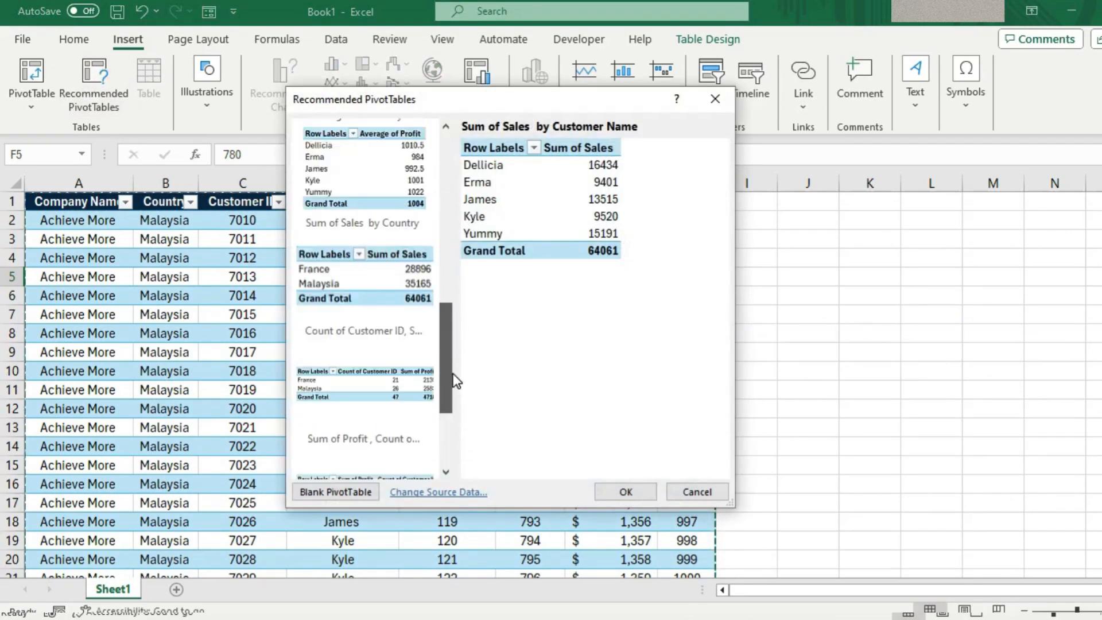
scroll(down, 3)
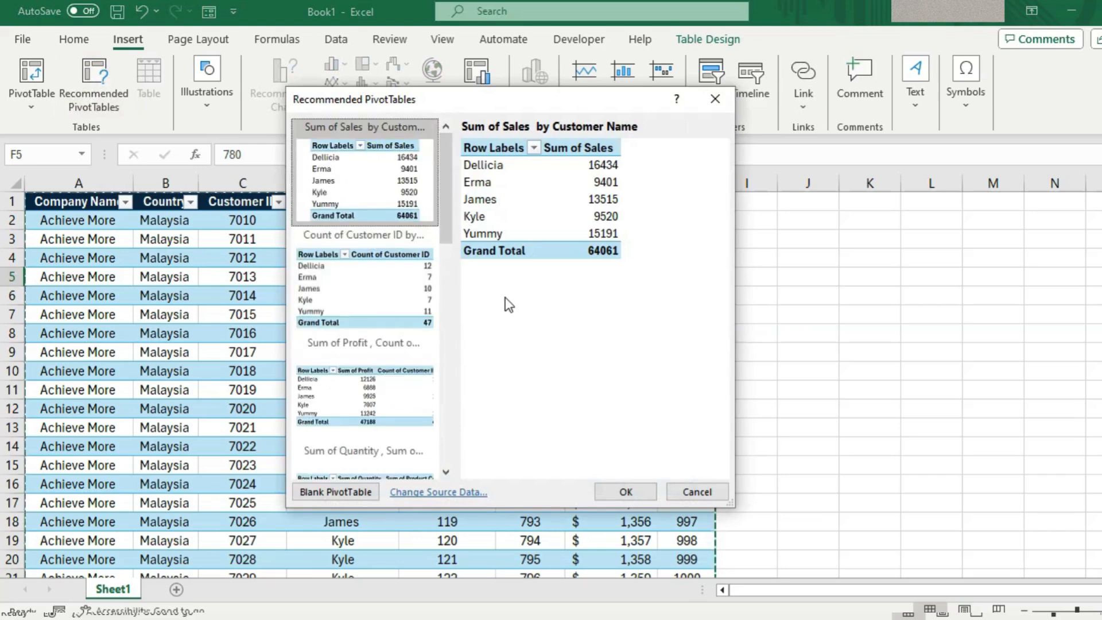
mouse_move(572, 300)
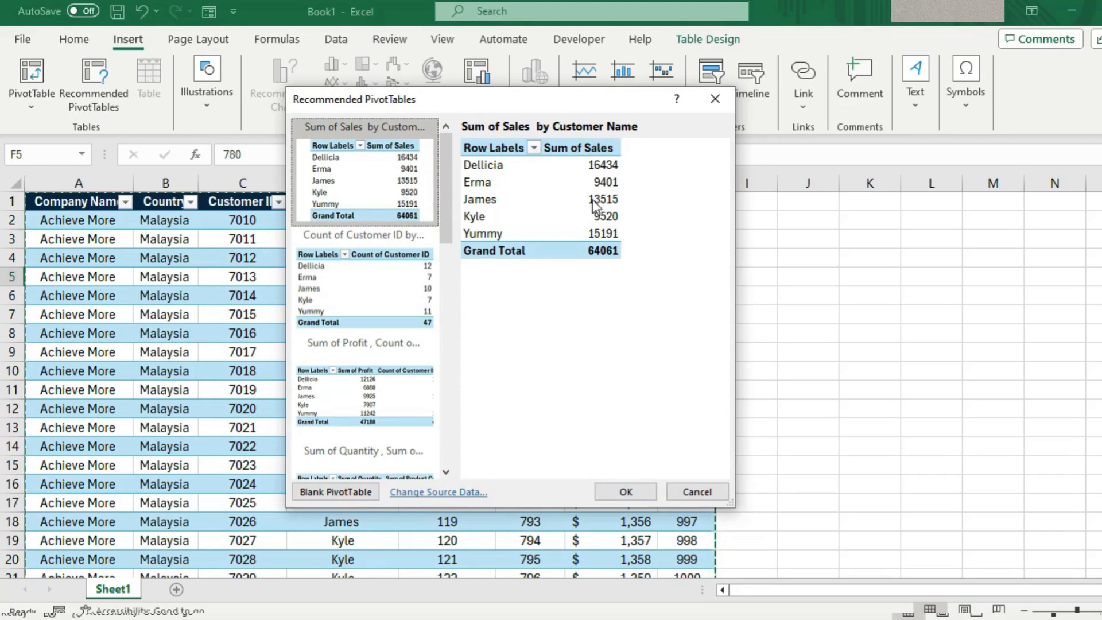
mouse_move(555, 349)
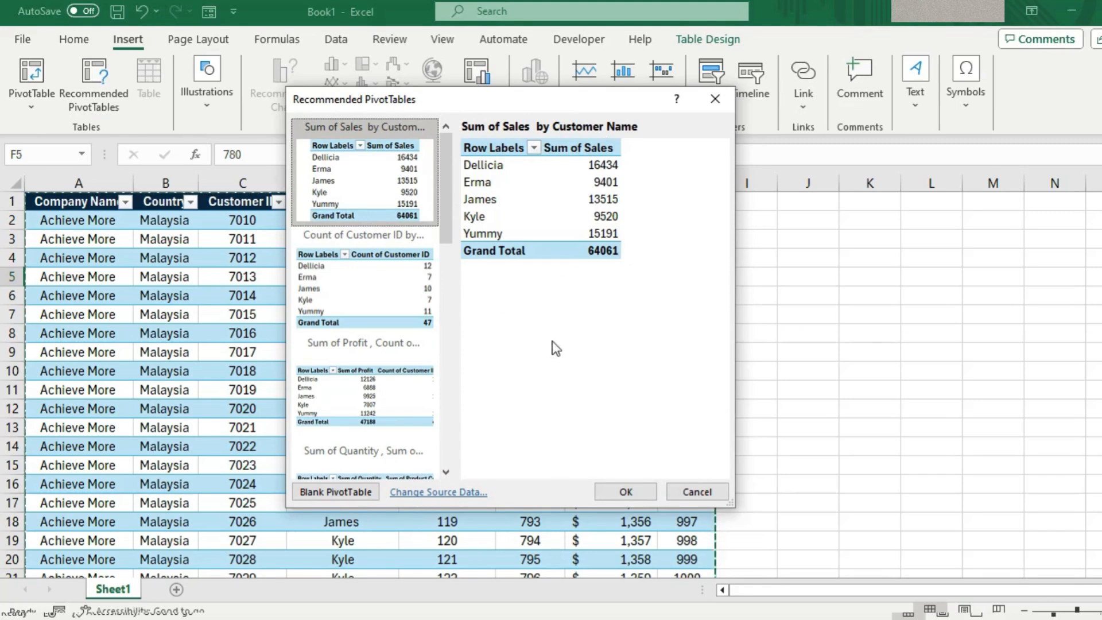
click(624, 492)
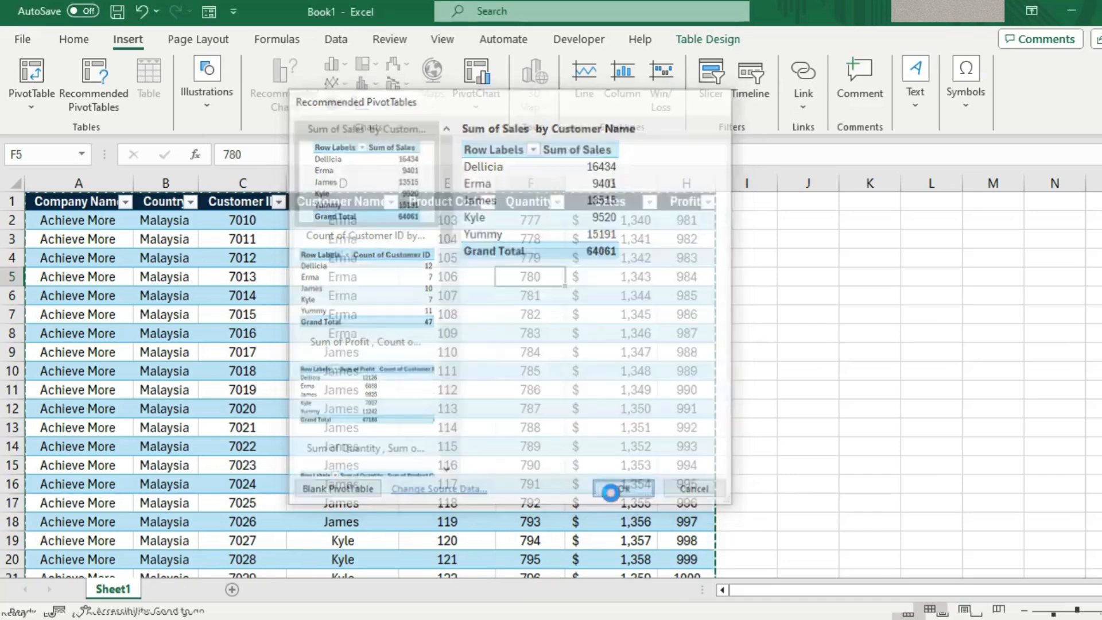
click(620, 489)
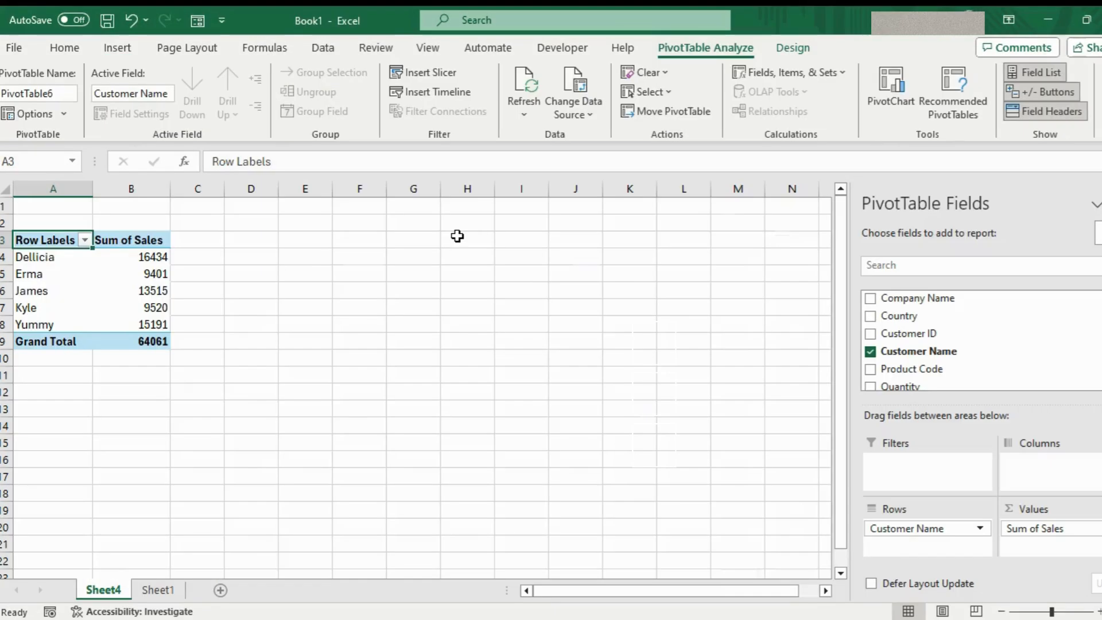
mouse_move(619, 446)
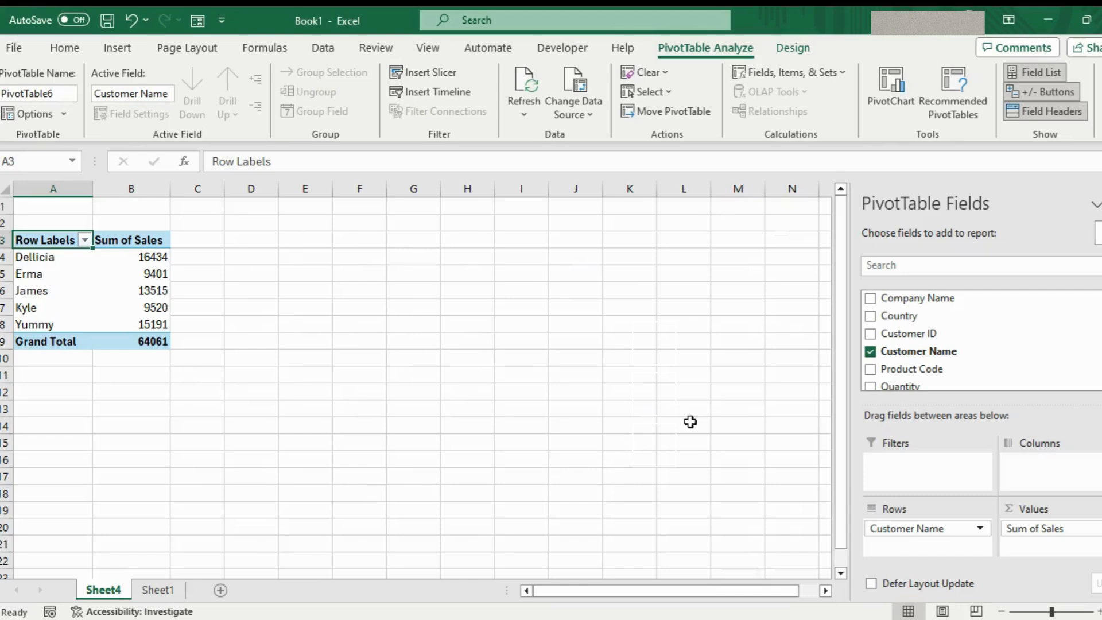
mouse_move(457, 236)
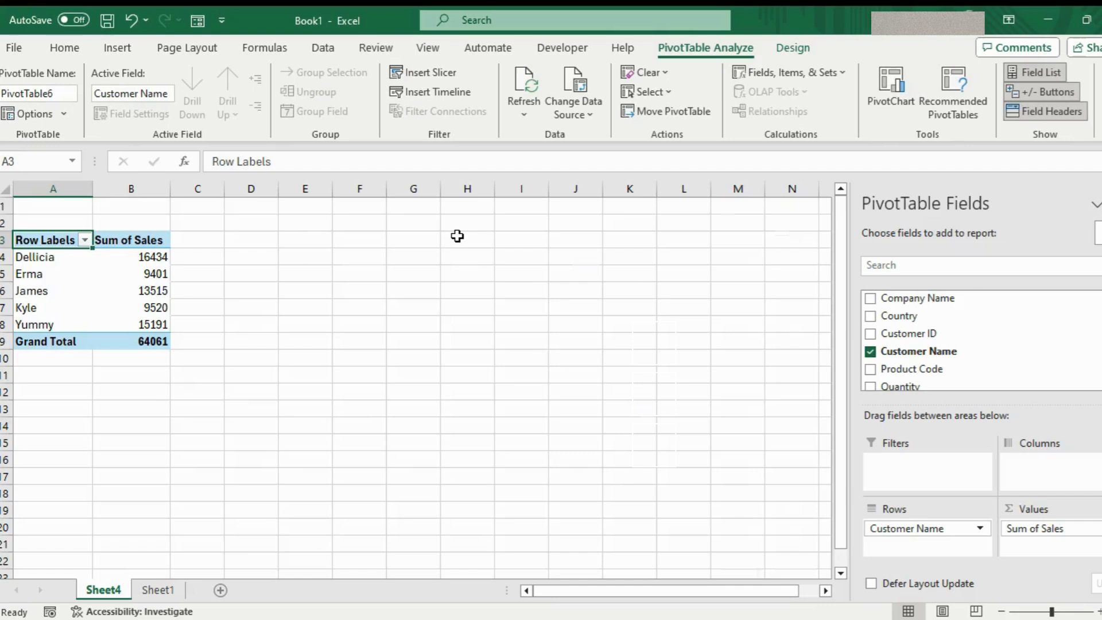
mouse_move(618, 446)
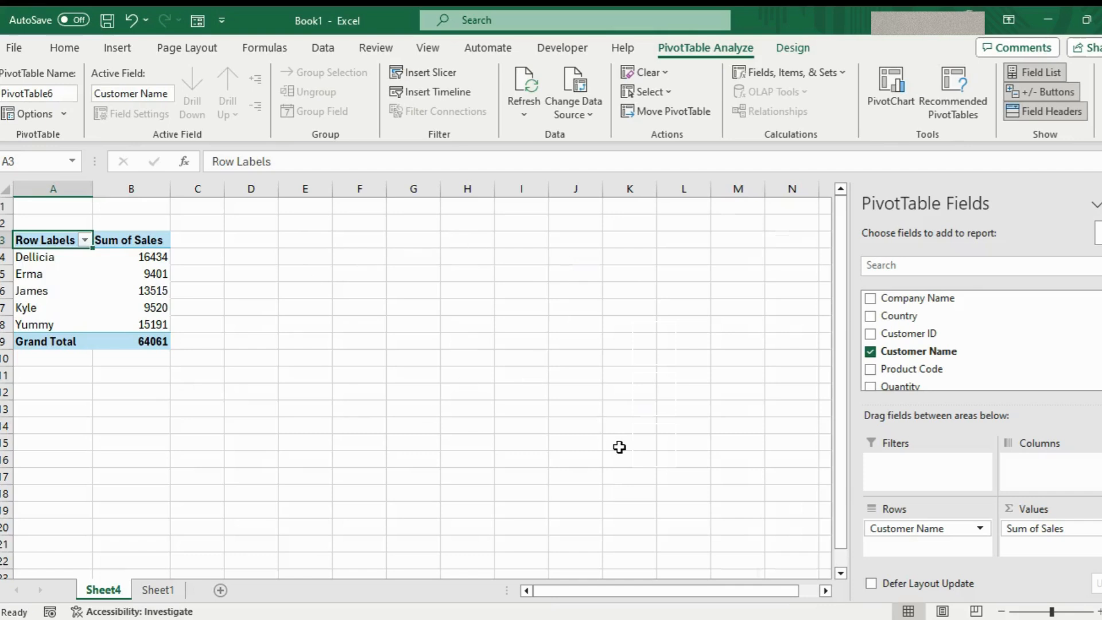
mouse_move(716, 428)
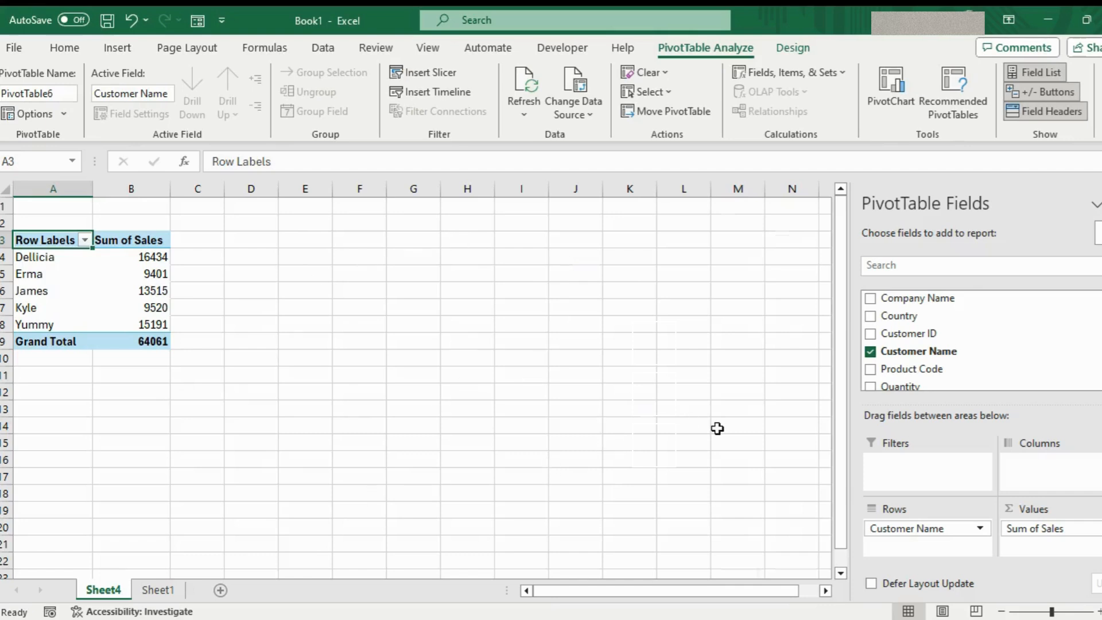
mouse_move(767, 427)
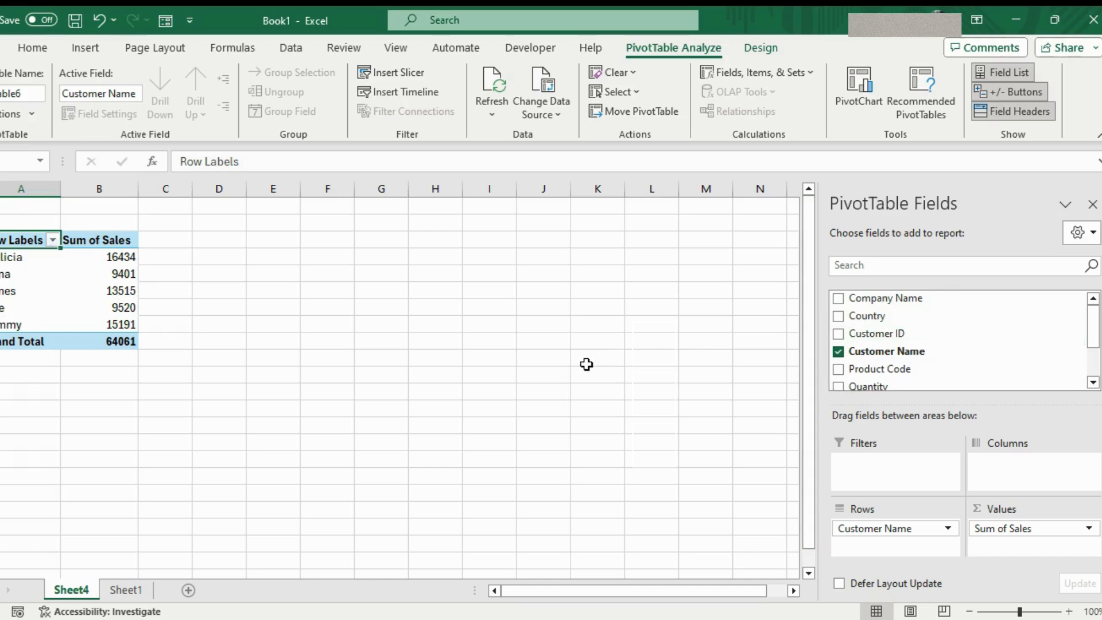
mouse_move(1001, 558)
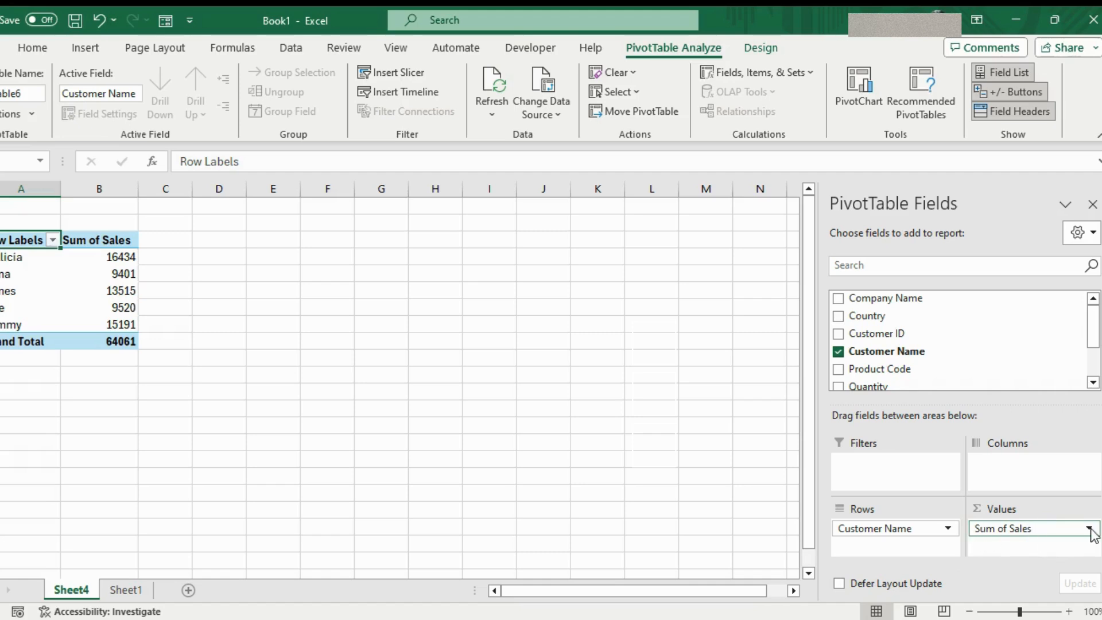
click(1088, 528)
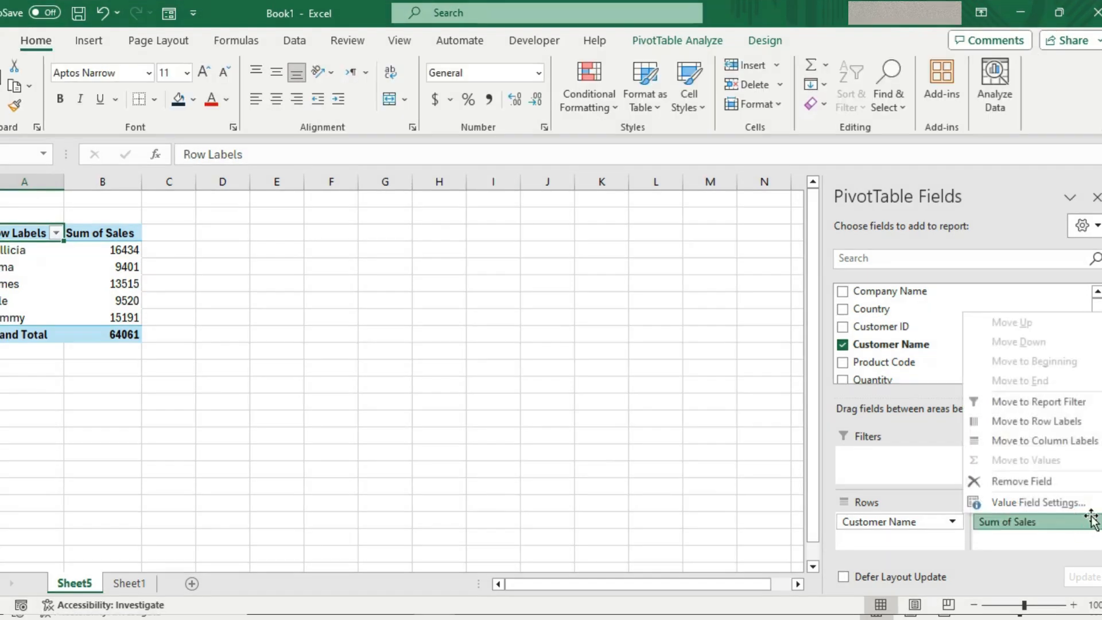
click(1039, 502)
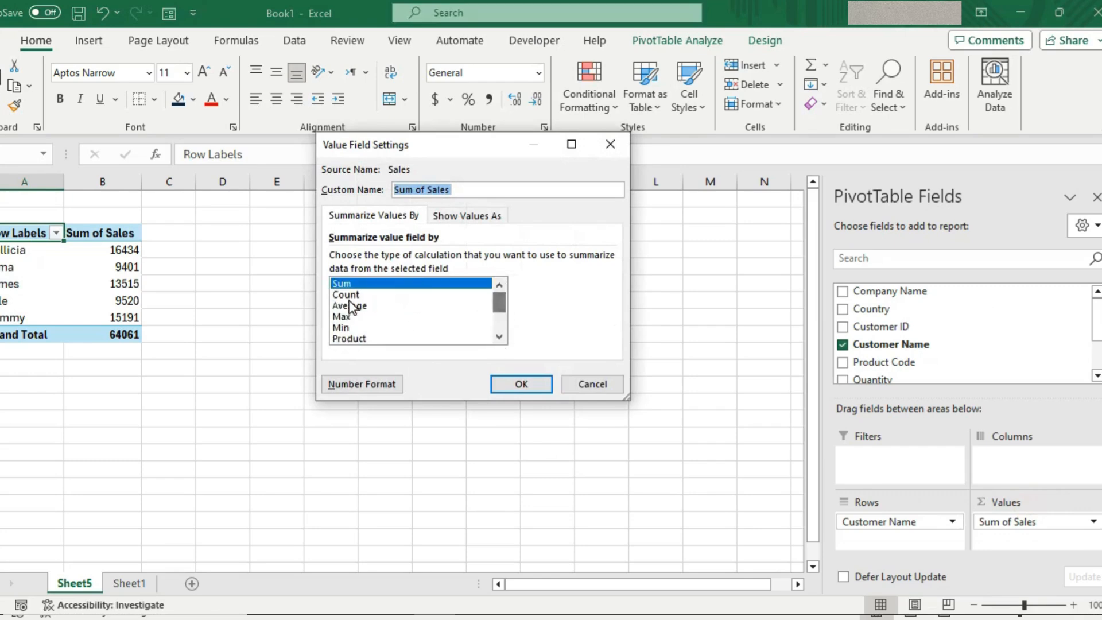
click(519, 383)
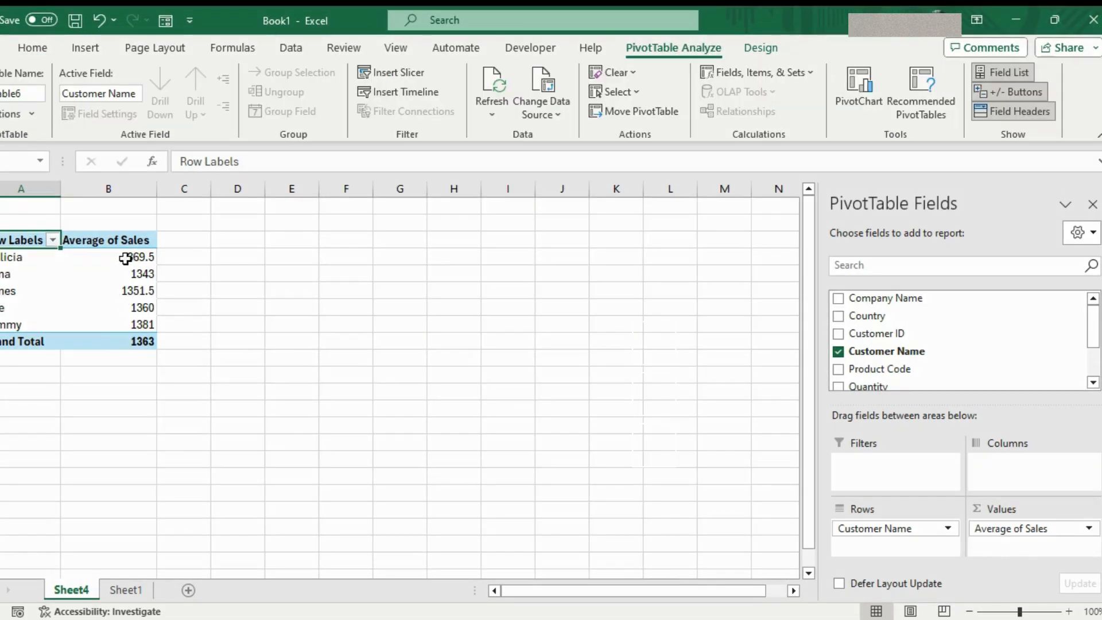
right_click(123, 256)
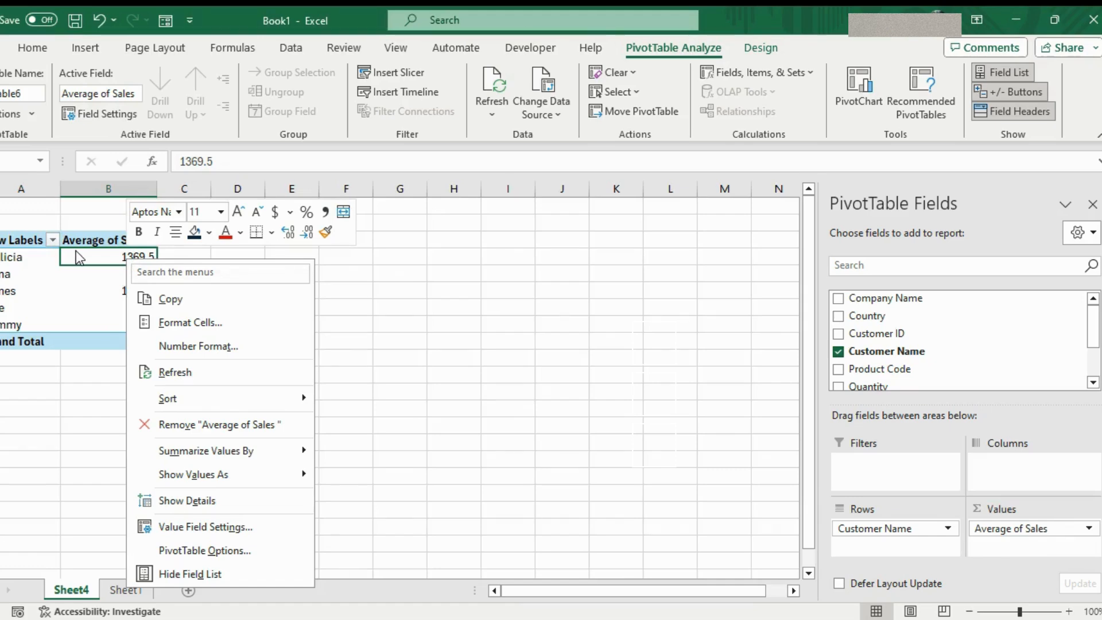
mouse_move(167, 399)
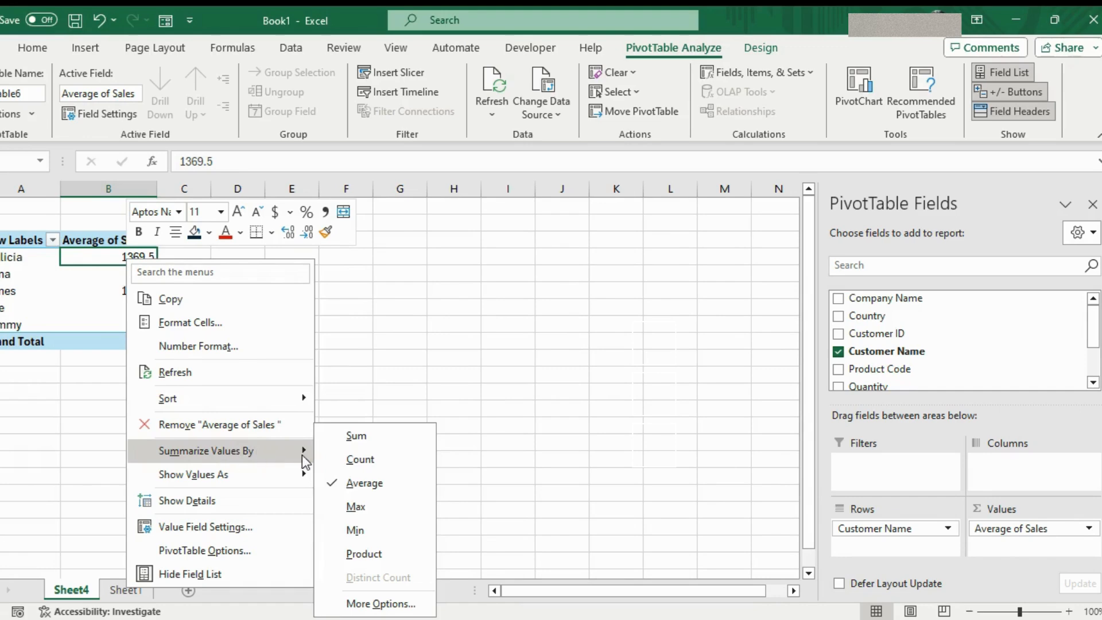
click(356, 436)
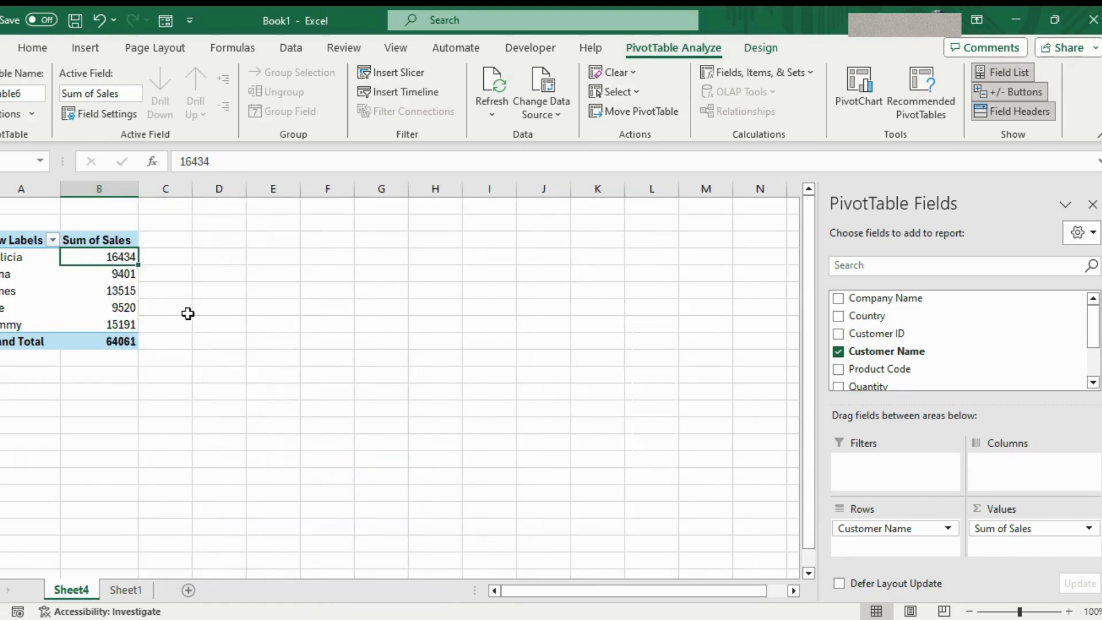
mouse_move(231, 305)
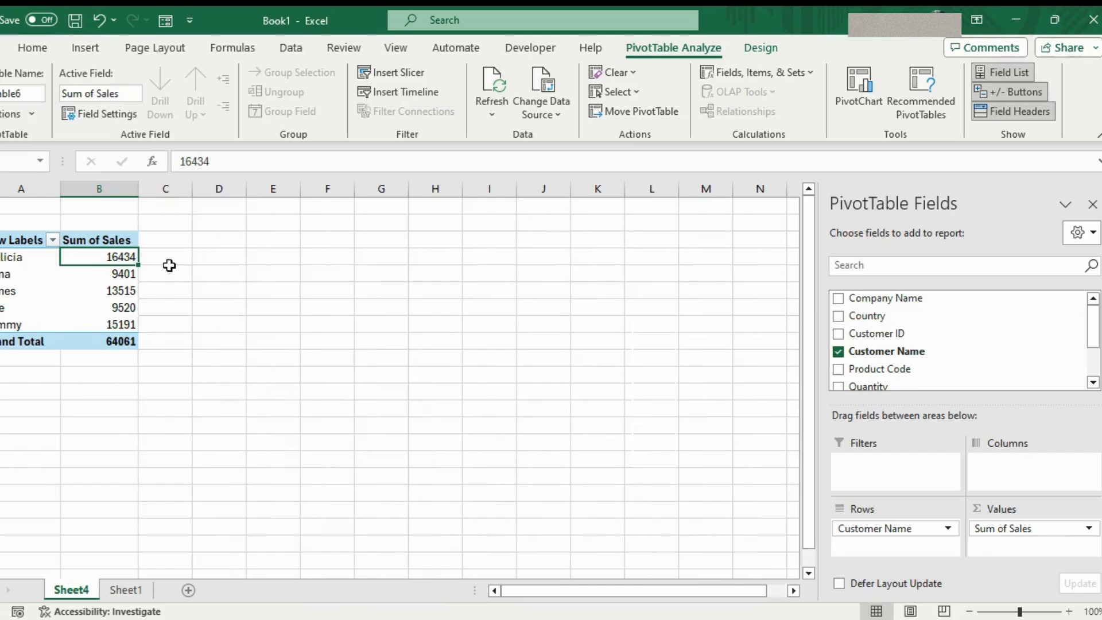
Step: Format the Sum of Sales values as Number with 0 decimals and a 1000 separator
right_click(99, 256)
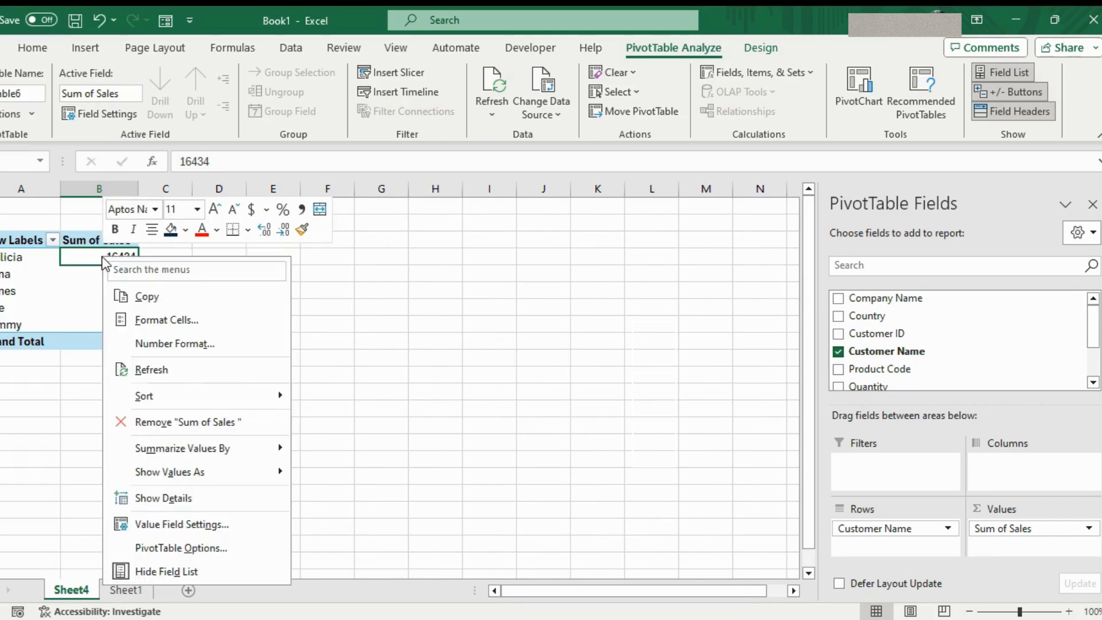
mouse_move(149, 343)
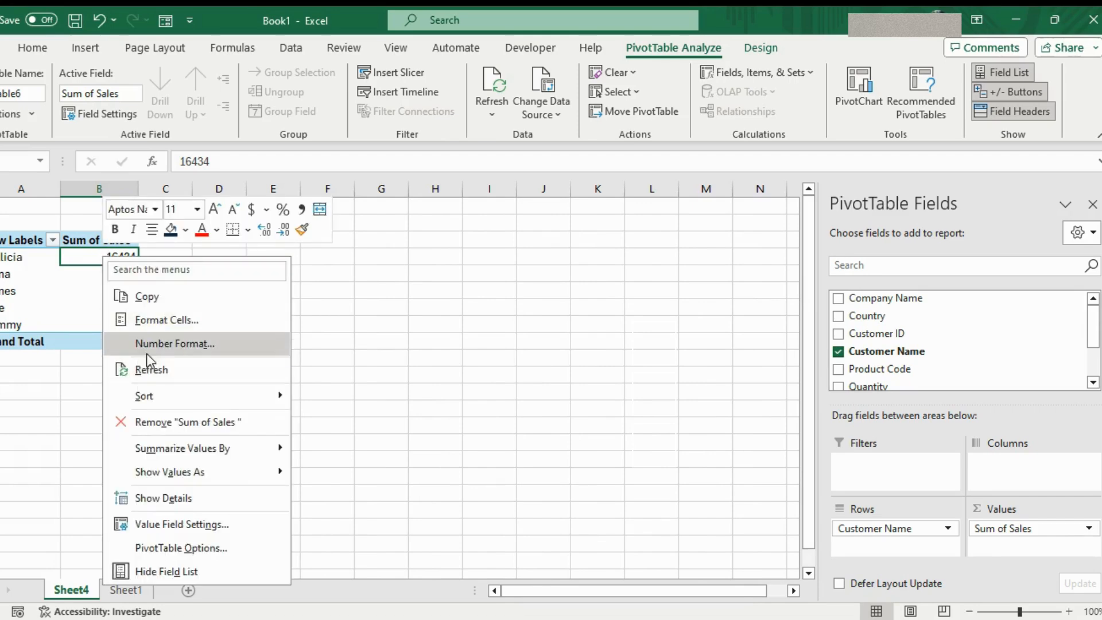
mouse_move(174, 347)
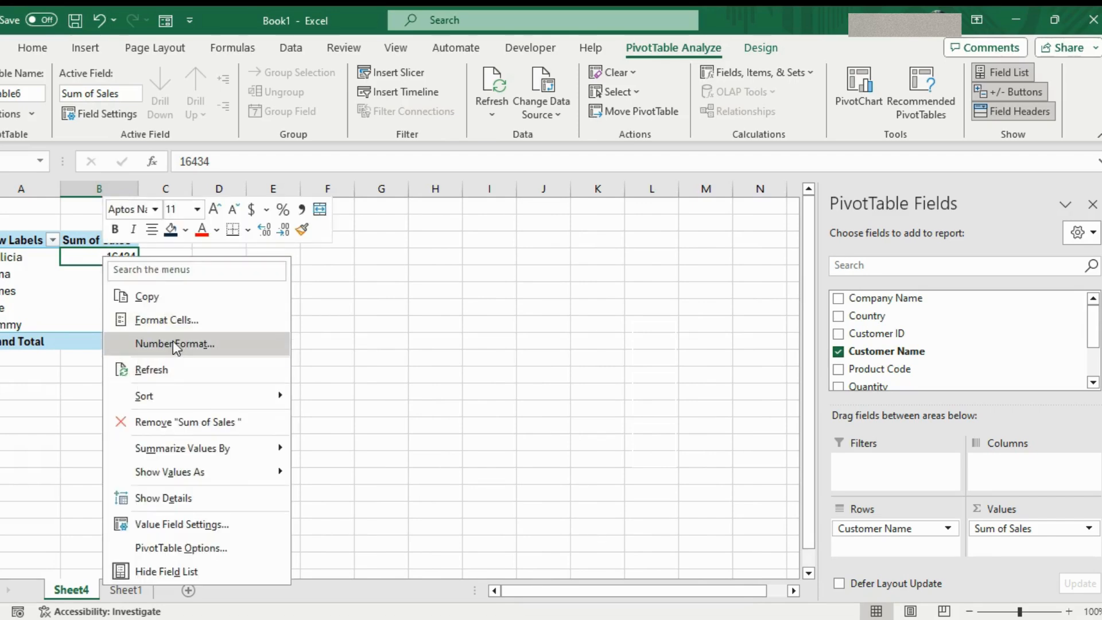
mouse_move(218, 343)
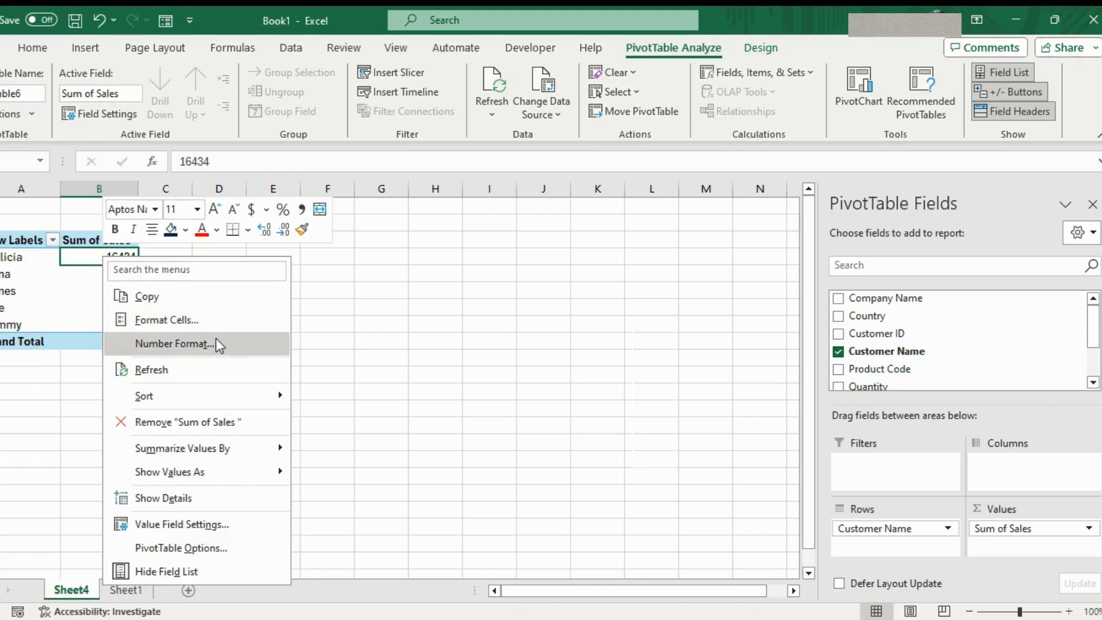
mouse_move(186, 320)
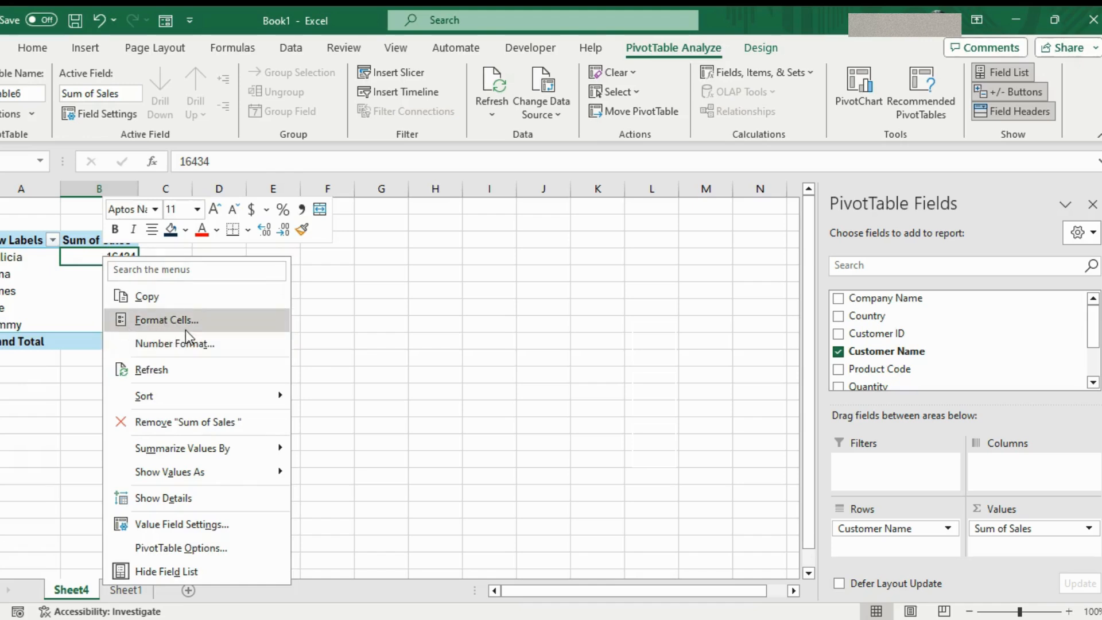
mouse_move(196, 343)
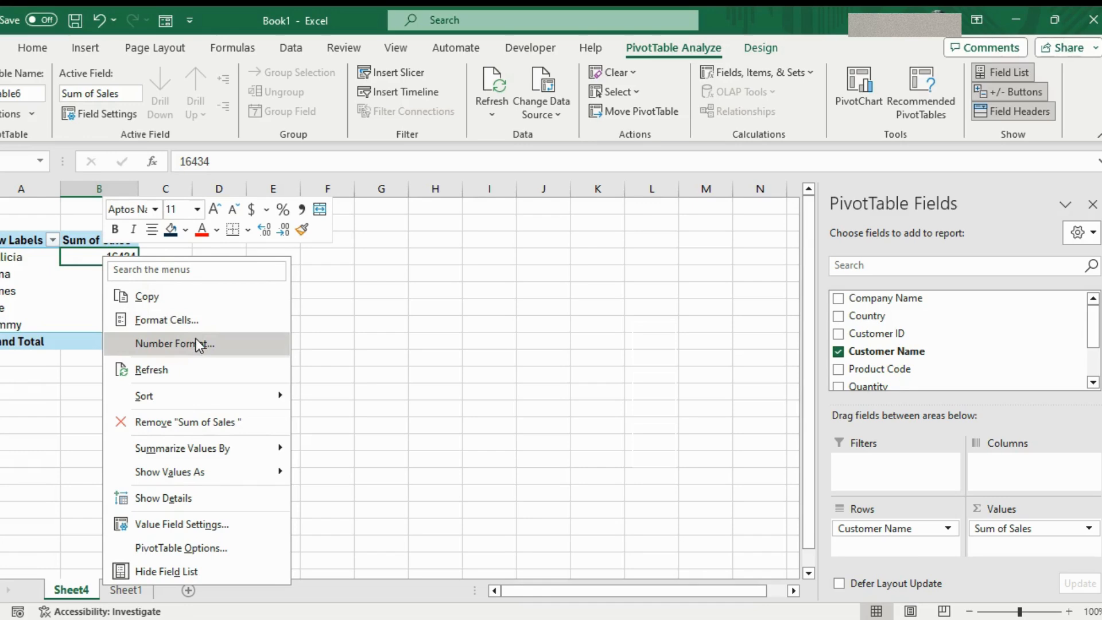
click(173, 344)
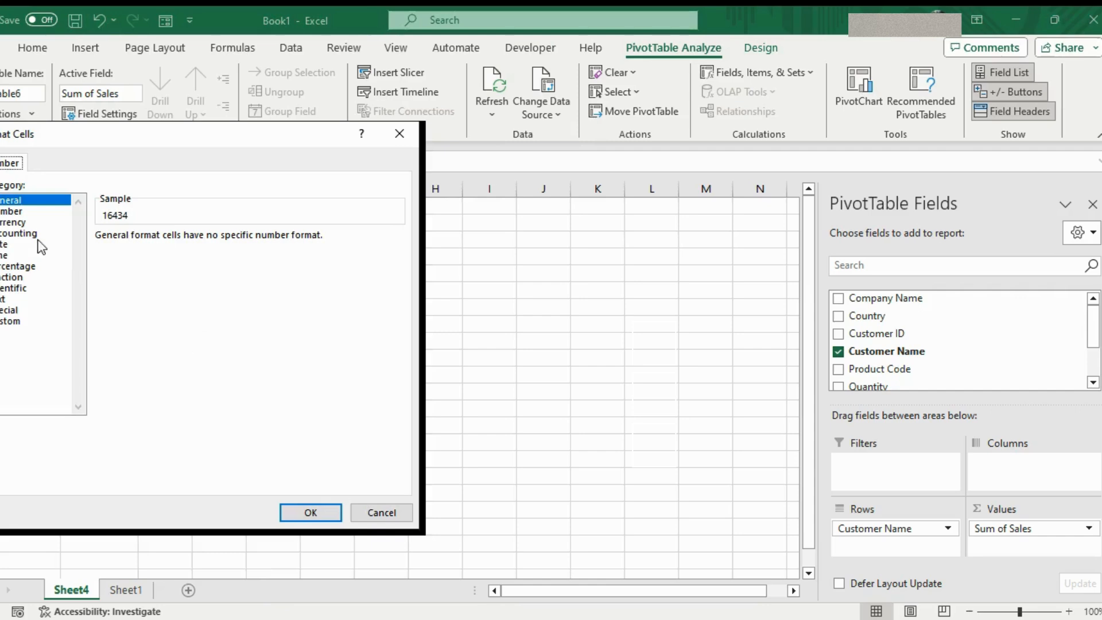
click(14, 211)
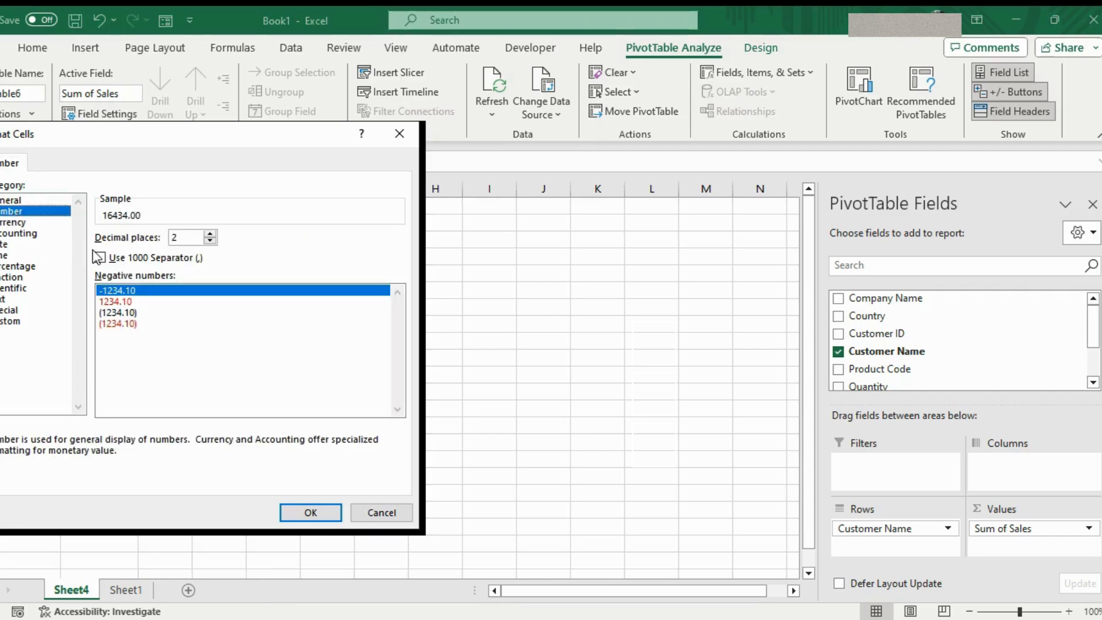
click(98, 257)
text(0)
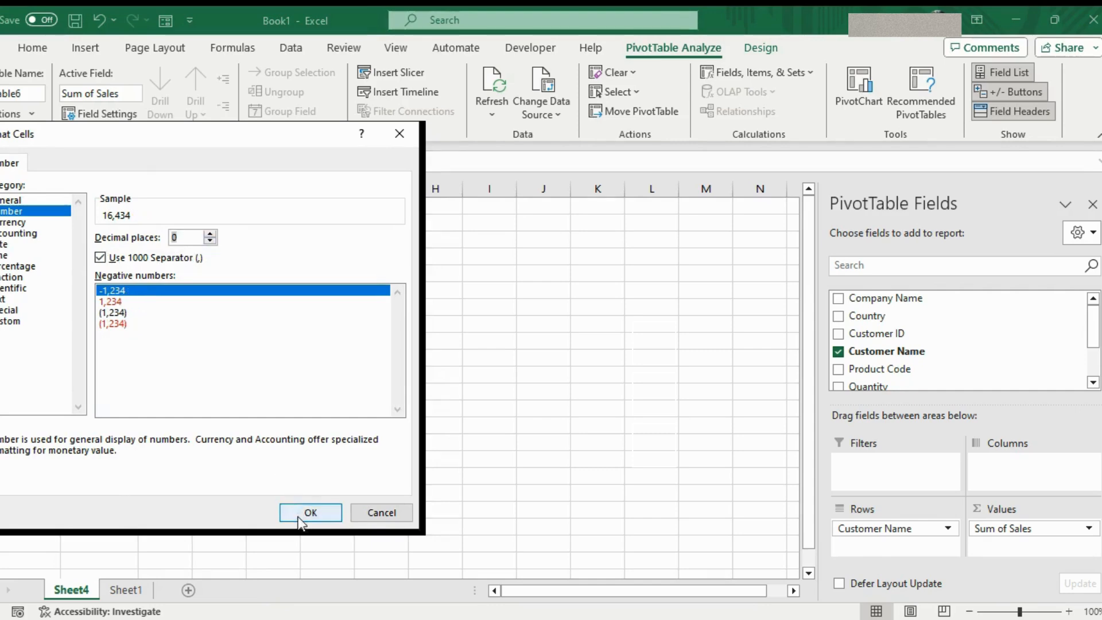
click(310, 511)
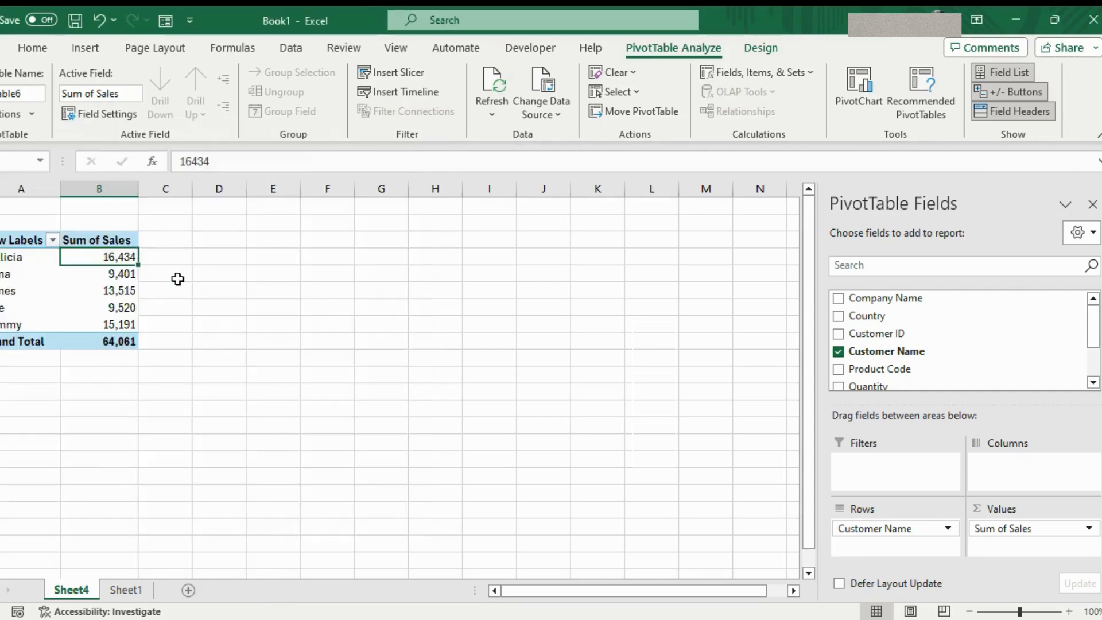
mouse_move(118, 290)
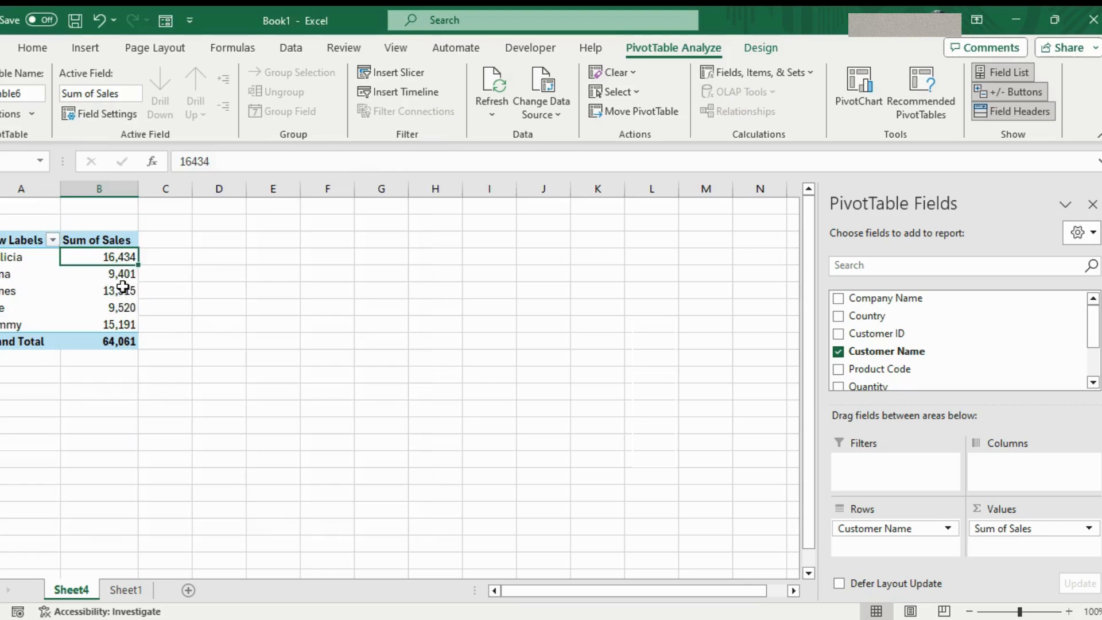
mouse_move(743, 362)
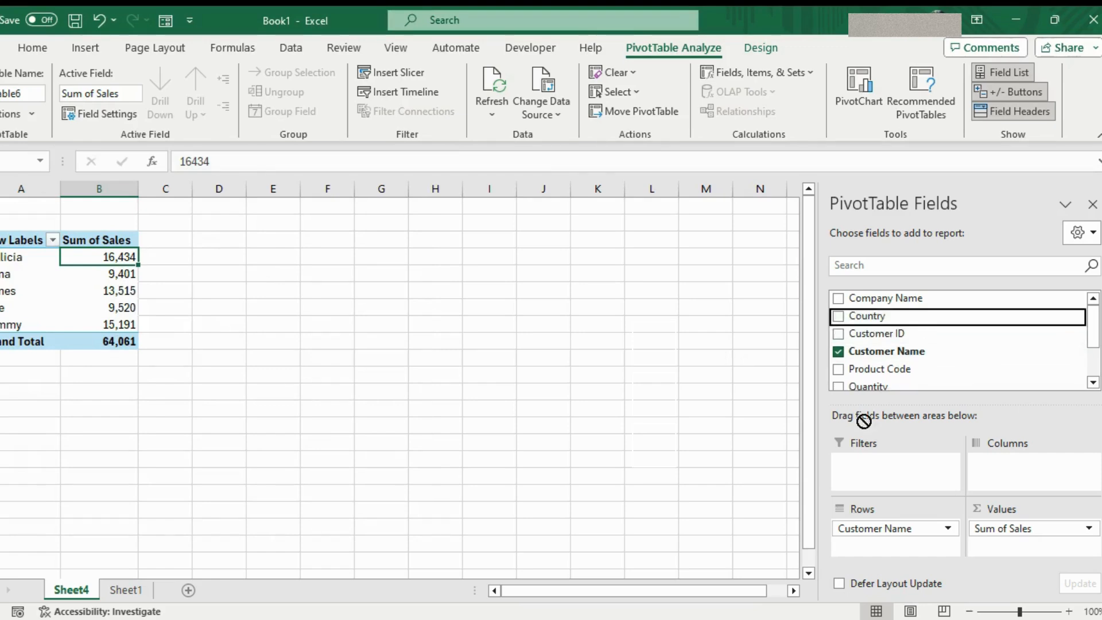
Step: Add Country as a report filter, toggle multiple selection on and off, and leave all countries shown
click(838, 315)
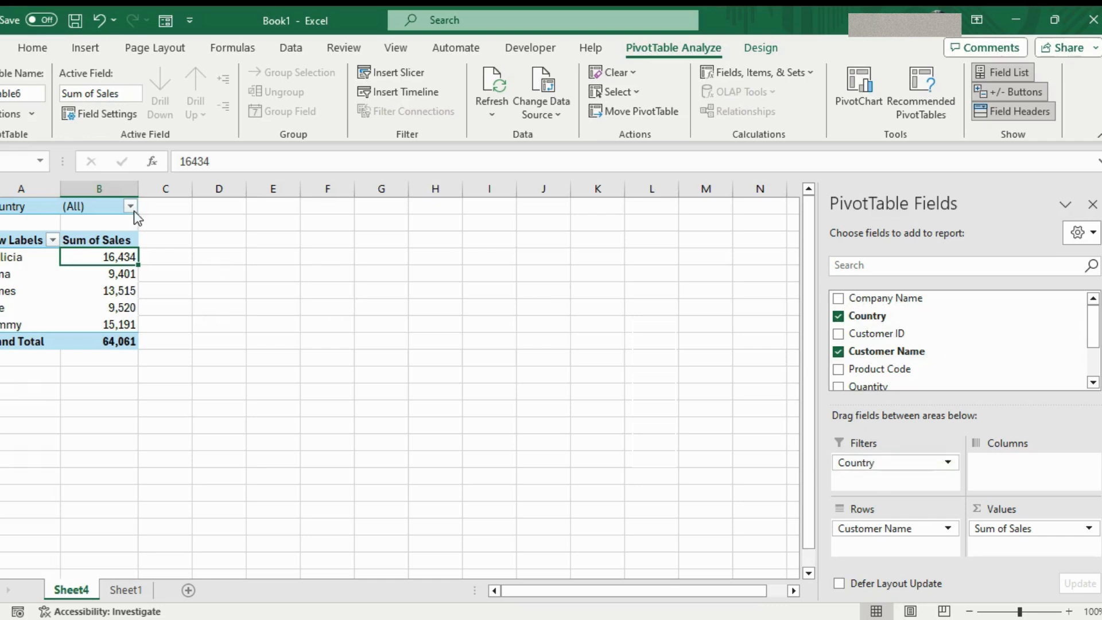
click(129, 206)
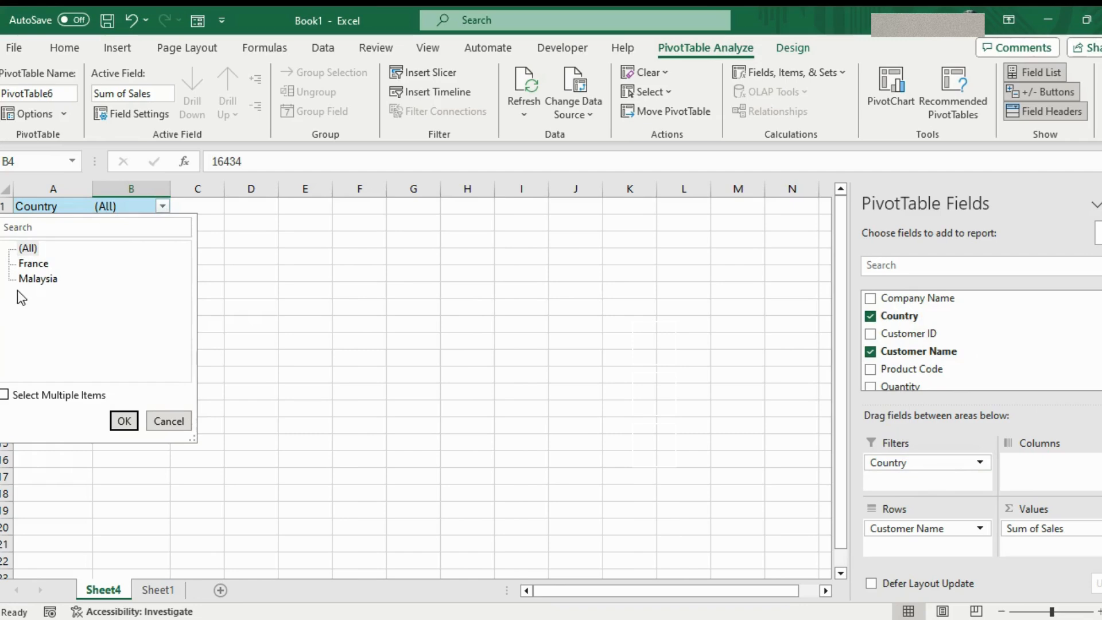
click(5, 394)
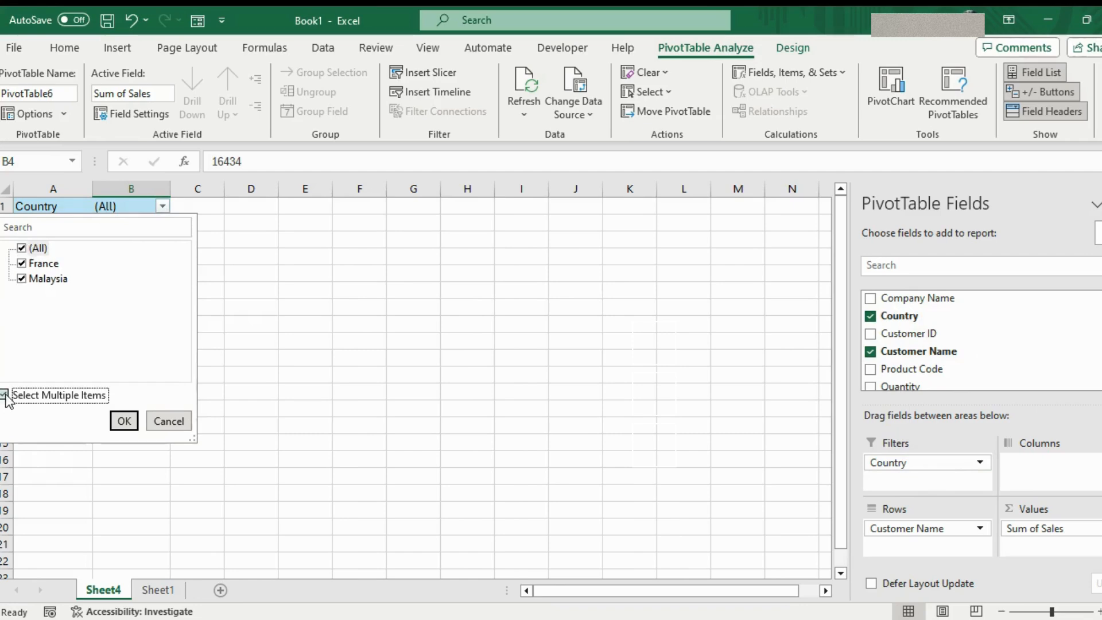
click(7, 393)
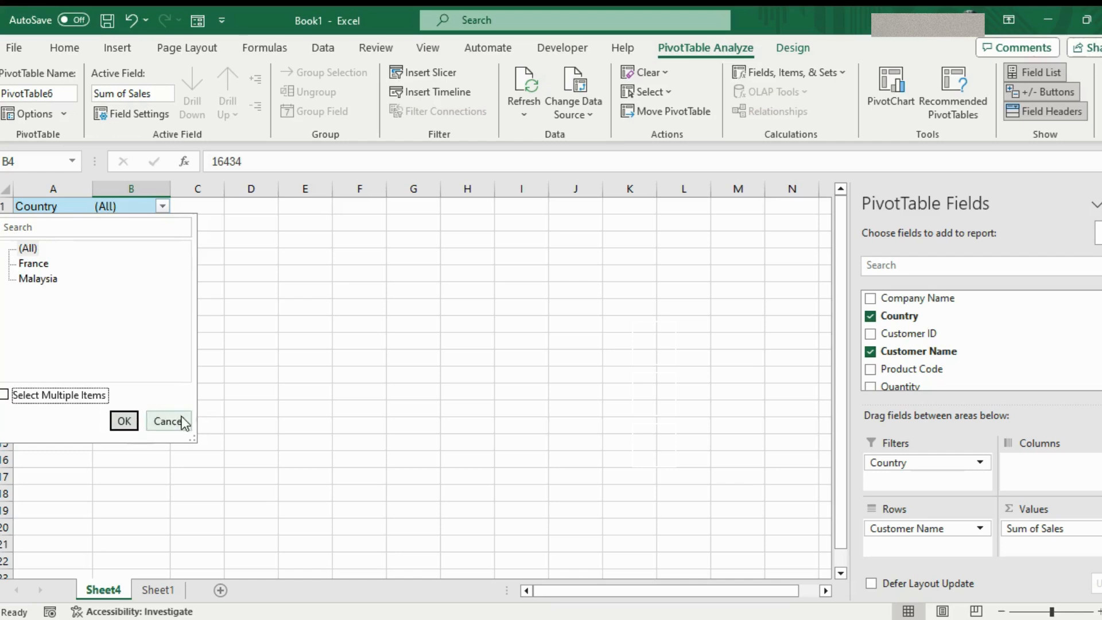
click(168, 420)
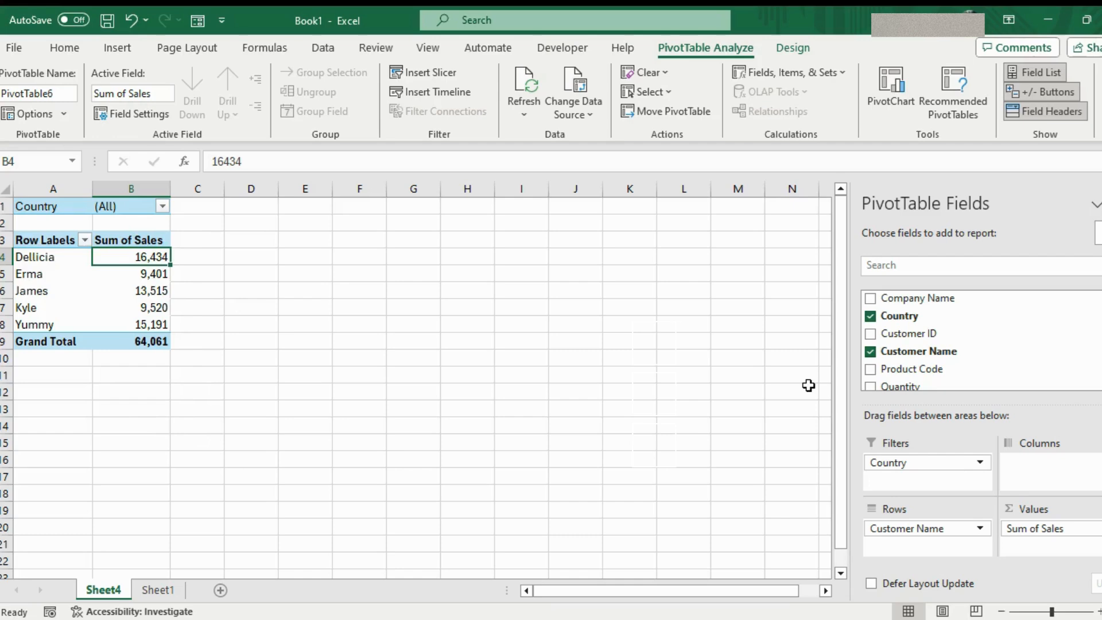
mouse_move(927, 463)
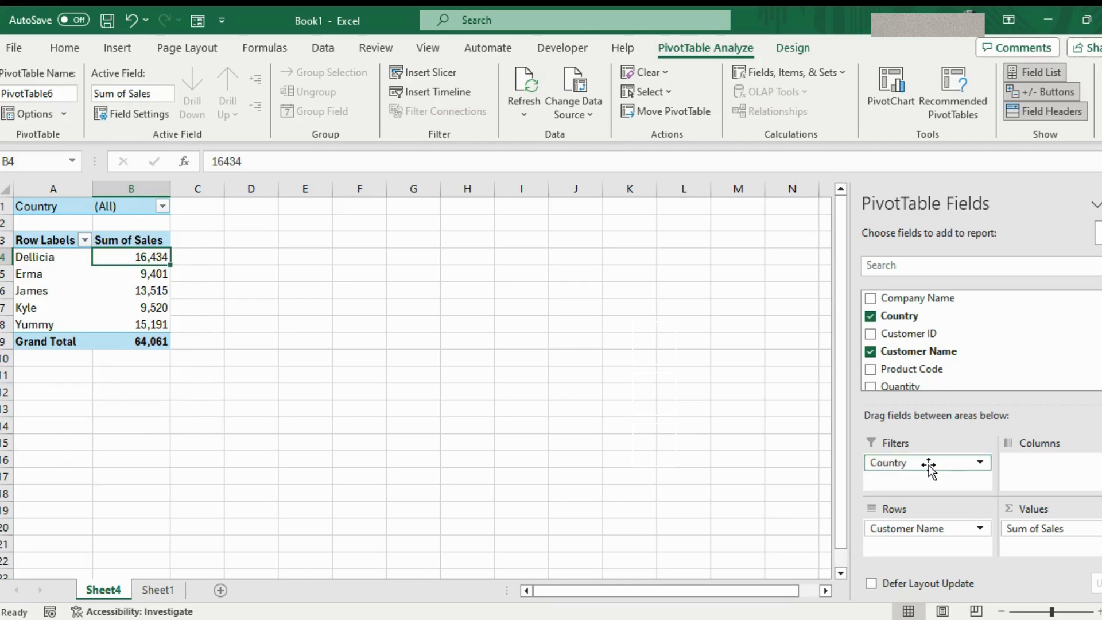
Step: Move Country into Columns and nest Product Code under Customer Name in Rows
drag(927, 463, 1047, 462)
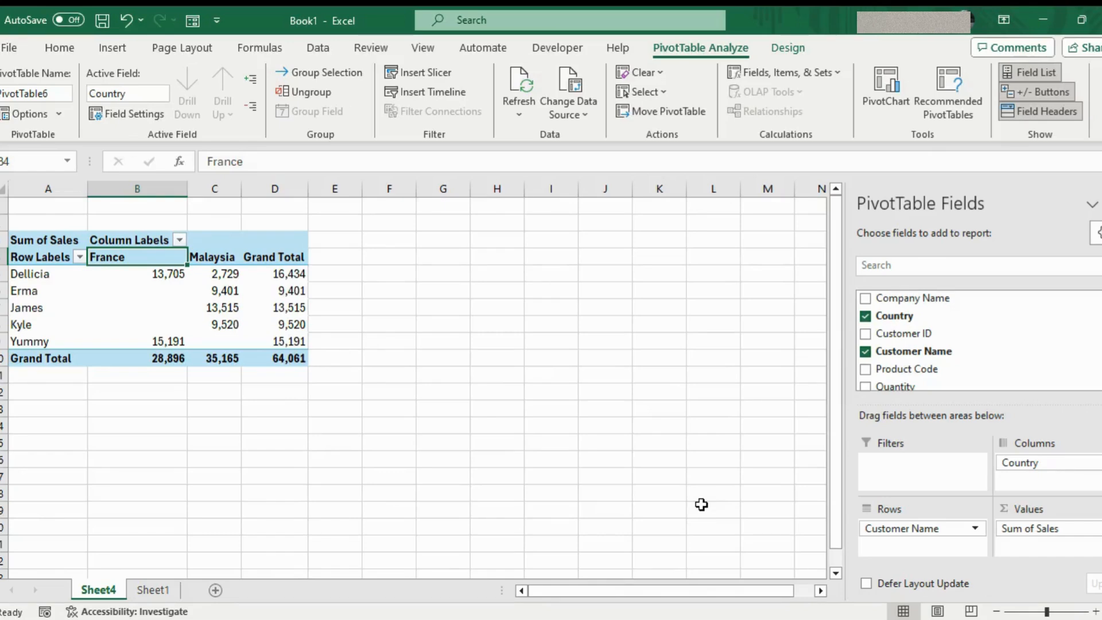
mouse_move(869, 428)
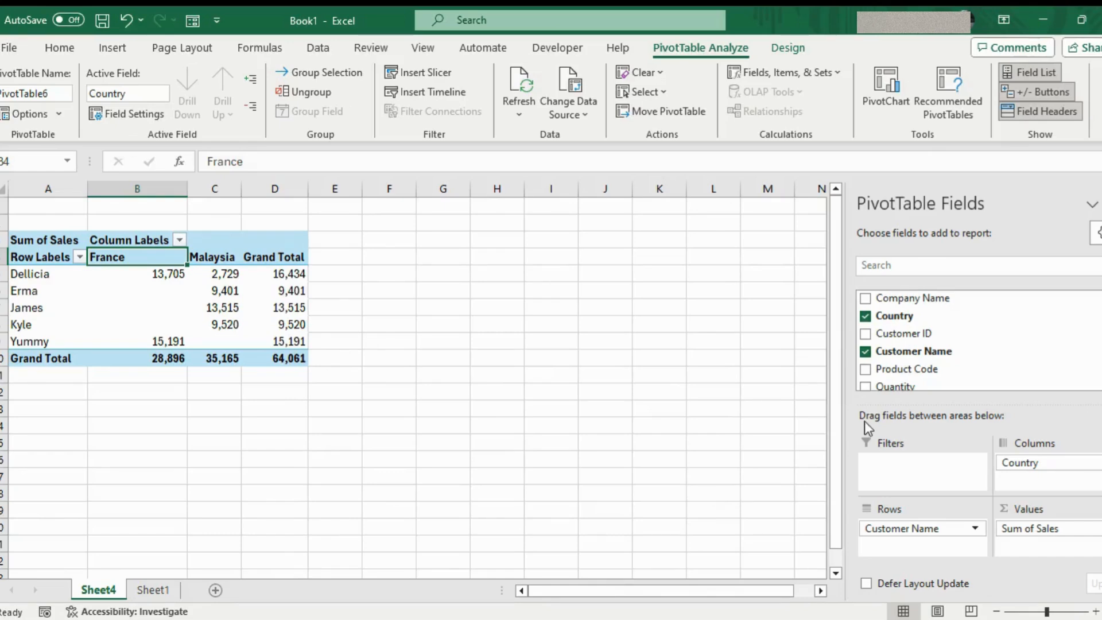
drag(906, 369, 910, 476)
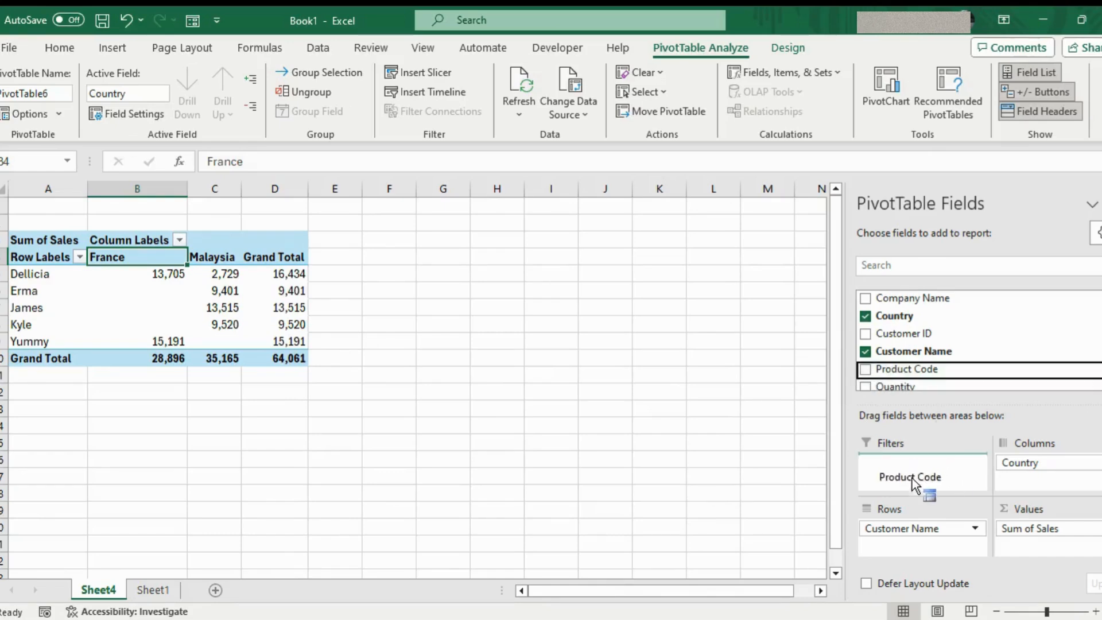
click(866, 369)
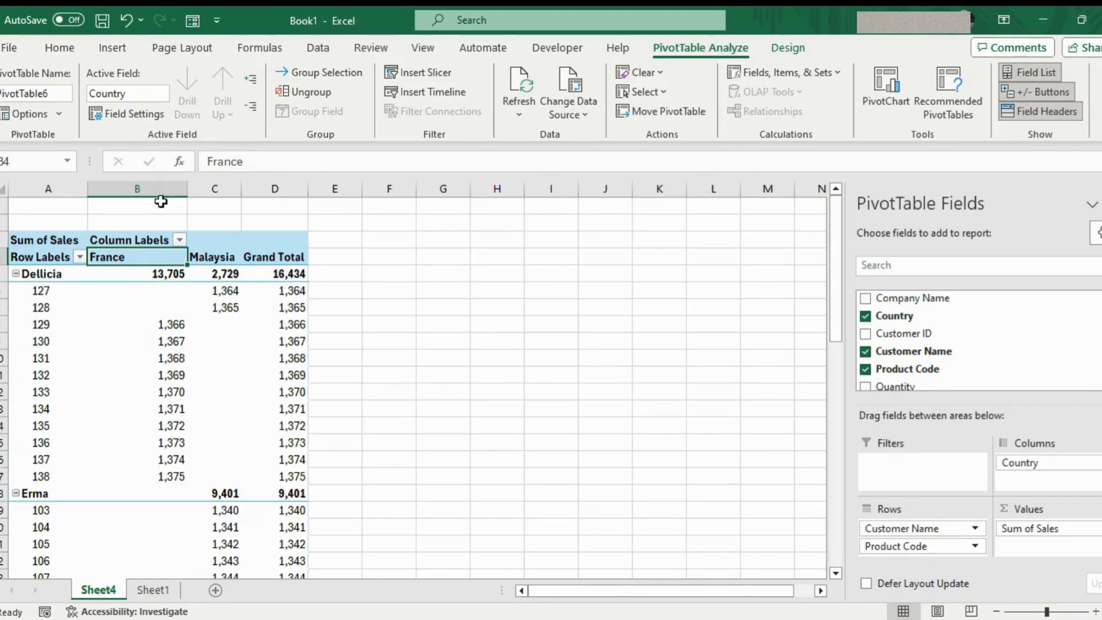
mouse_move(265, 515)
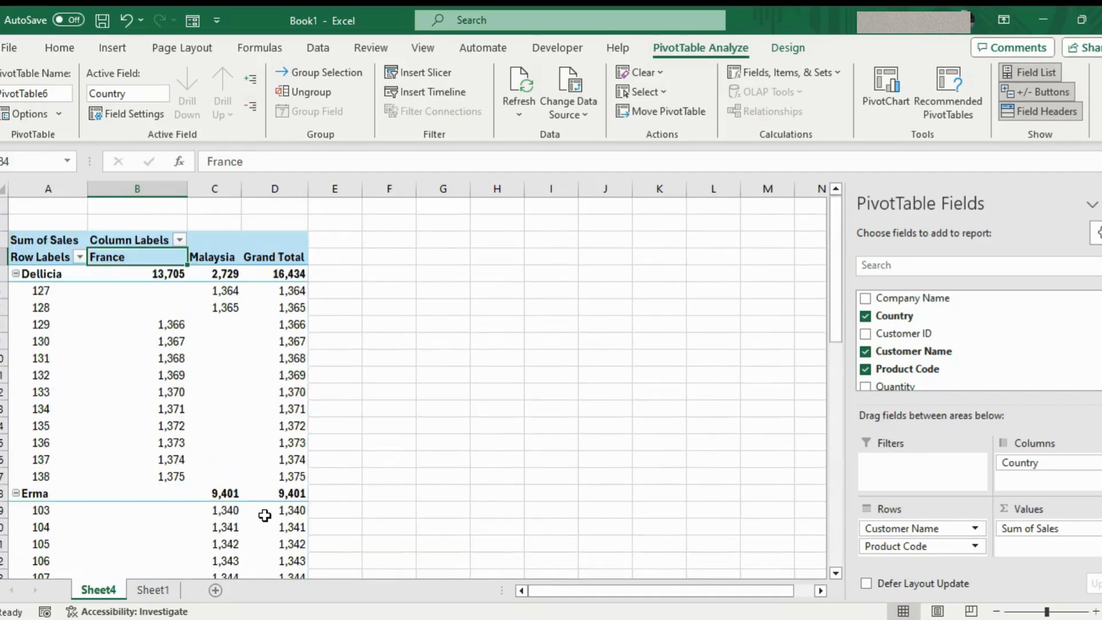
click(787, 48)
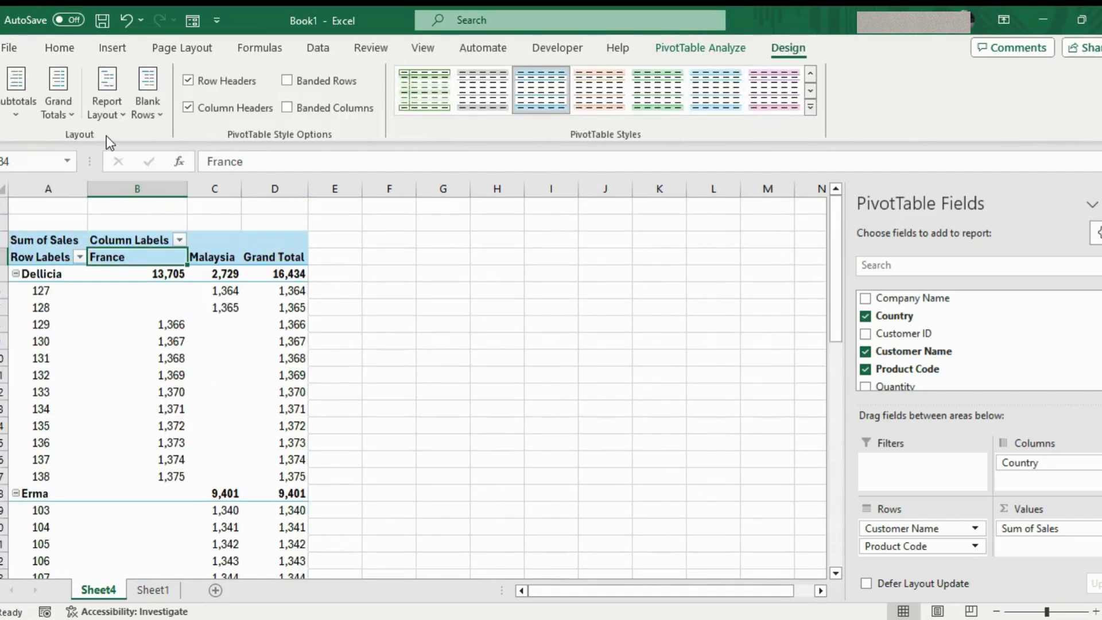
Step: Turn Grand Totals off for rows and columns and set Subtotals to Do Not Show
click(58, 93)
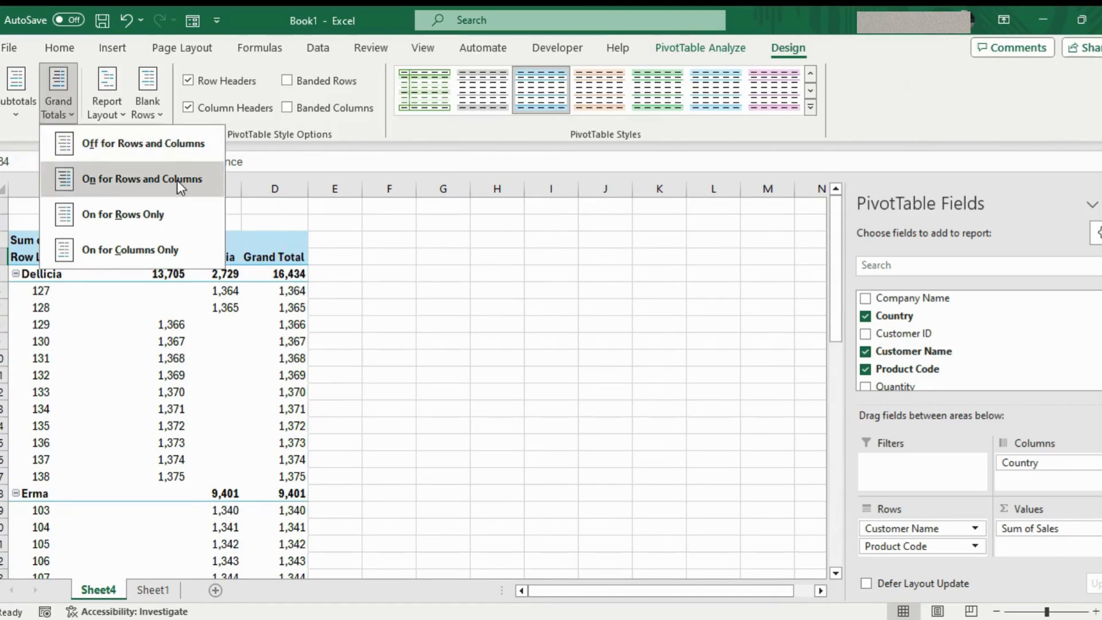
mouse_move(130, 249)
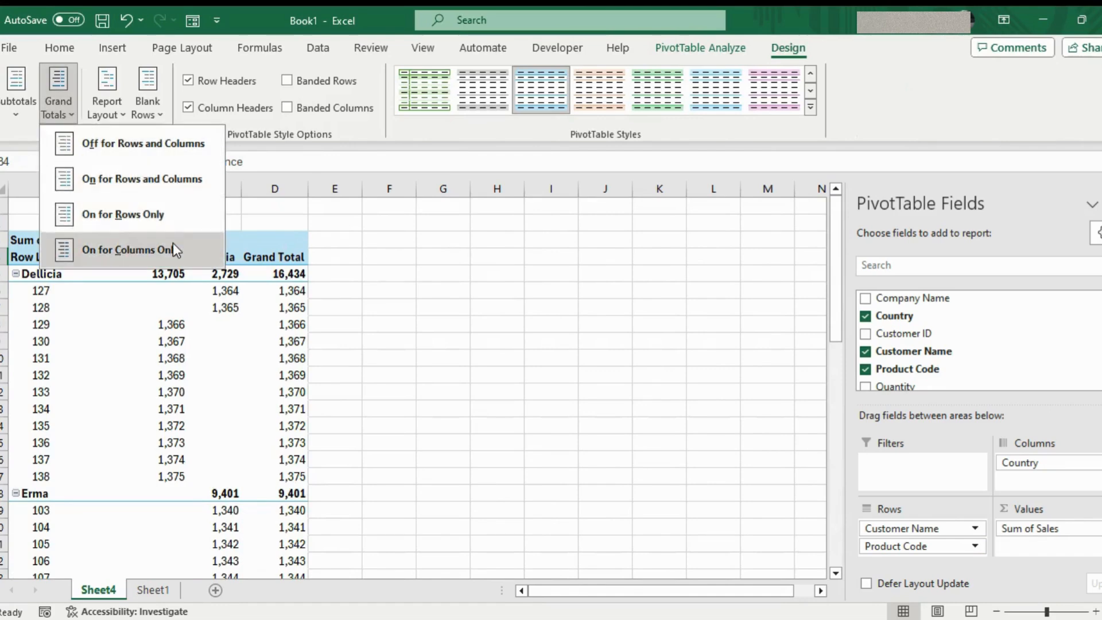
mouse_move(138, 143)
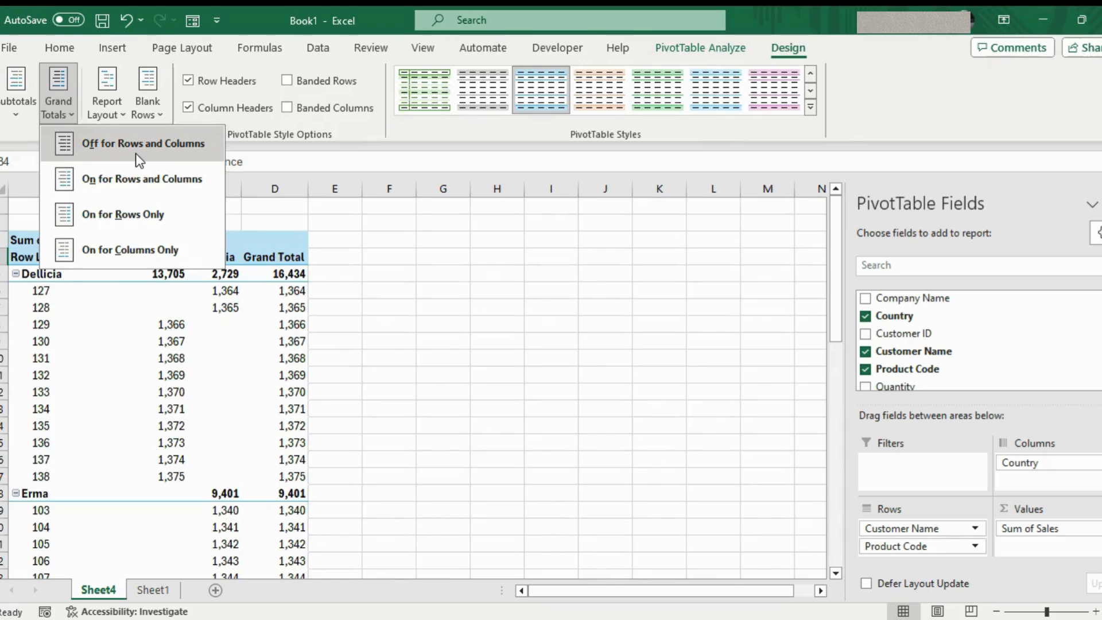
click(143, 142)
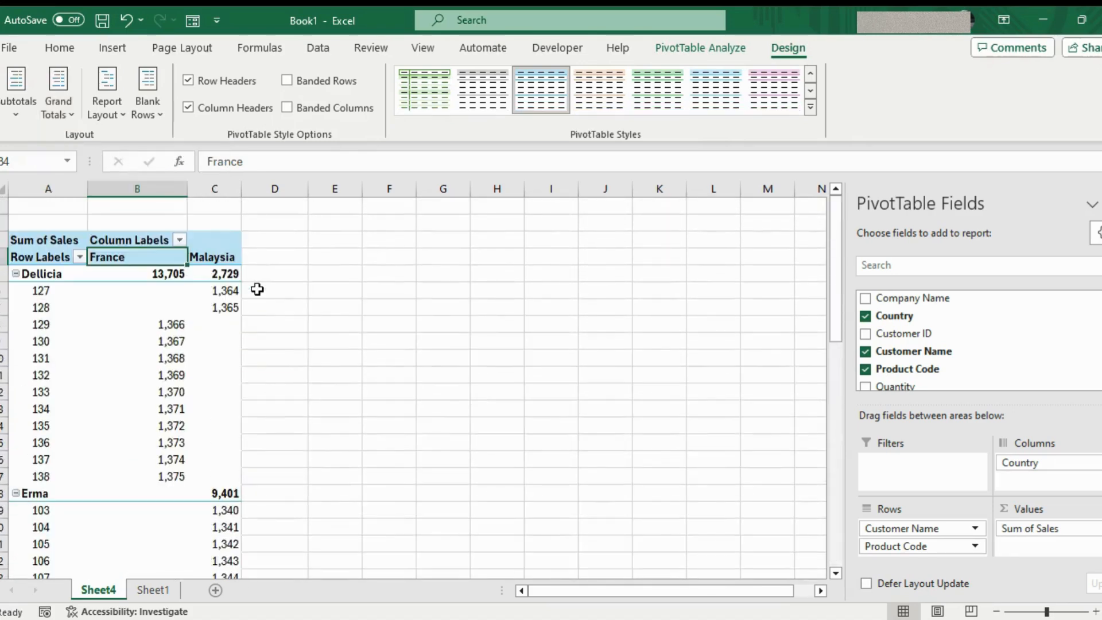
click(57, 92)
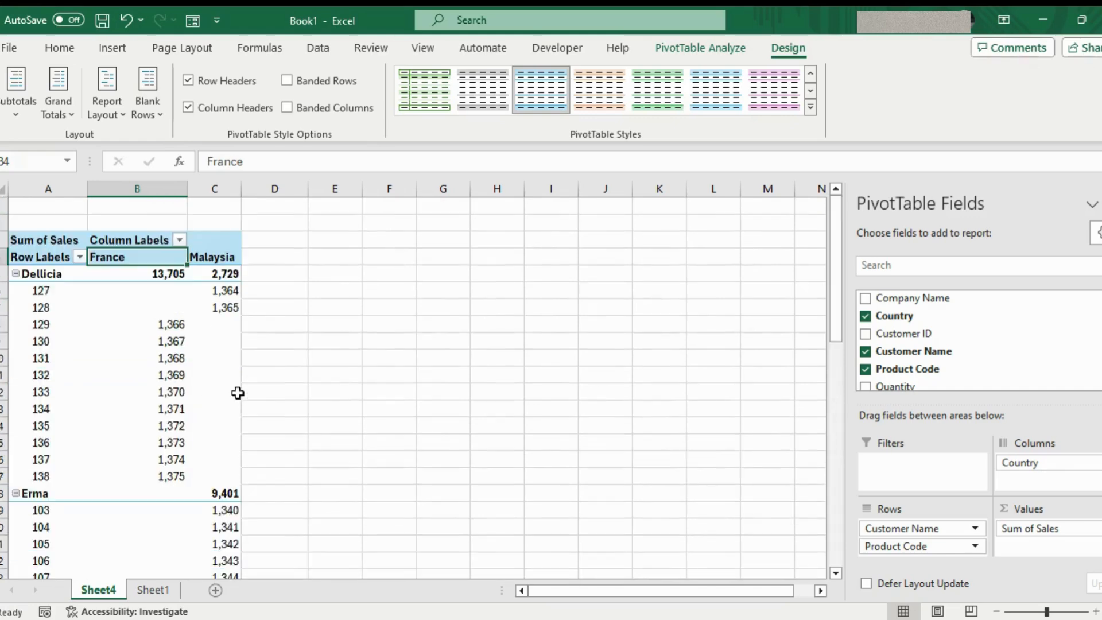
click(17, 92)
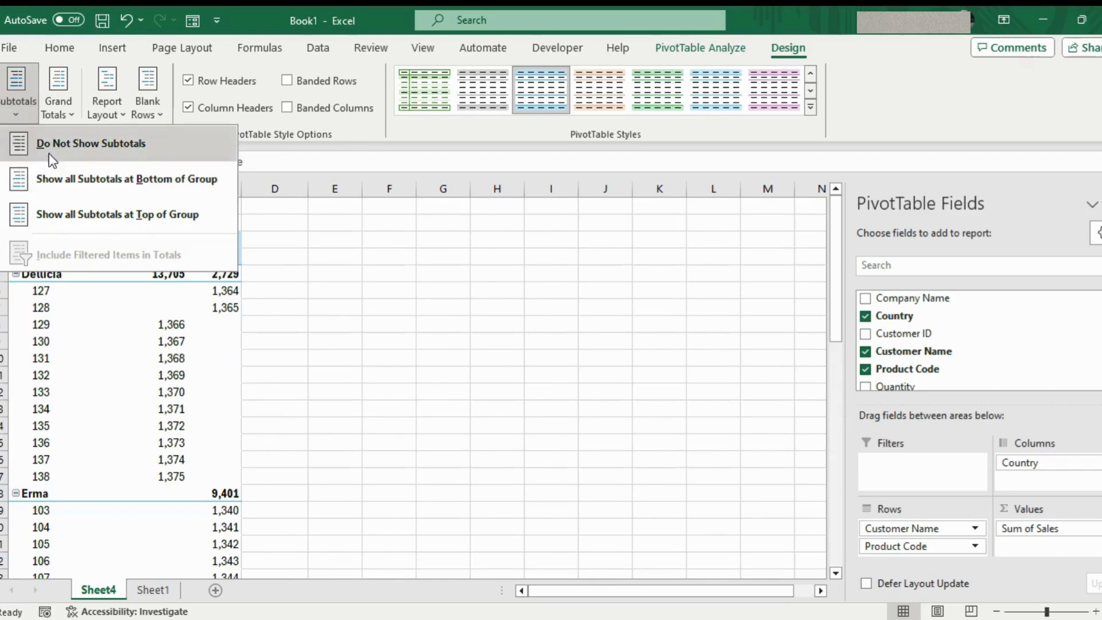
click(91, 144)
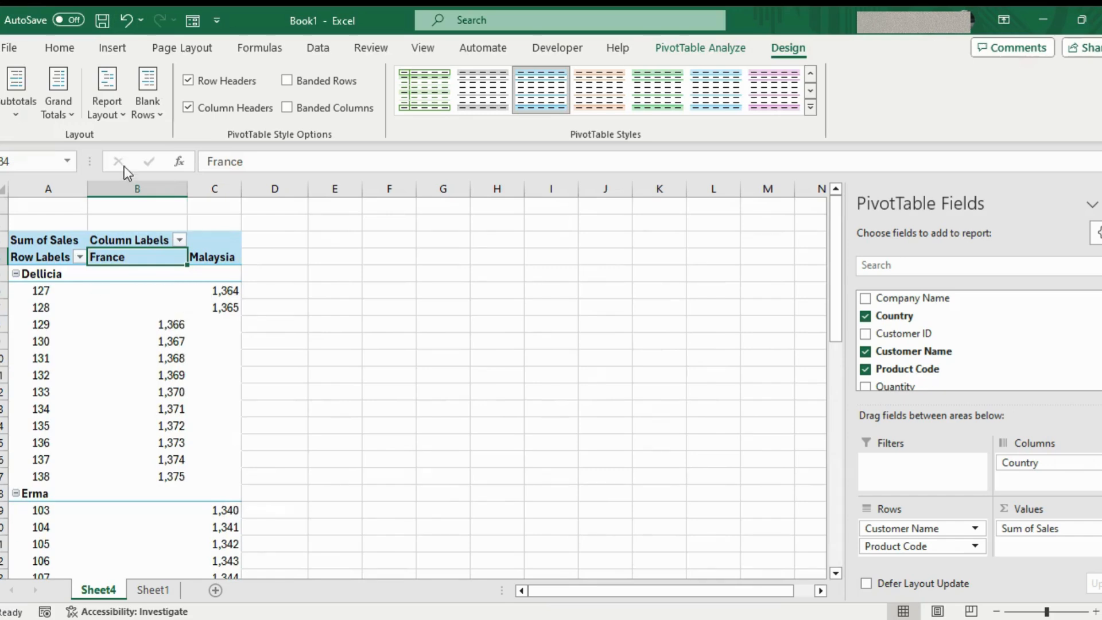
Step: Set the Report Layout to Show in Tabular Form
click(105, 91)
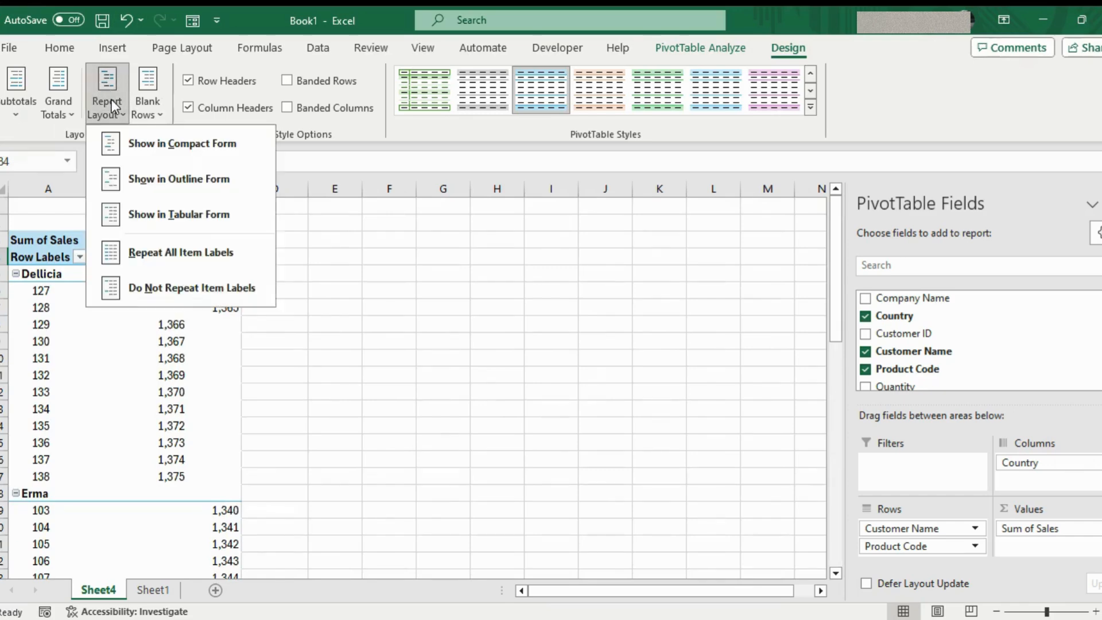
mouse_move(179, 215)
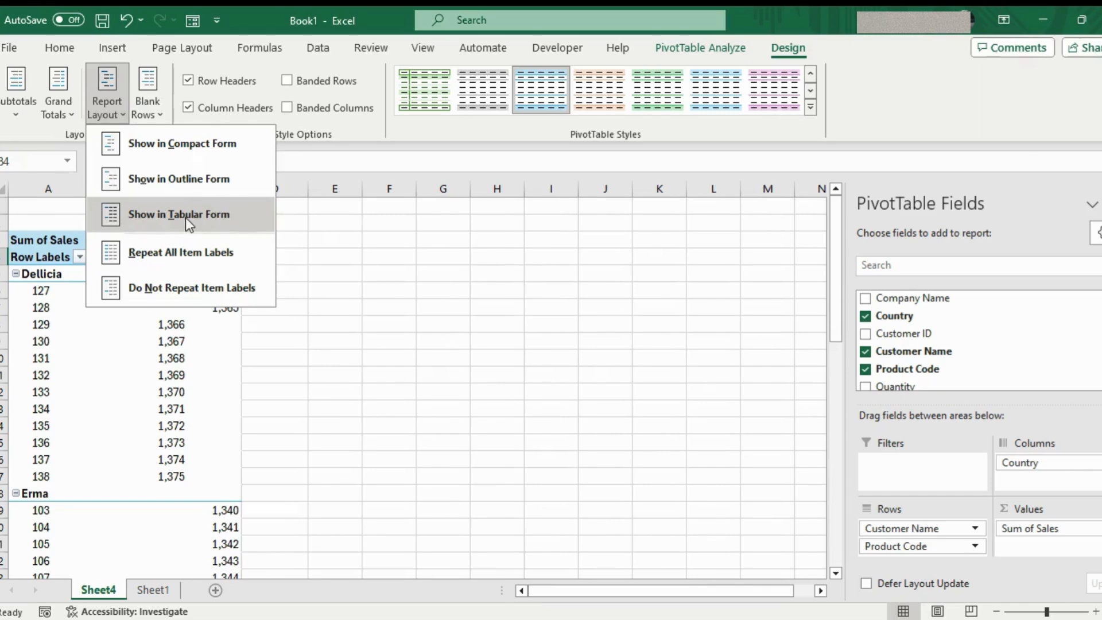
click(179, 215)
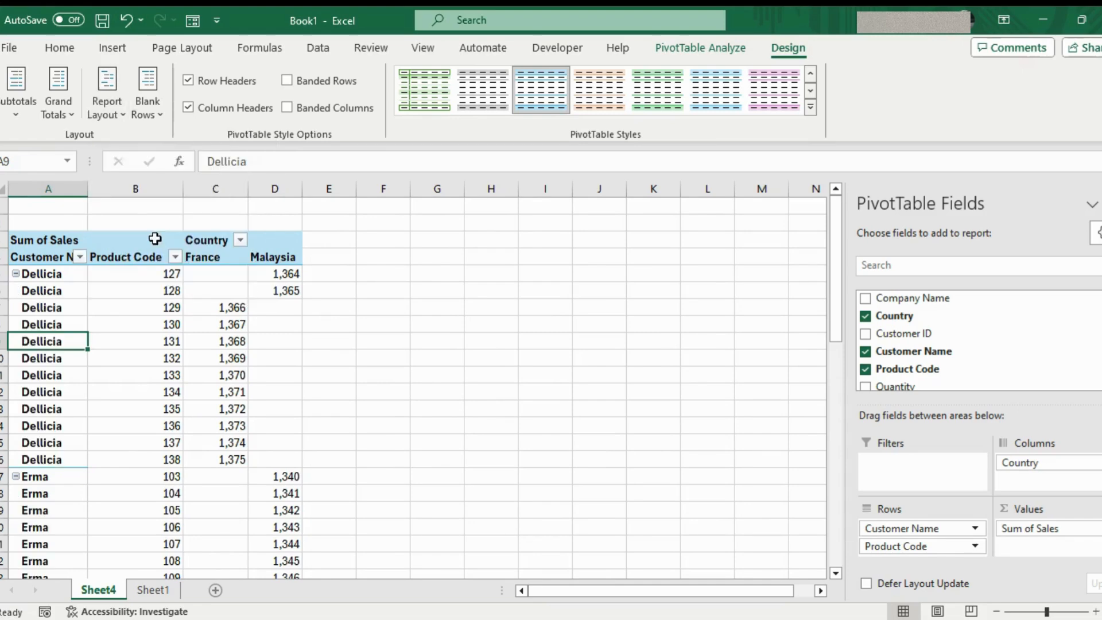
mouse_move(47, 433)
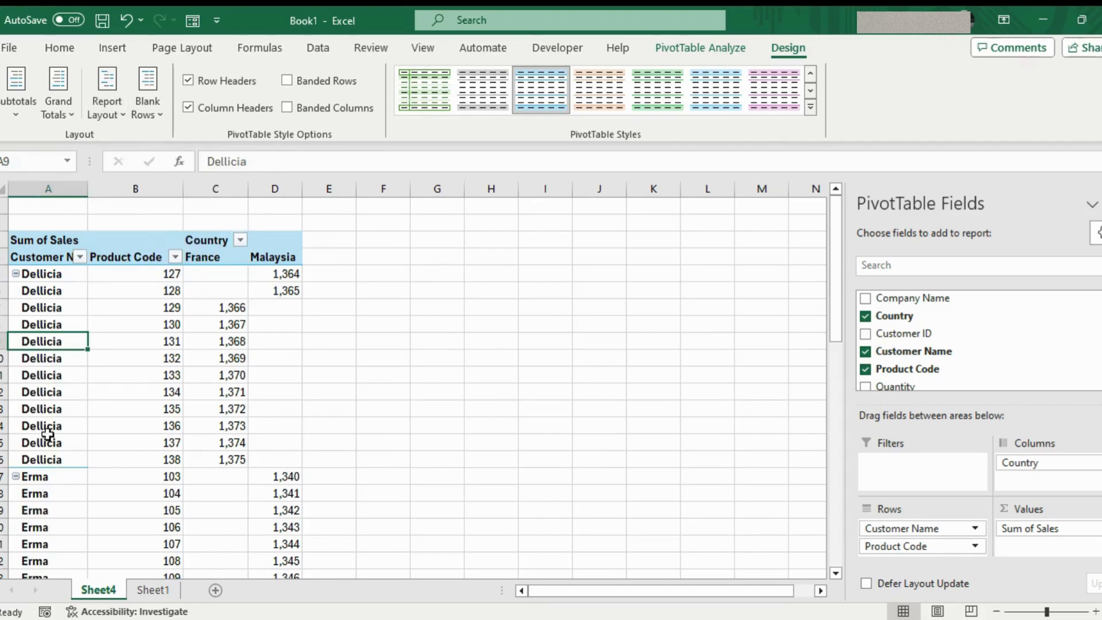
mouse_move(41, 459)
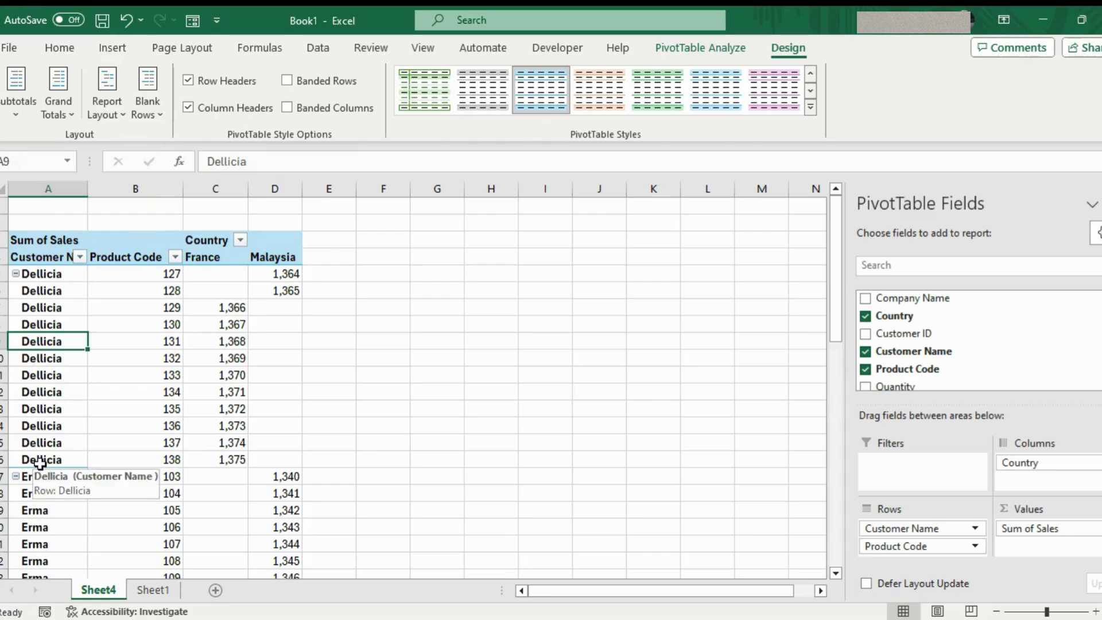
Step: Set Report Layout to Do Not Repeat Item Labels, collapsing and re-expanding the Dellicia group
click(106, 92)
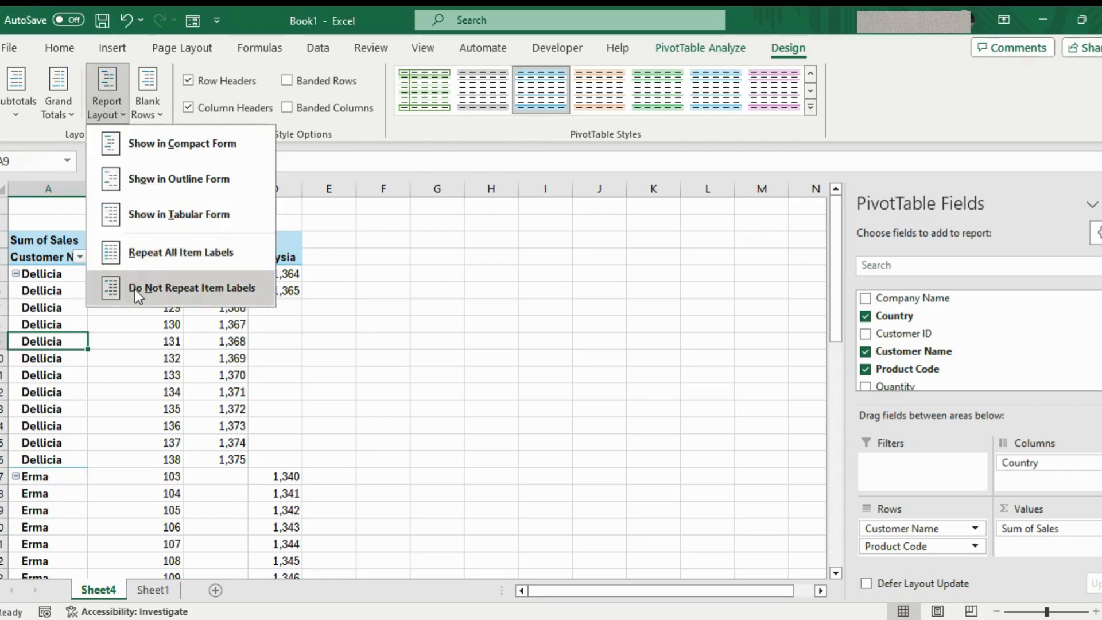
click(191, 287)
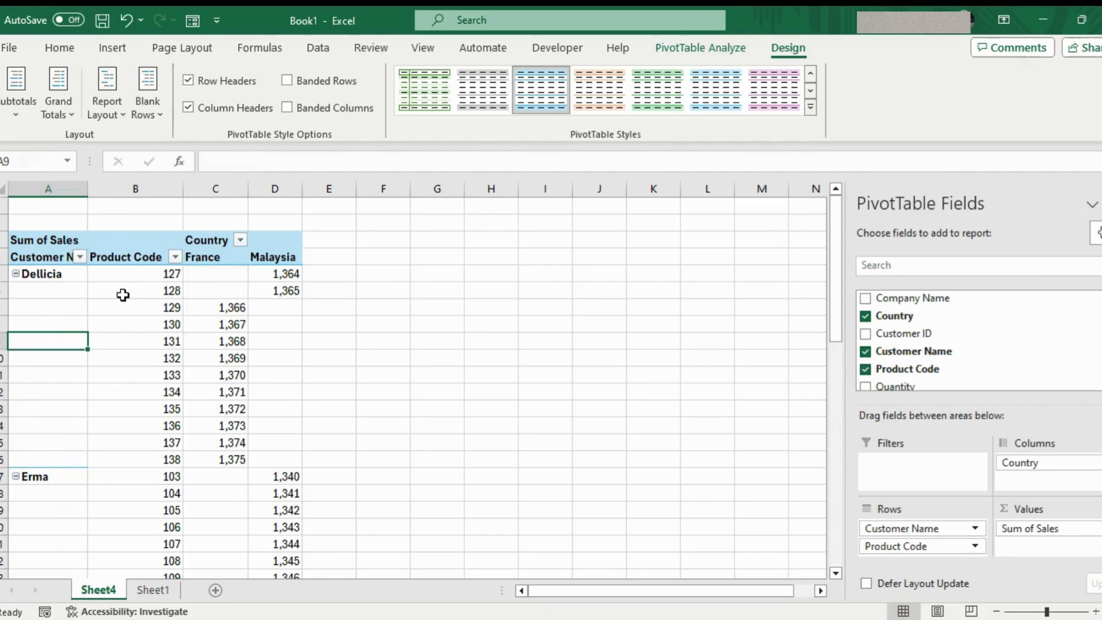
click(15, 273)
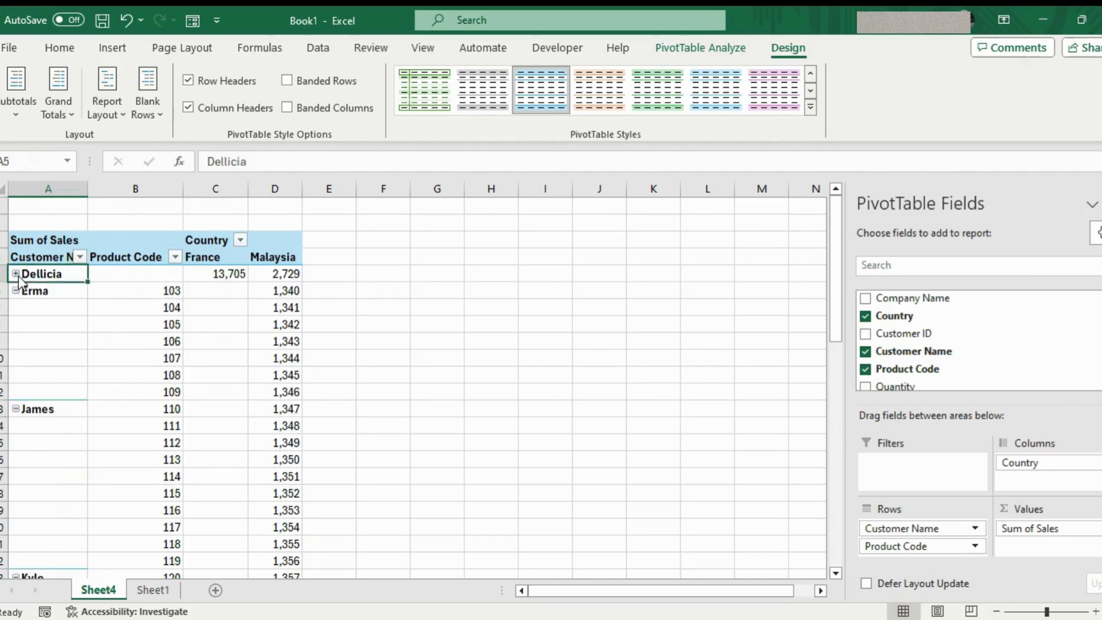
click(15, 274)
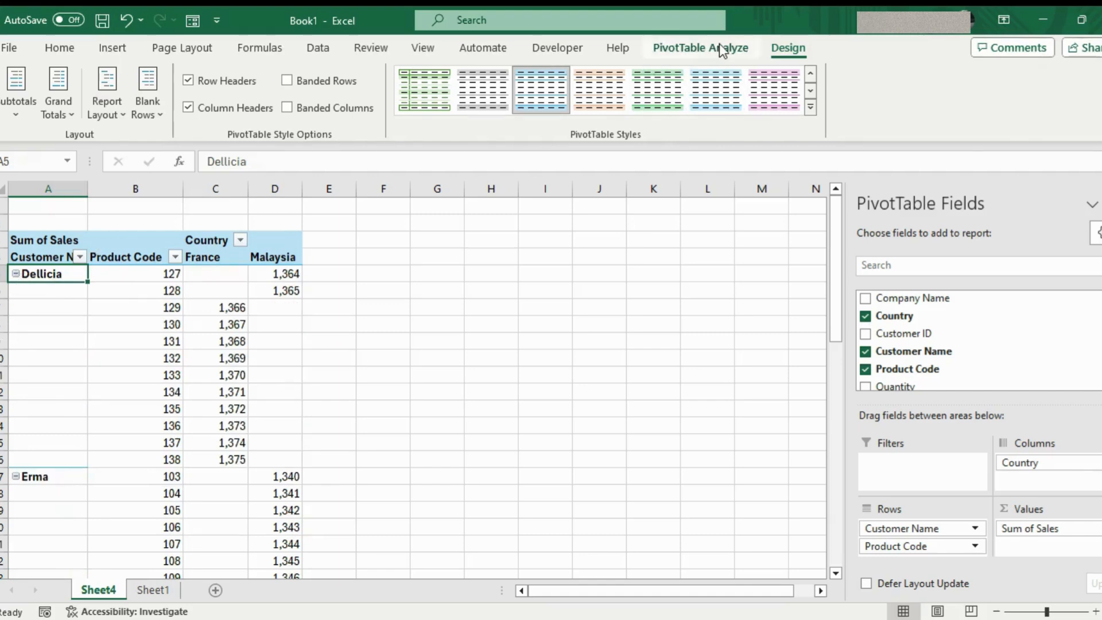
Step: Turn the +/- Buttons off on PivotTable Analyze and bring the Field List back
click(699, 48)
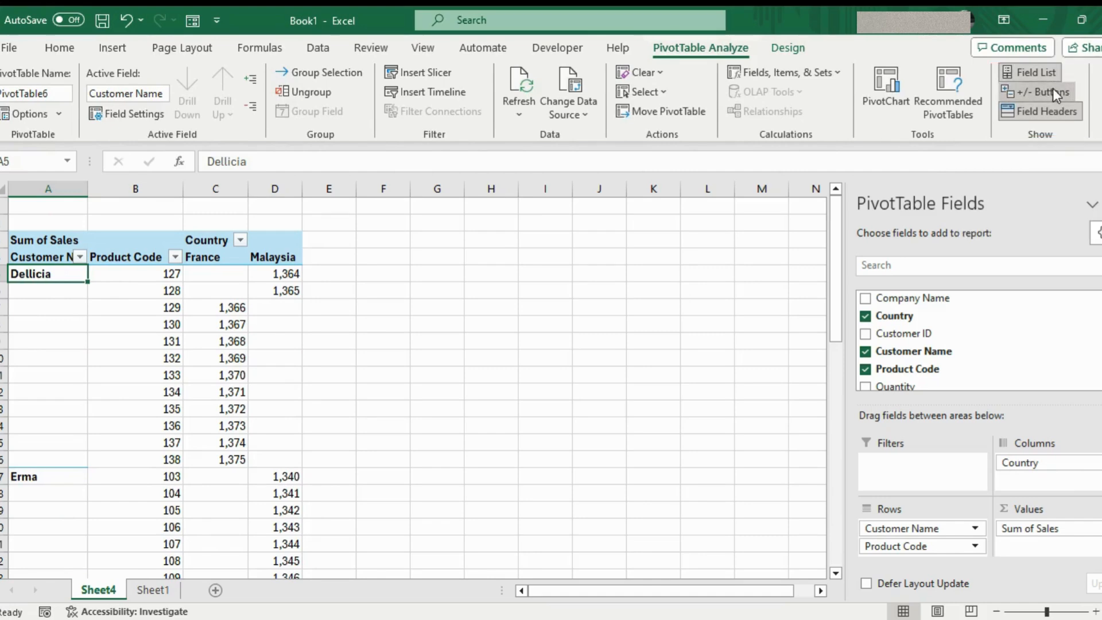
click(1037, 92)
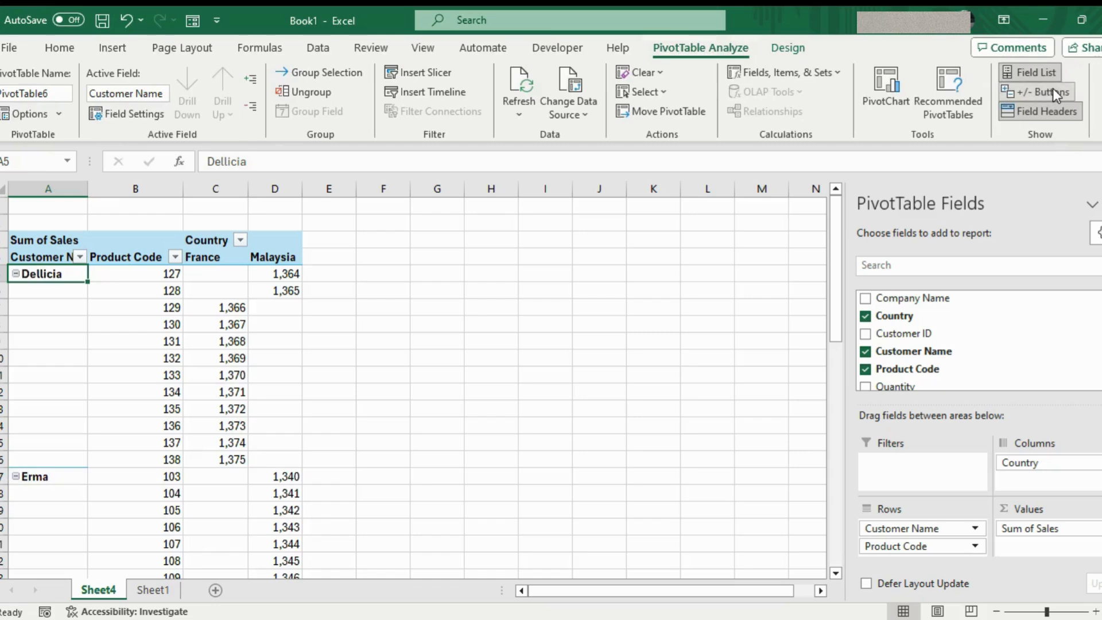
click(1039, 92)
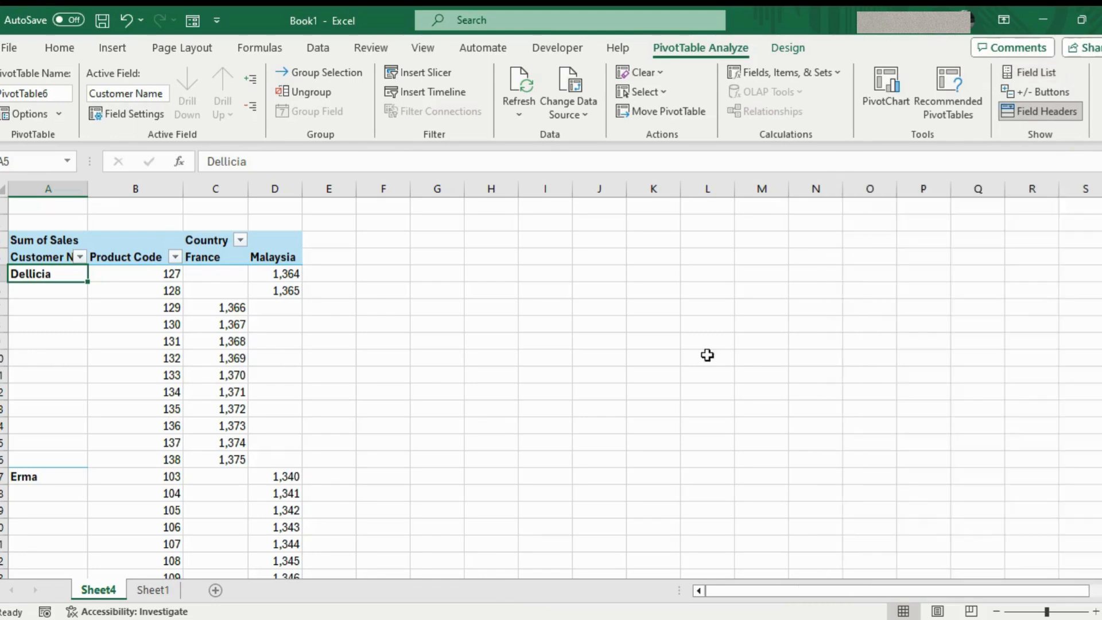
mouse_move(1028, 213)
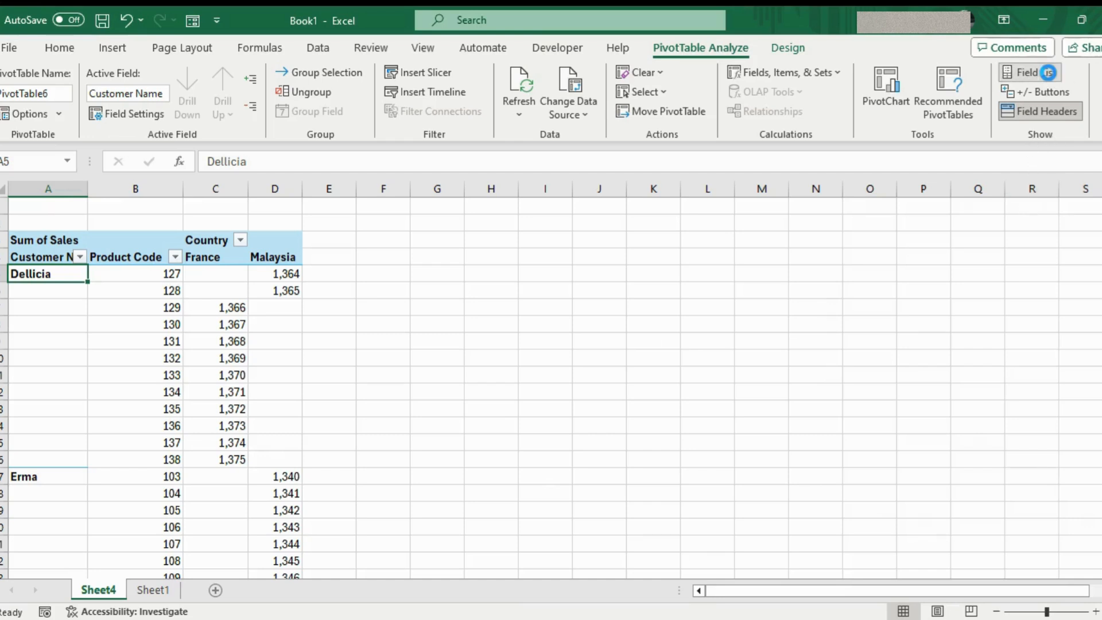
click(1025, 71)
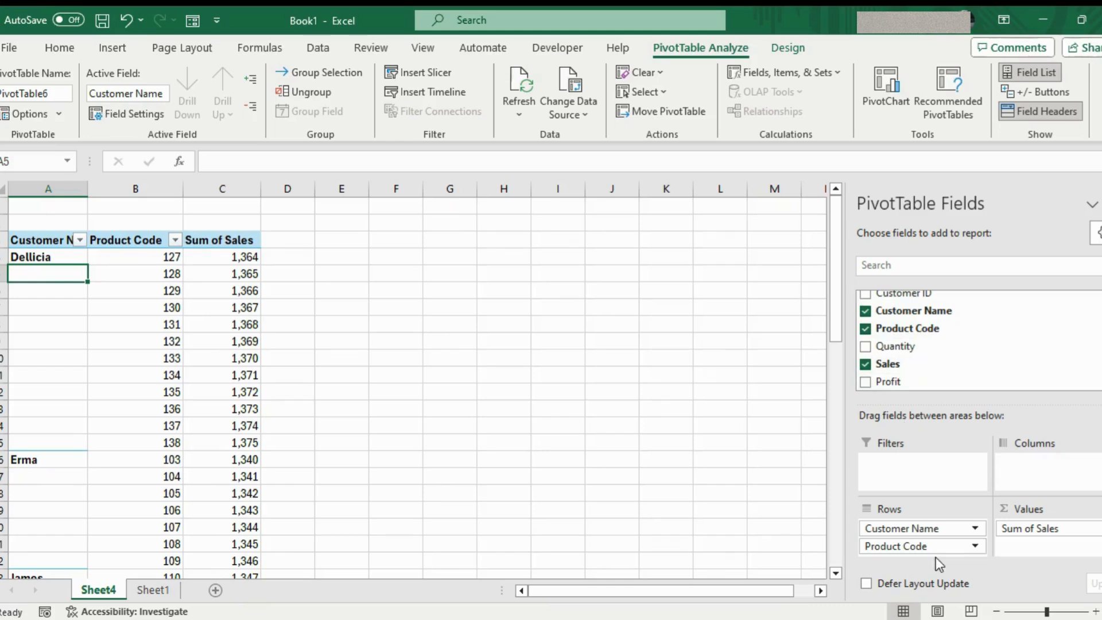
mouse_move(999, 559)
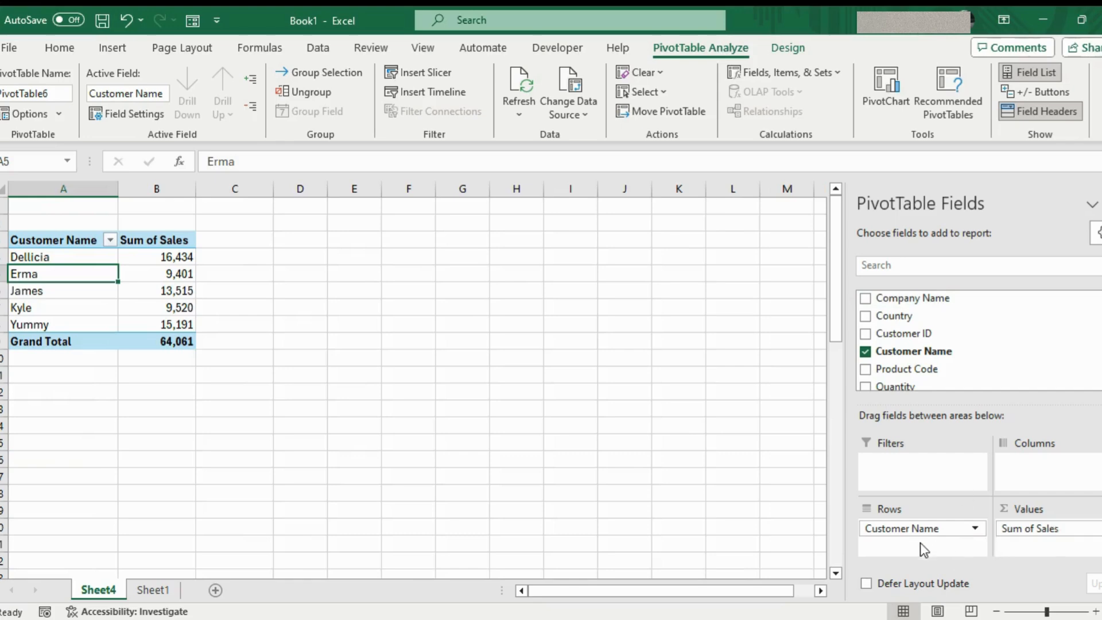
mouse_move(425, 366)
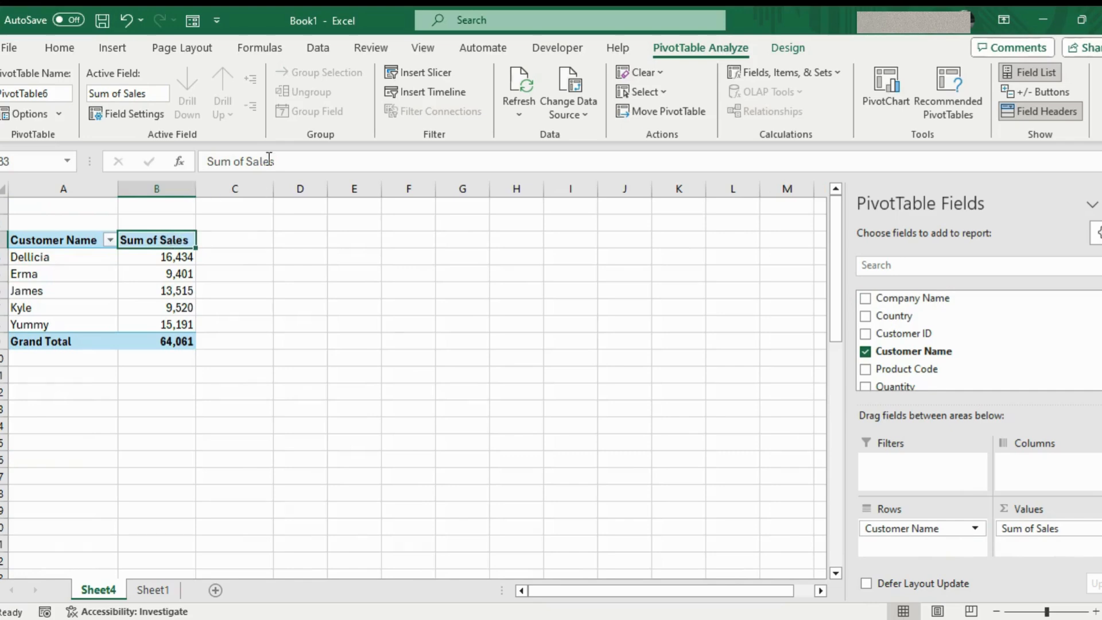
mouse_move(221, 256)
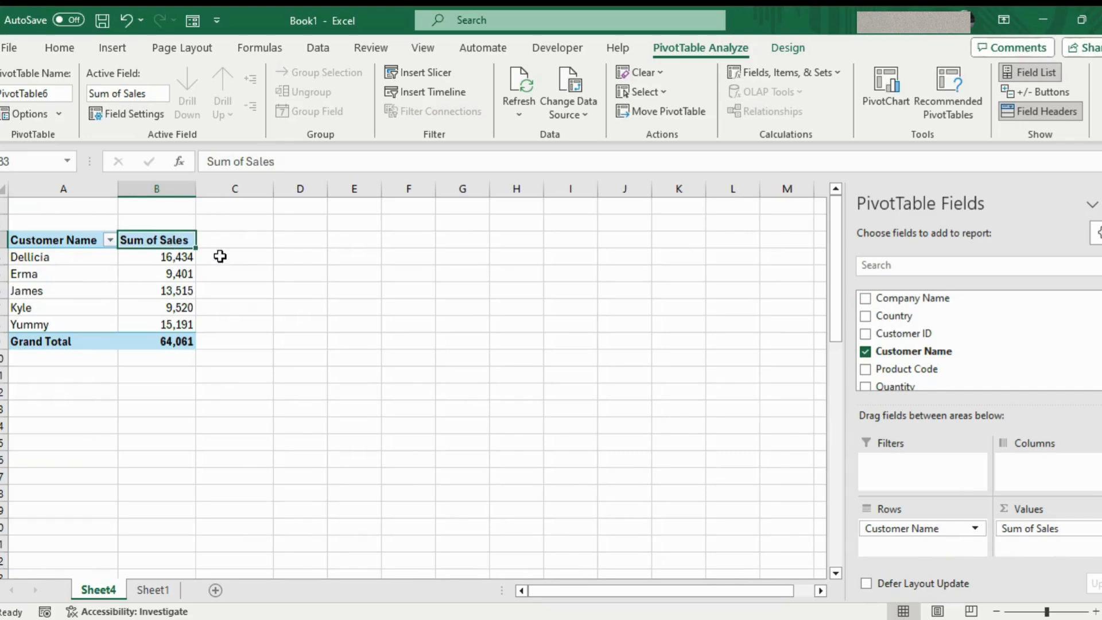
mouse_move(246, 161)
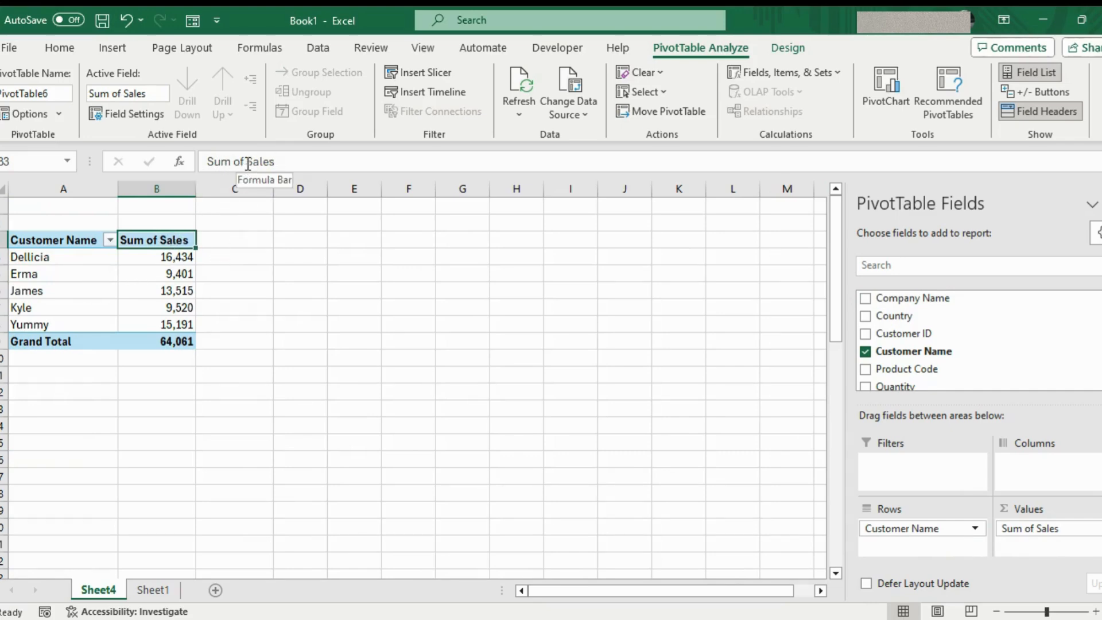
Step: Rename the value header to Sales (via SumSales workaround) and the Grand Total row to Total
text(SumSales)
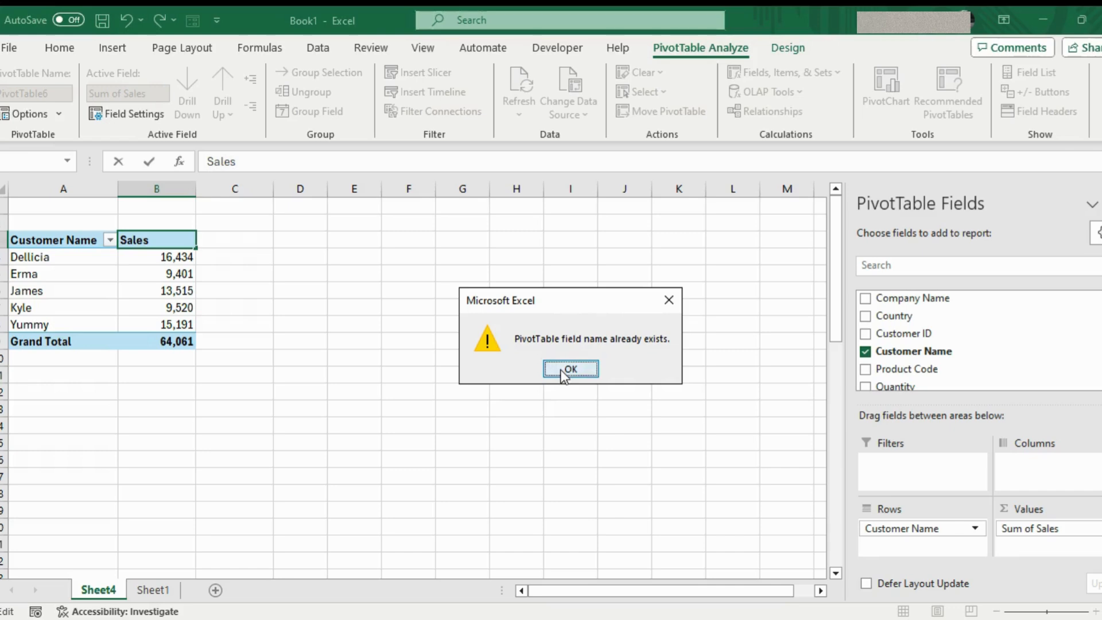
mouse_move(615, 387)
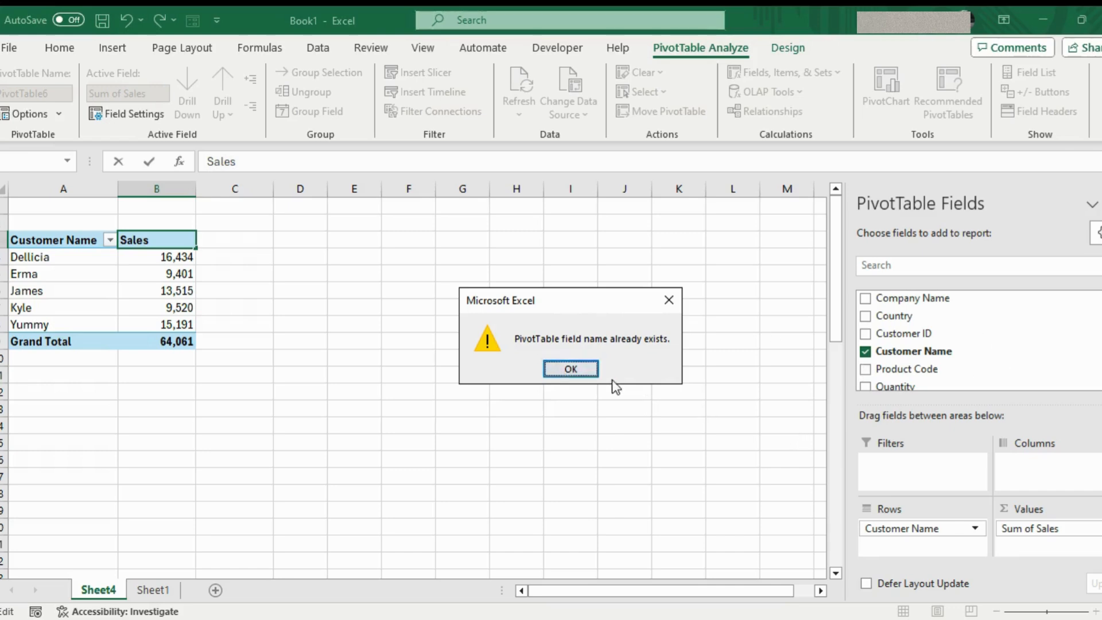
click(570, 369)
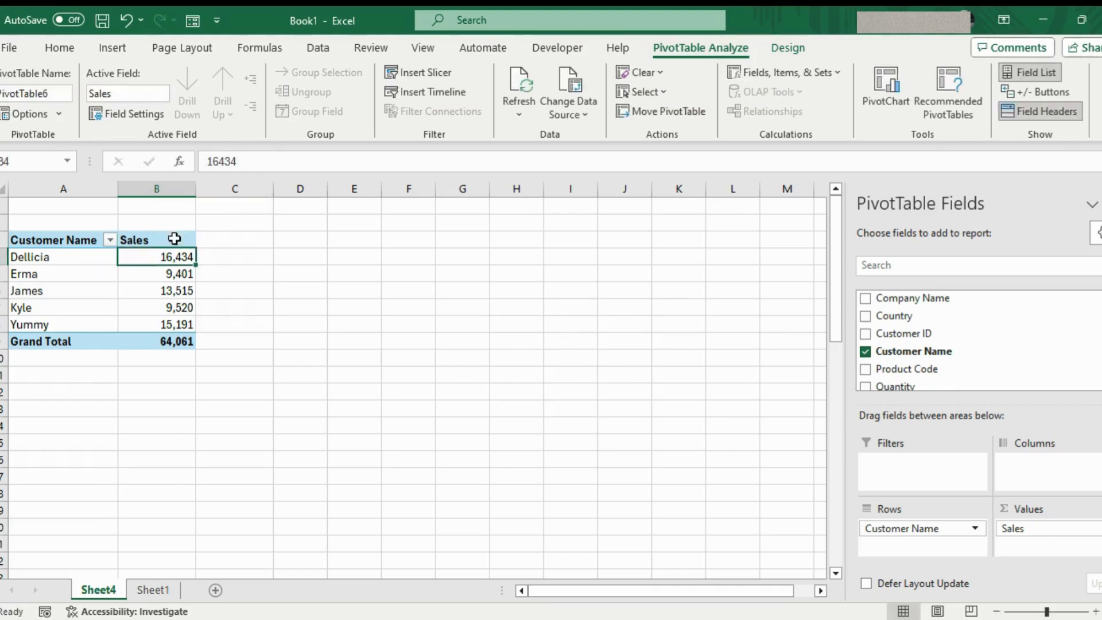
mouse_move(157, 239)
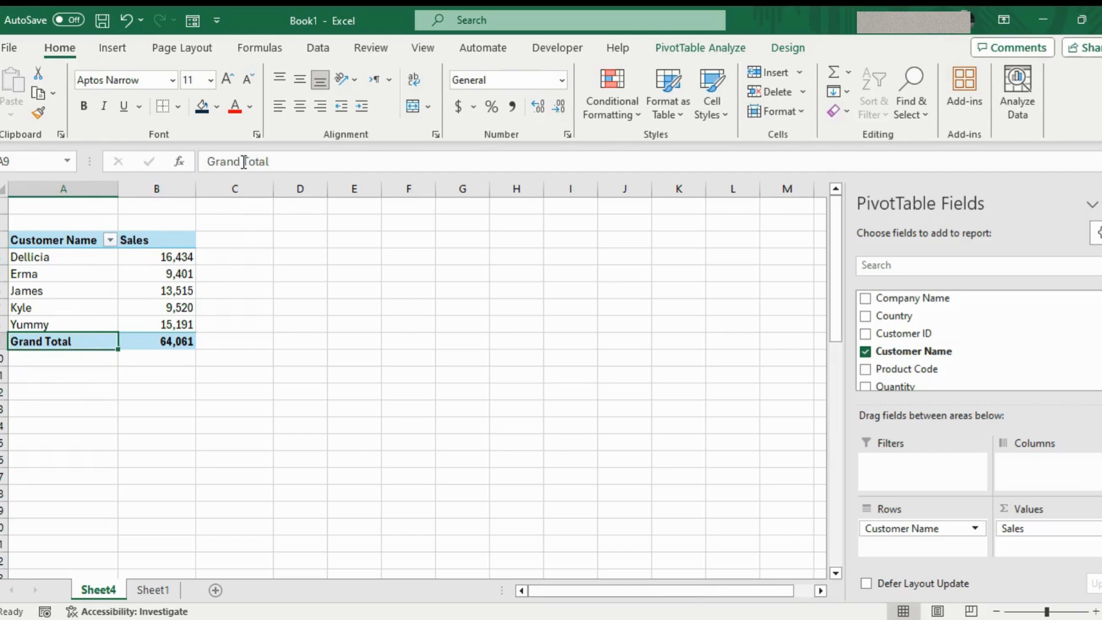
text(Total)
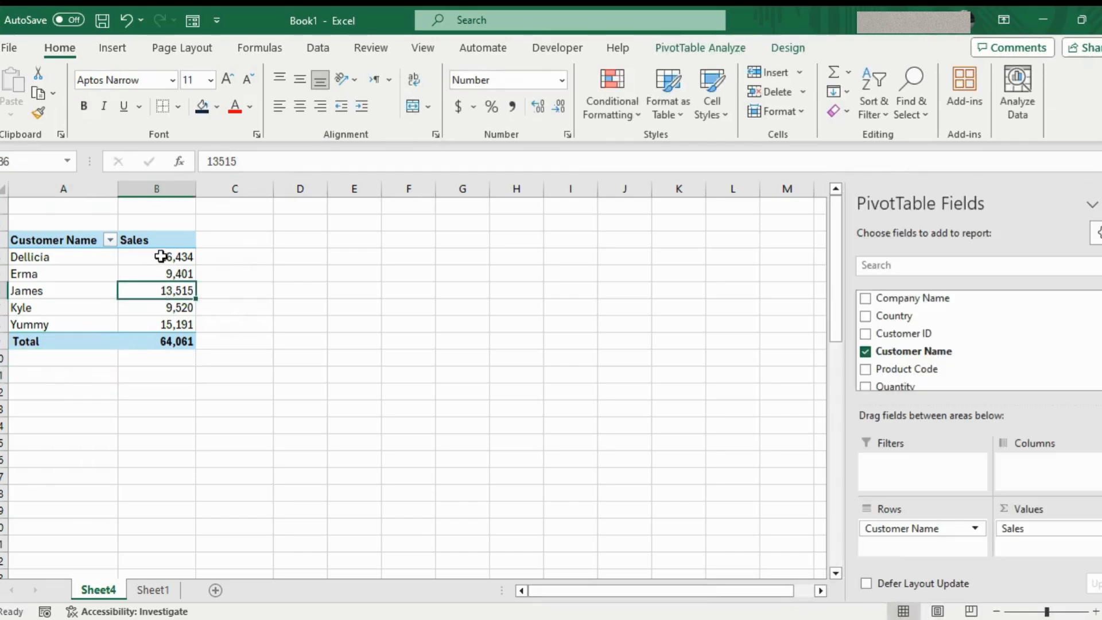
Step: Apply a light, line-bordered built-in PivotTable style replacing the blue-shaded one
click(788, 48)
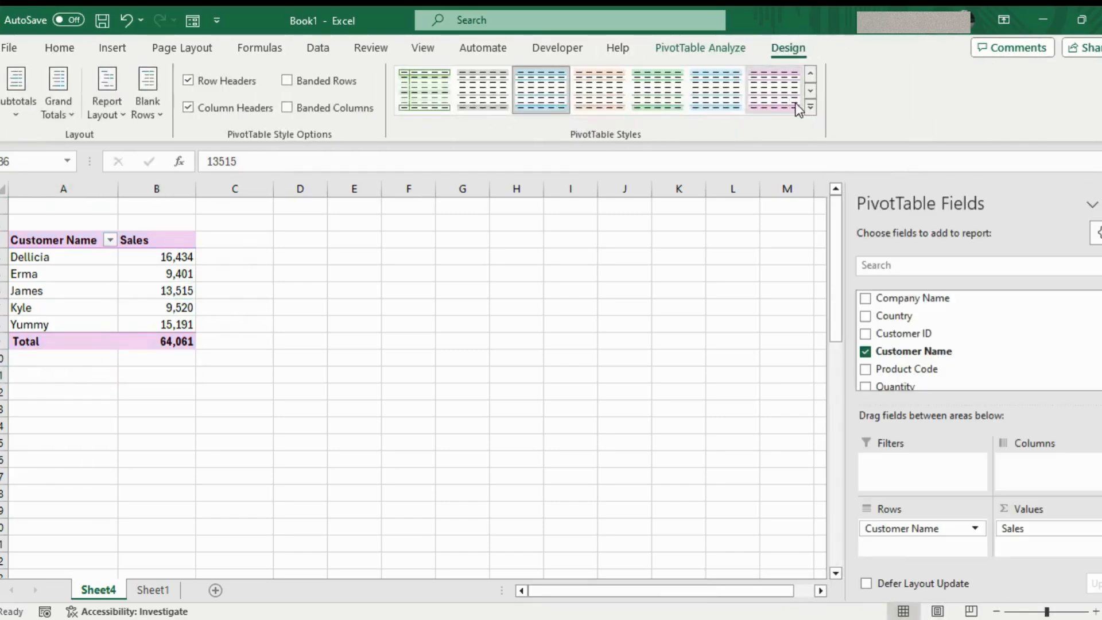
click(715, 90)
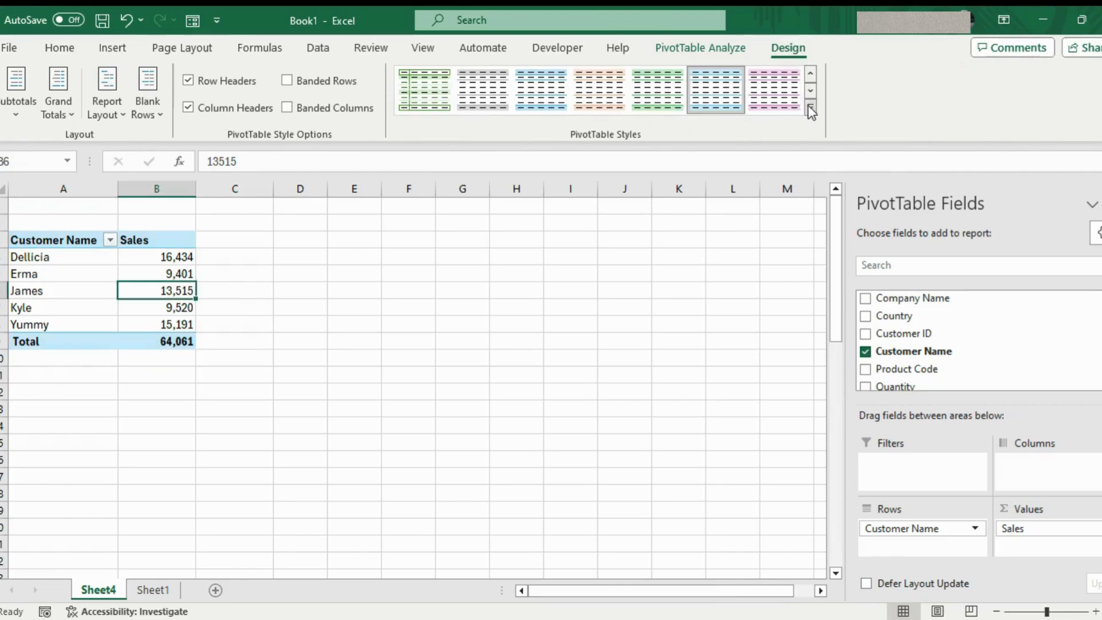
click(809, 112)
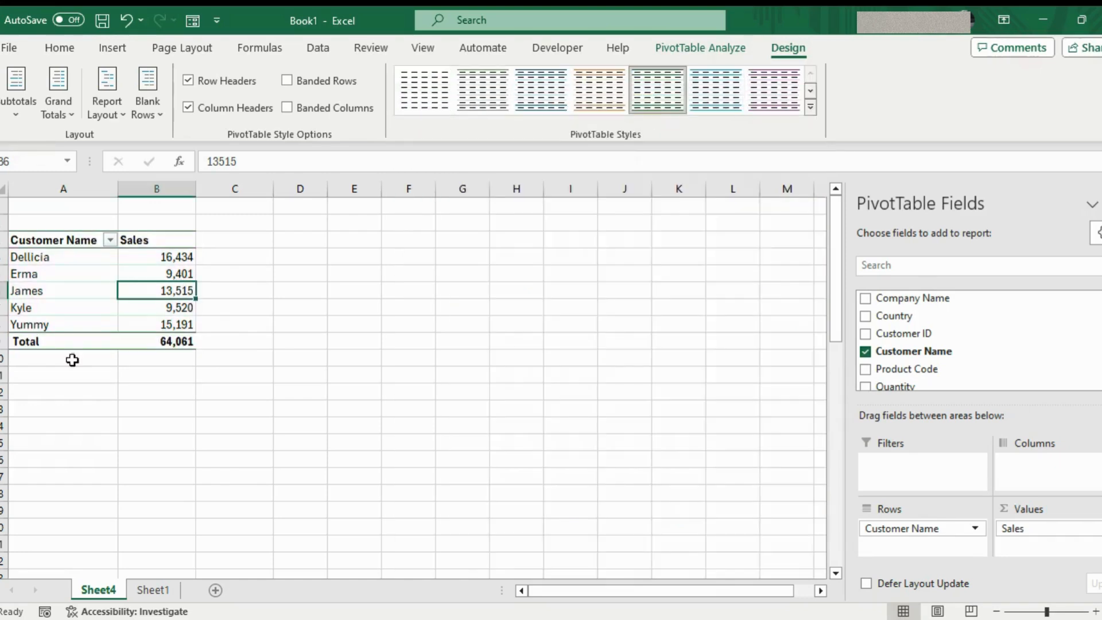
Step: Sort the Sales values largest to smallest, Dellicia 16,434 down to Erma 9,401
right_click(156, 273)
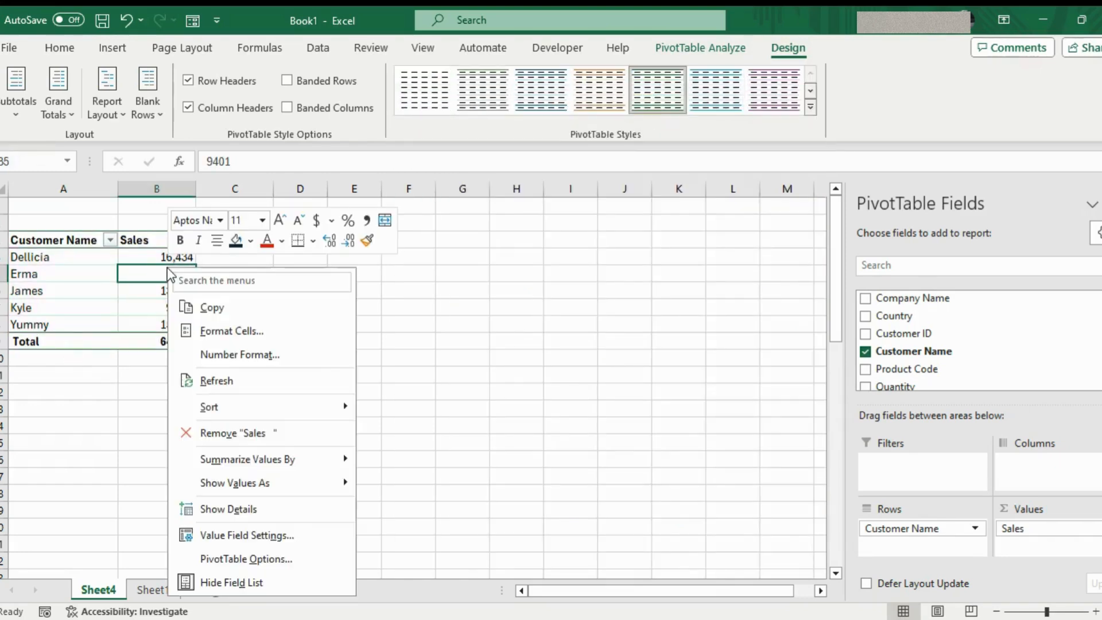
mouse_move(209, 406)
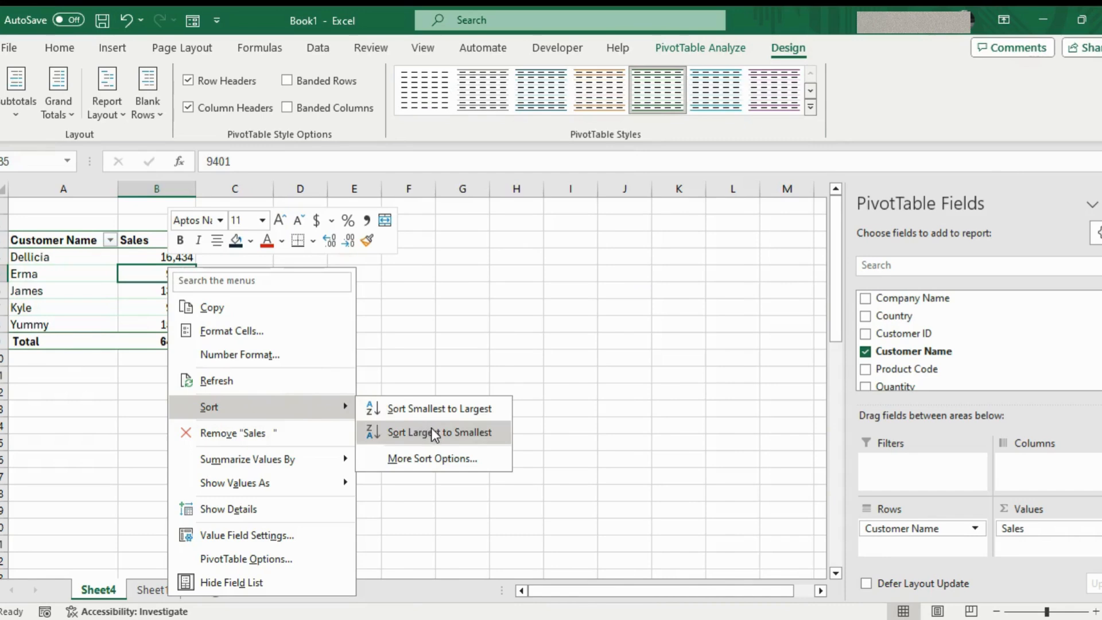
click(437, 433)
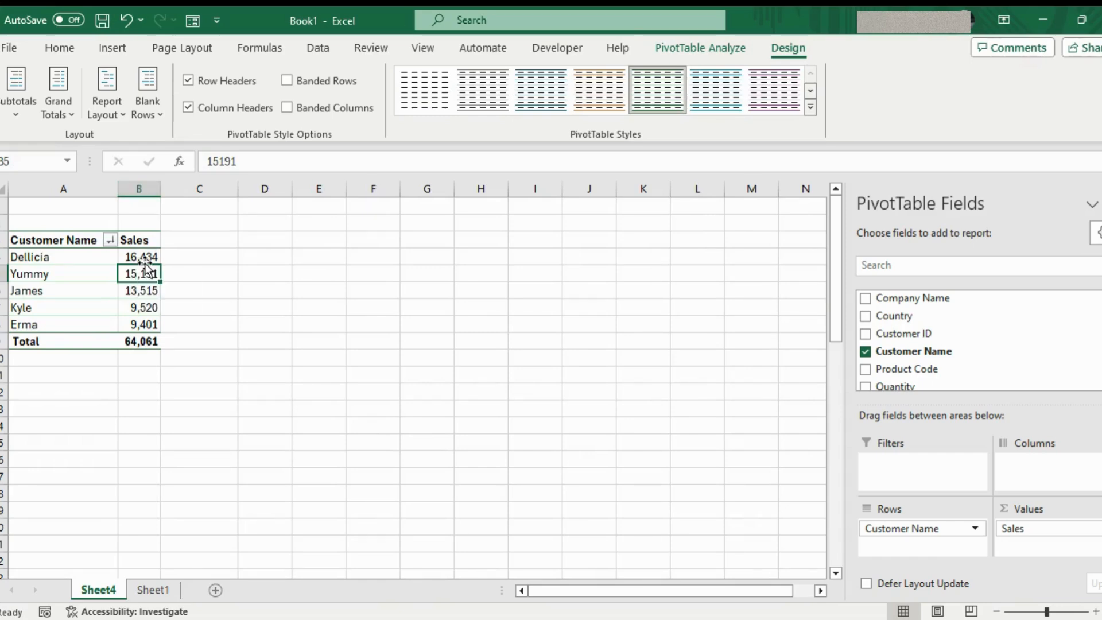
mouse_move(140, 268)
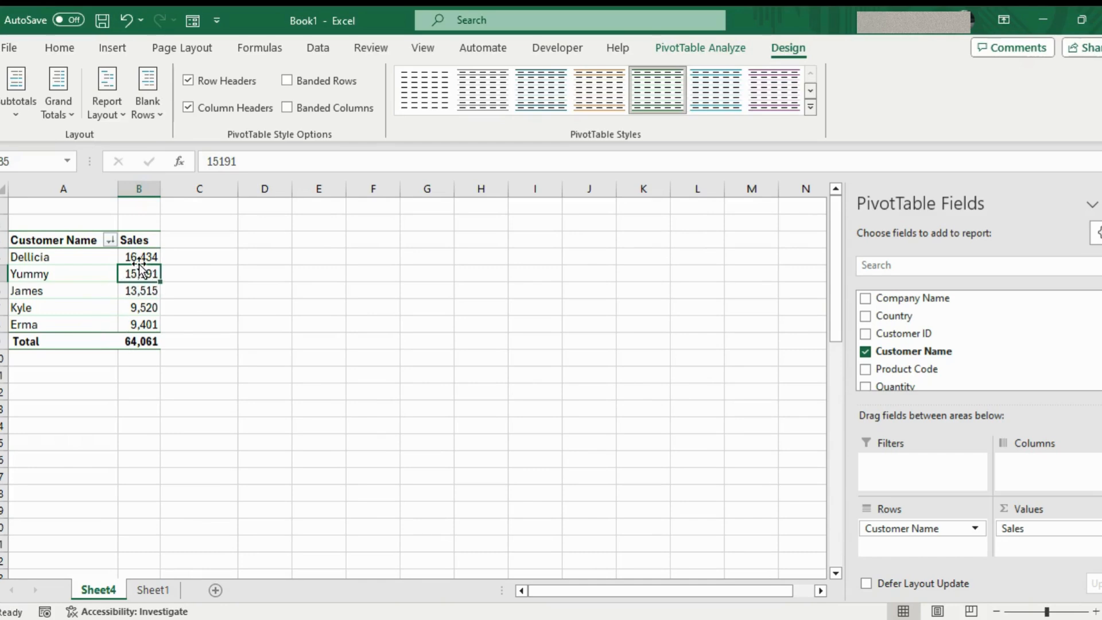
Step: Switch off Autofit column widths on update in PivotTable Options
right_click(139, 256)
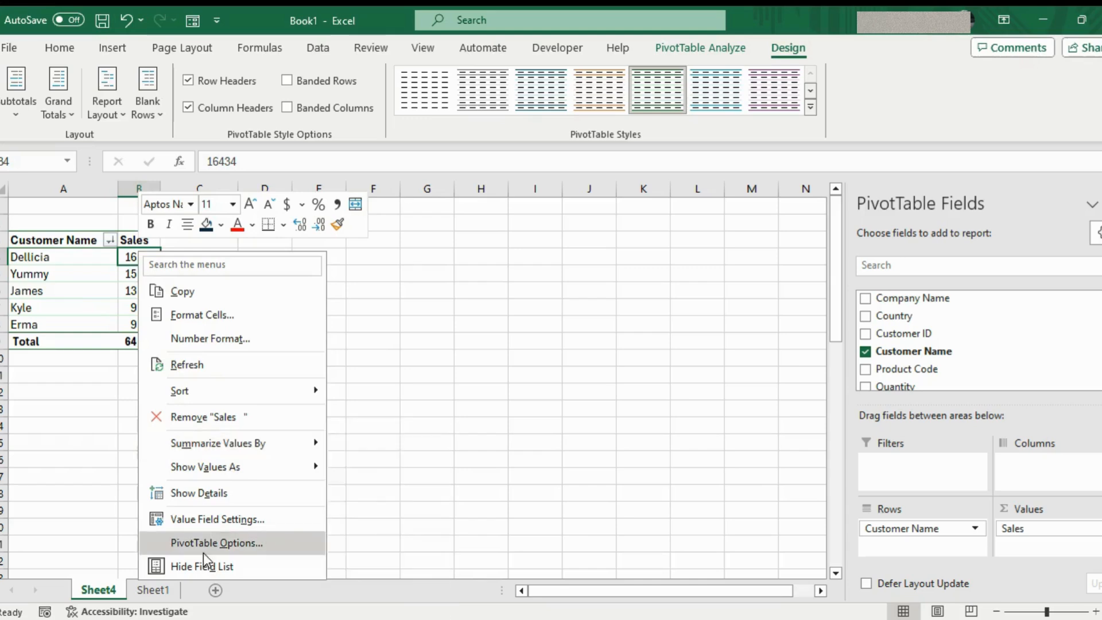
click(217, 543)
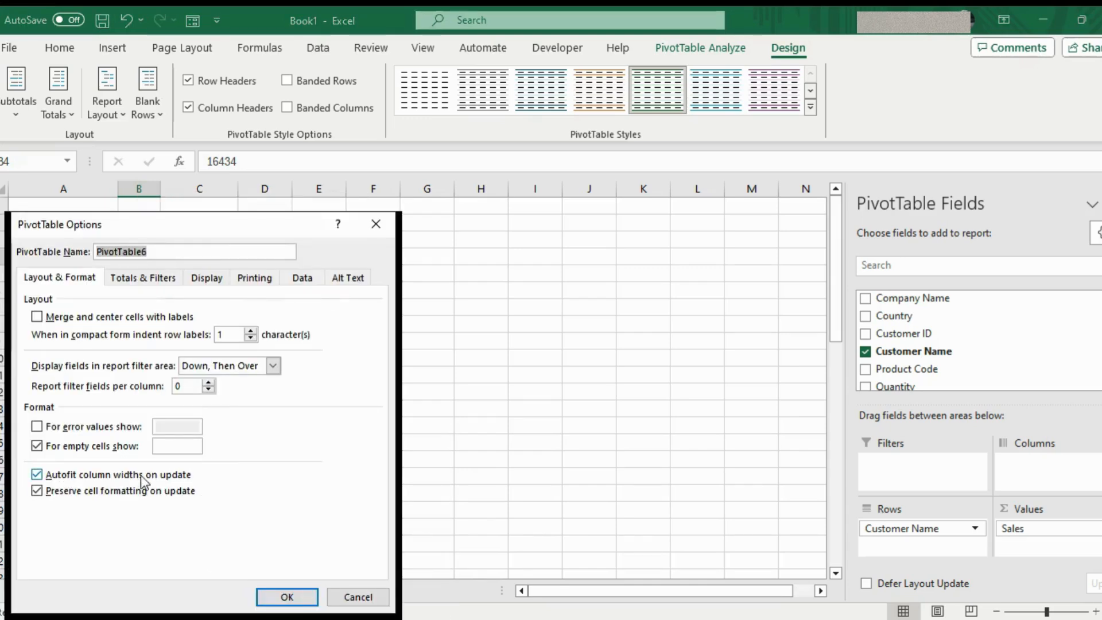
click(37, 474)
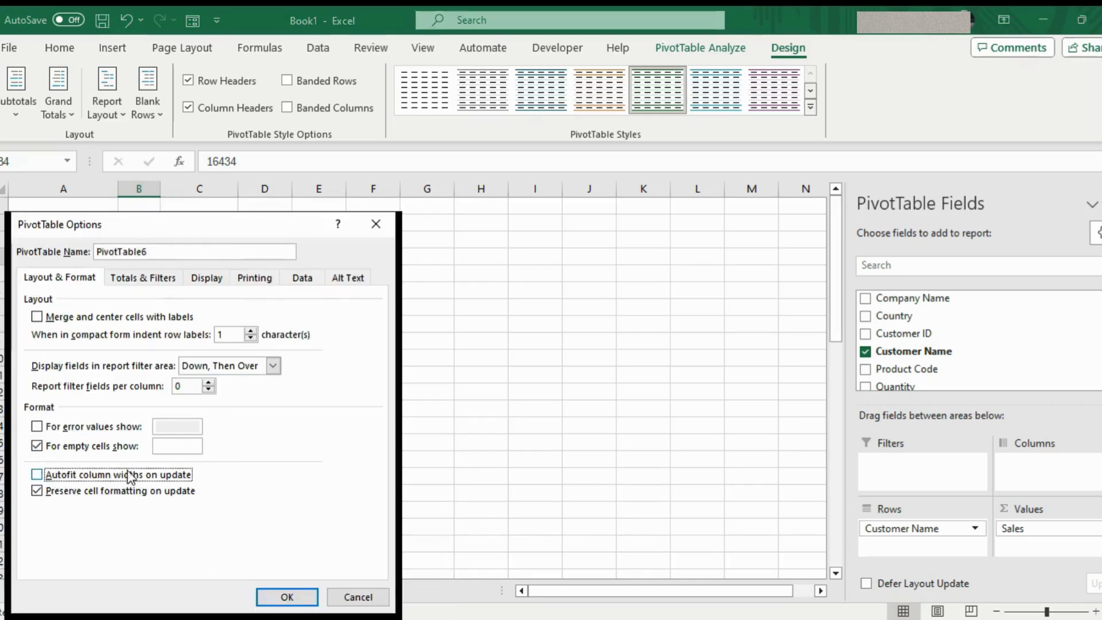
click(286, 596)
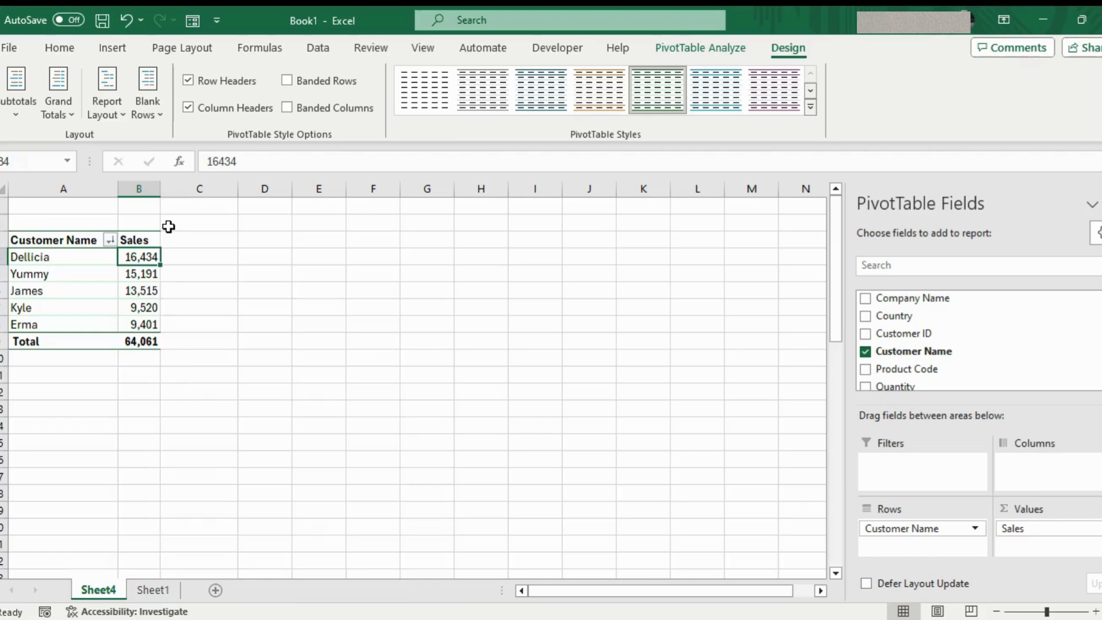
mouse_move(177, 233)
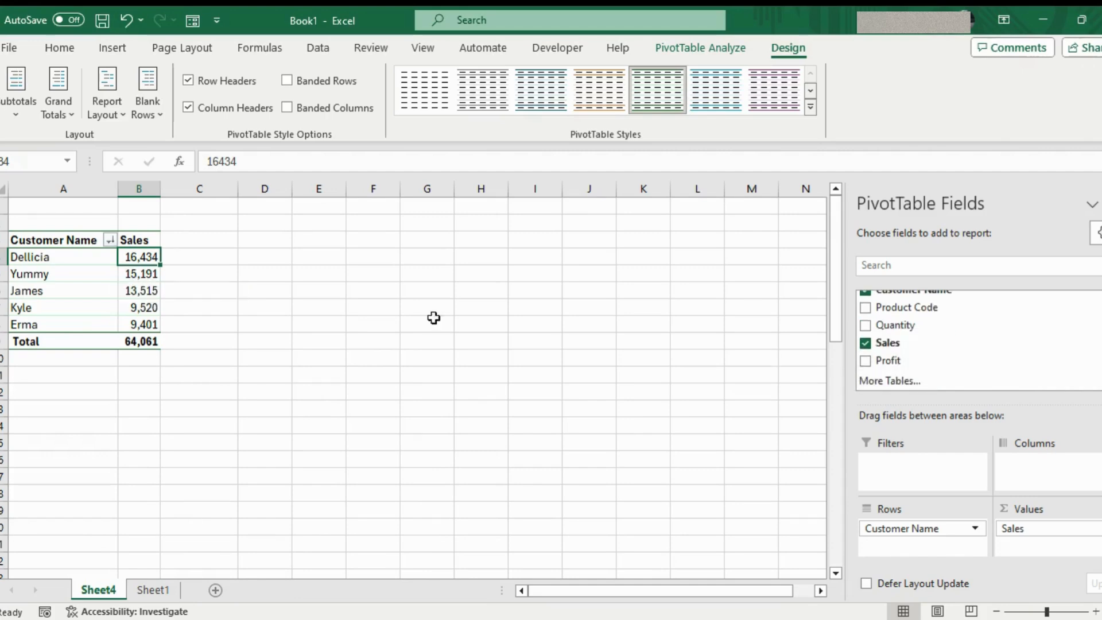
Step: Add Sales a second time as % of column total, labelled Sales %, totalling 100.00%
click(264, 255)
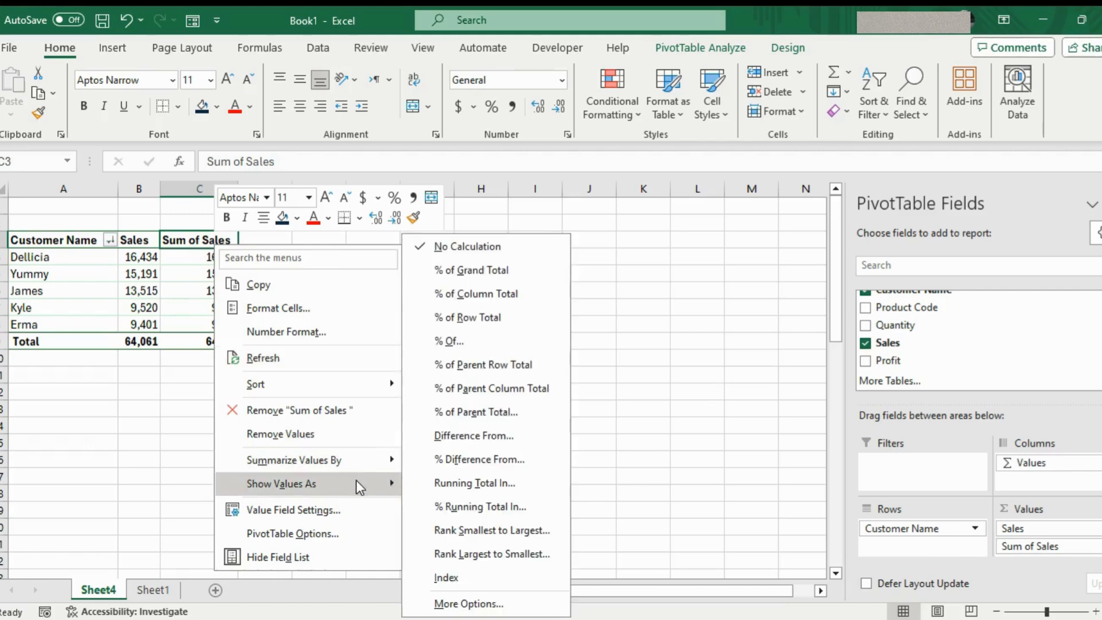
mouse_move(470, 270)
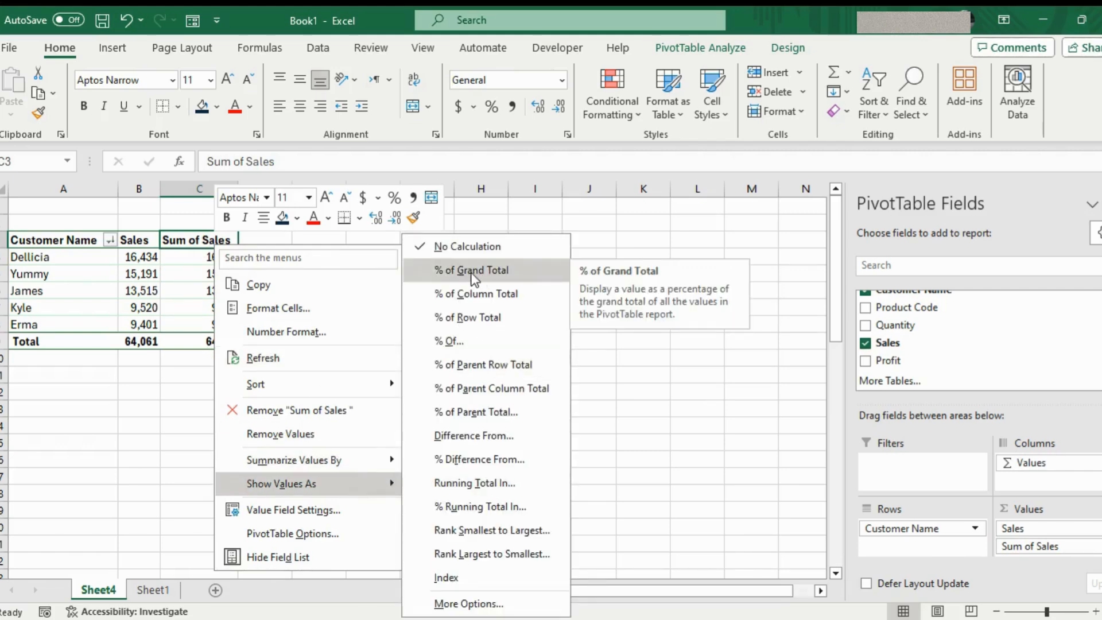
mouse_move(474, 483)
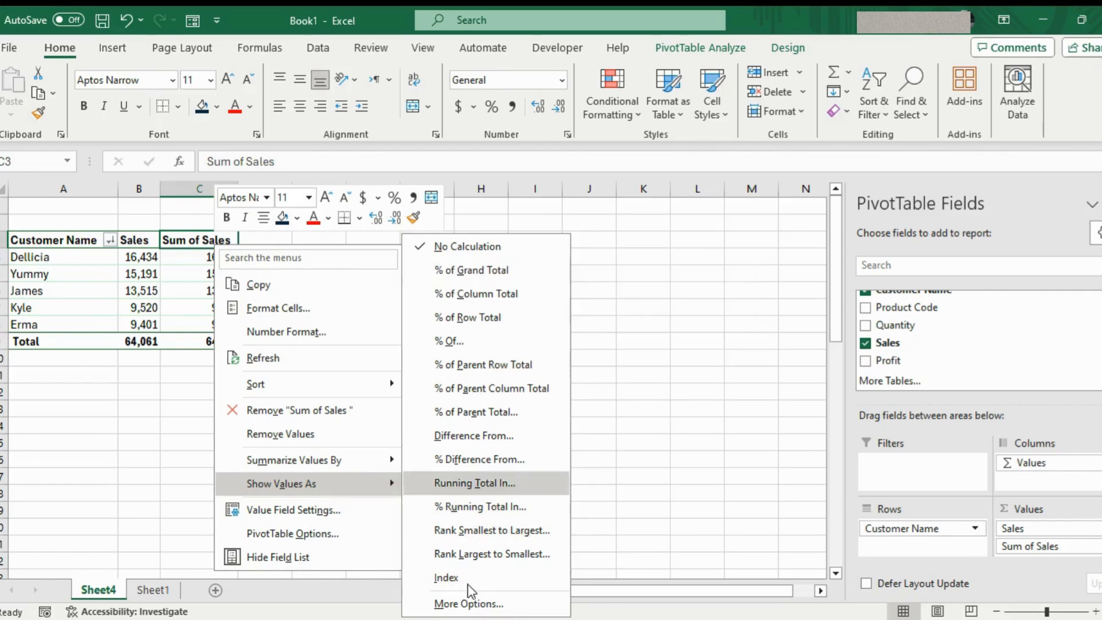
mouse_move(447, 341)
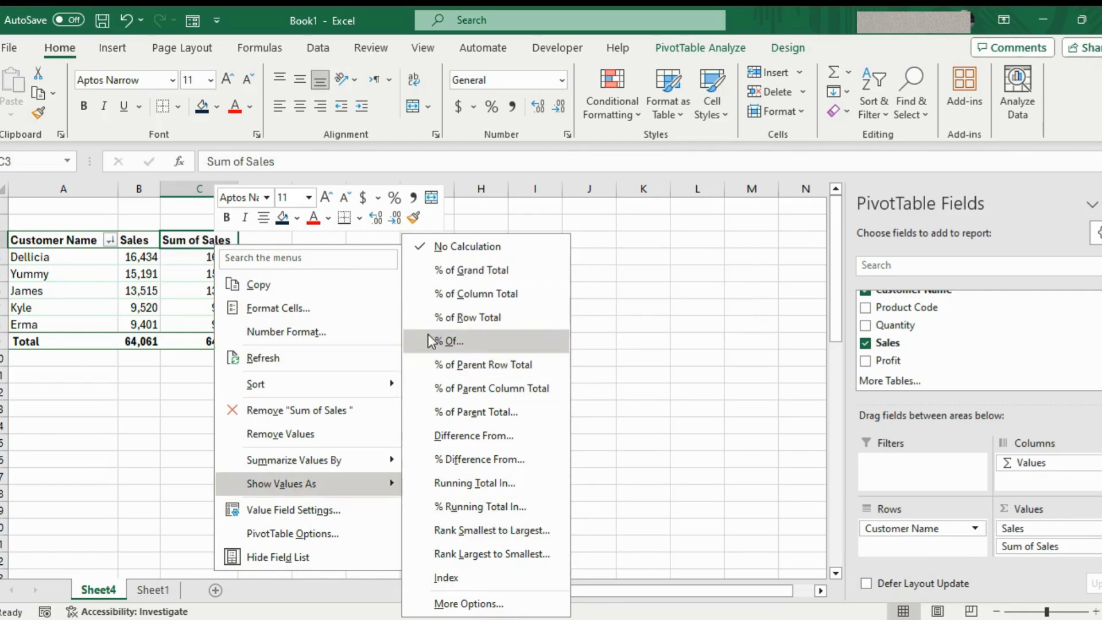
mouse_move(476, 292)
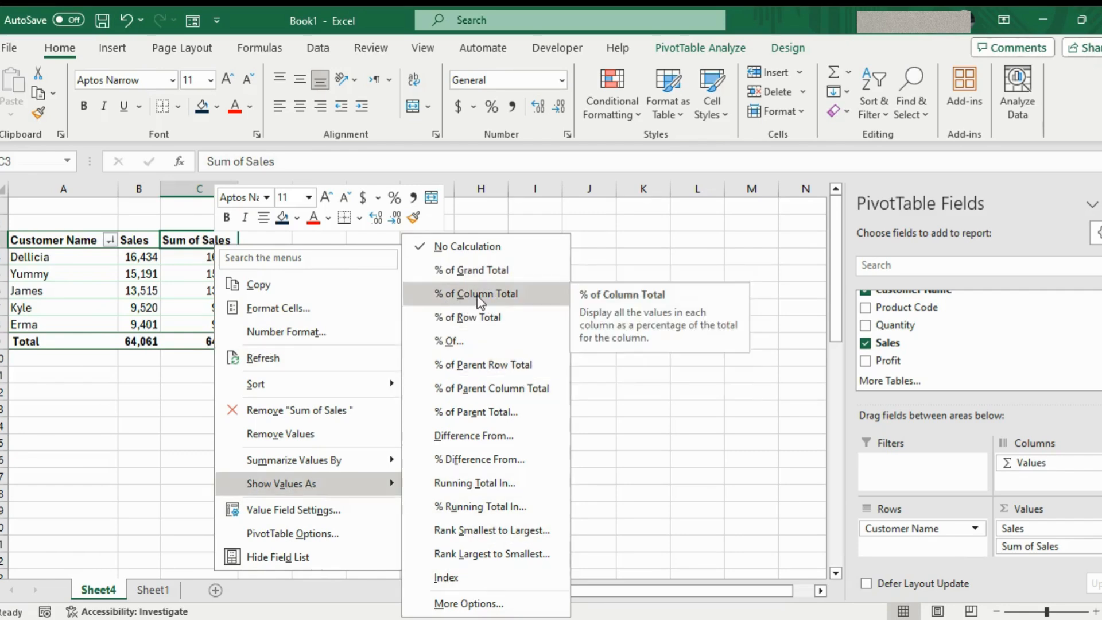
click(475, 292)
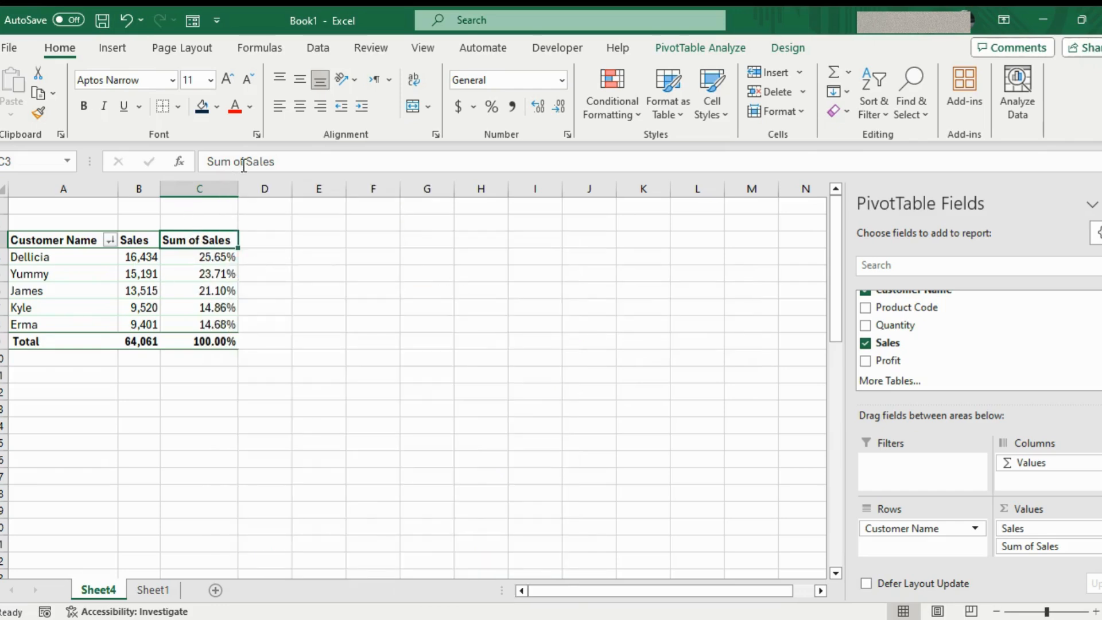
text(Sales %)
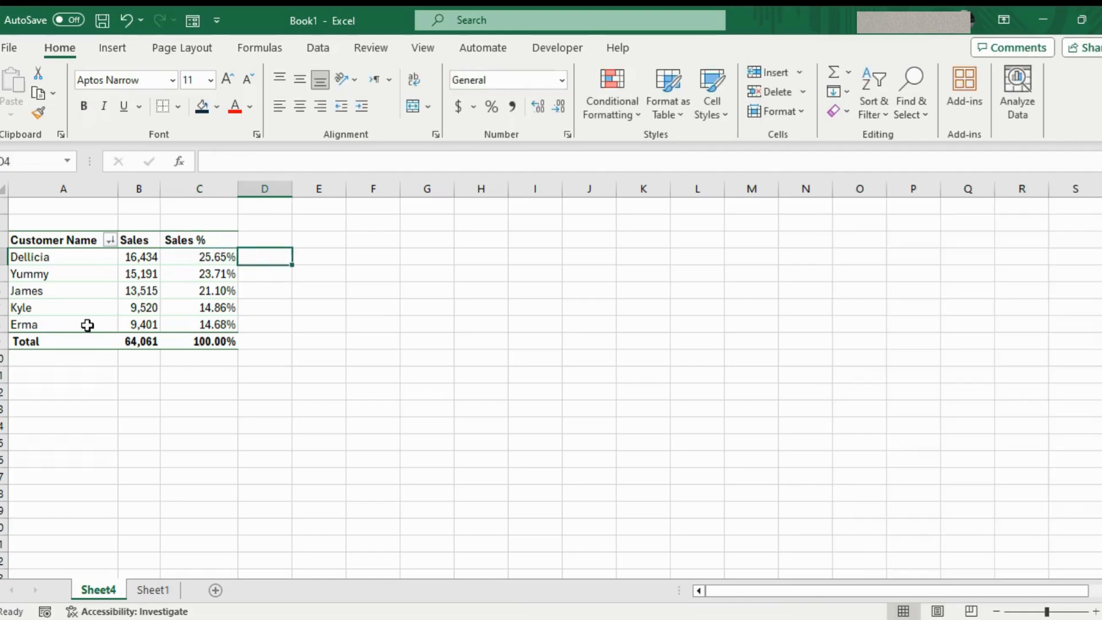
click(139, 291)
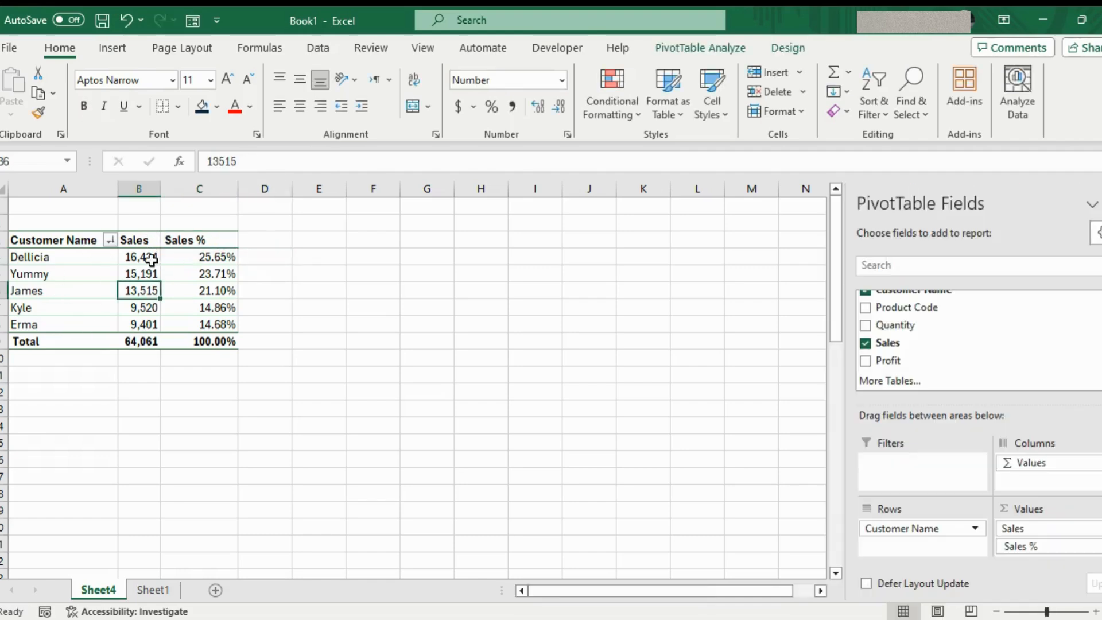
mouse_move(140, 256)
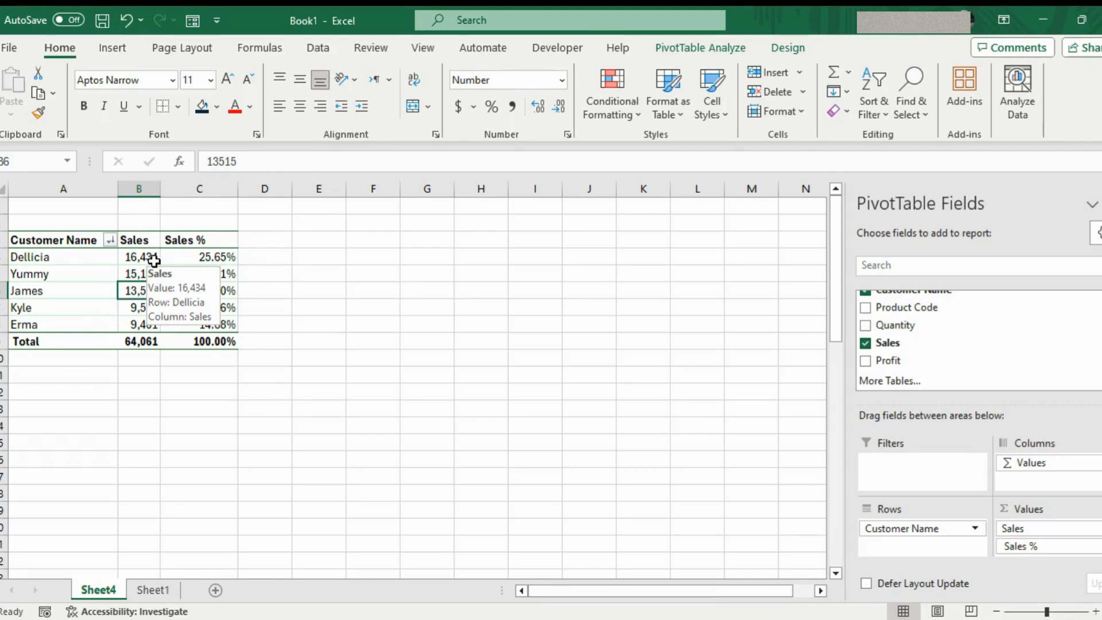
mouse_move(189, 267)
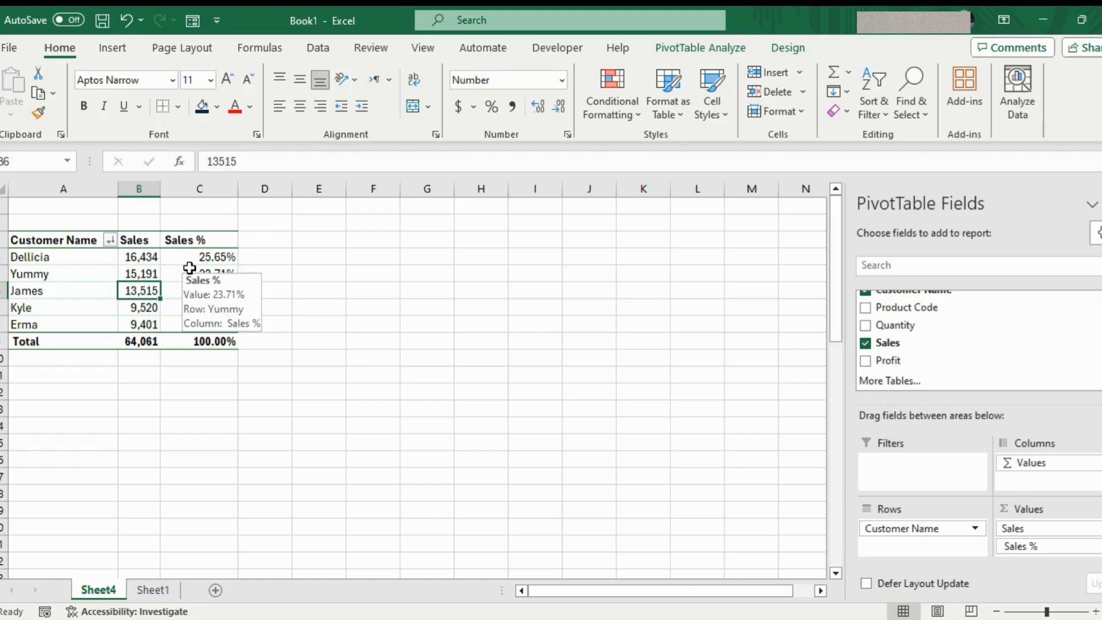
mouse_move(343, 238)
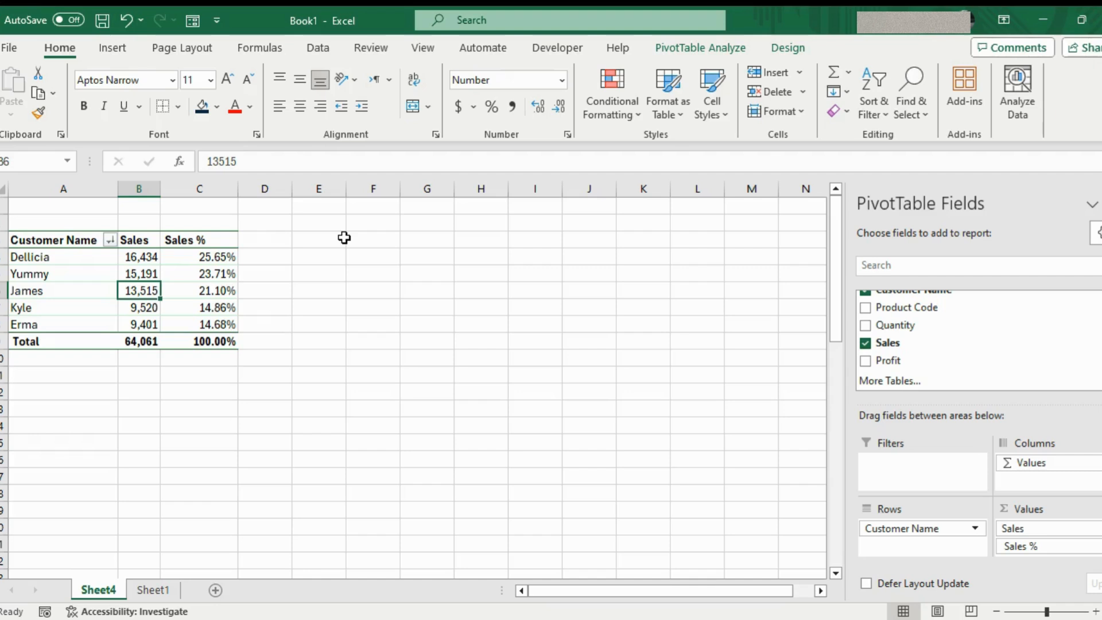
mouse_move(994, 287)
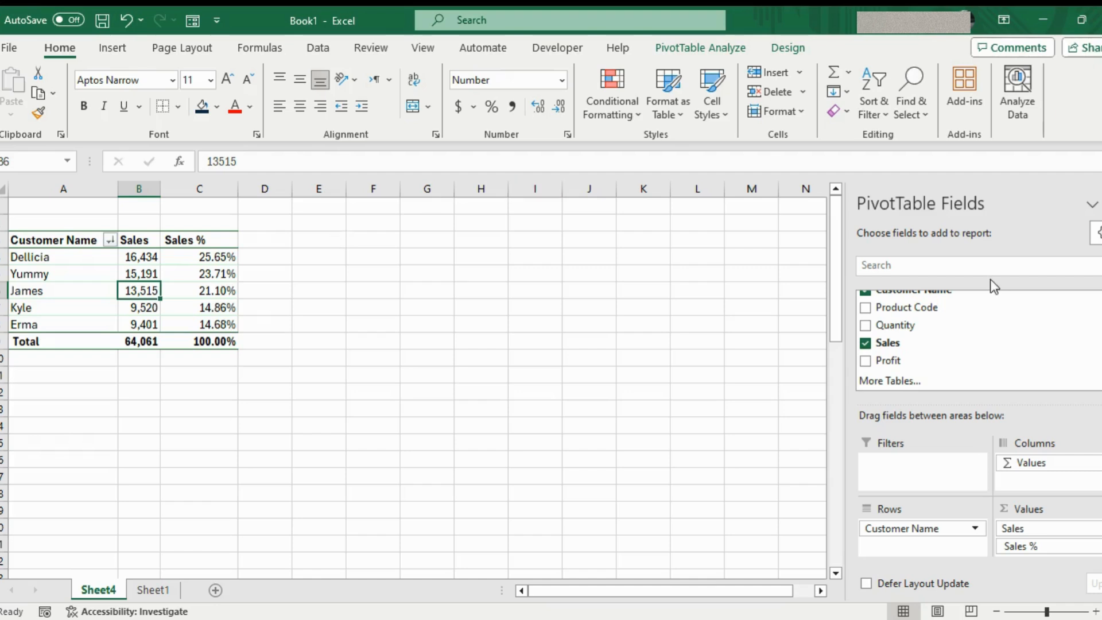